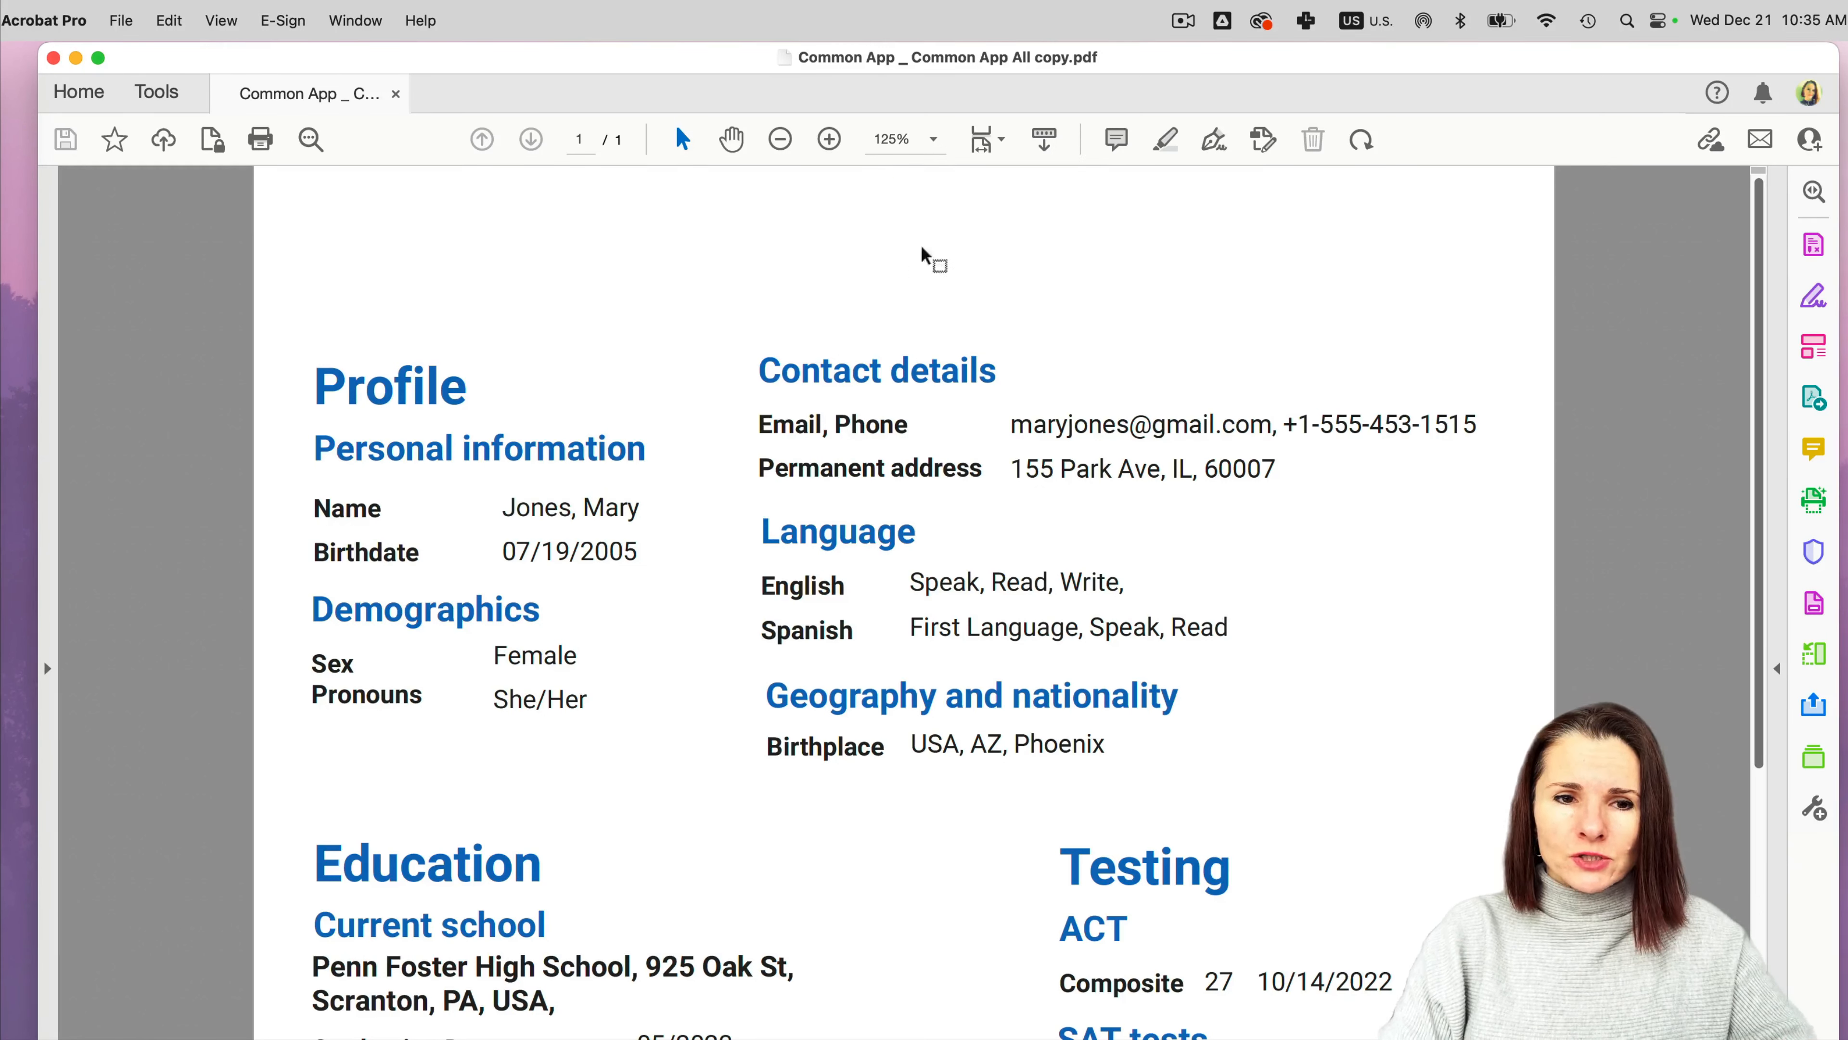
{"action": "mouse_move", "coordinate": [1023, 319]}
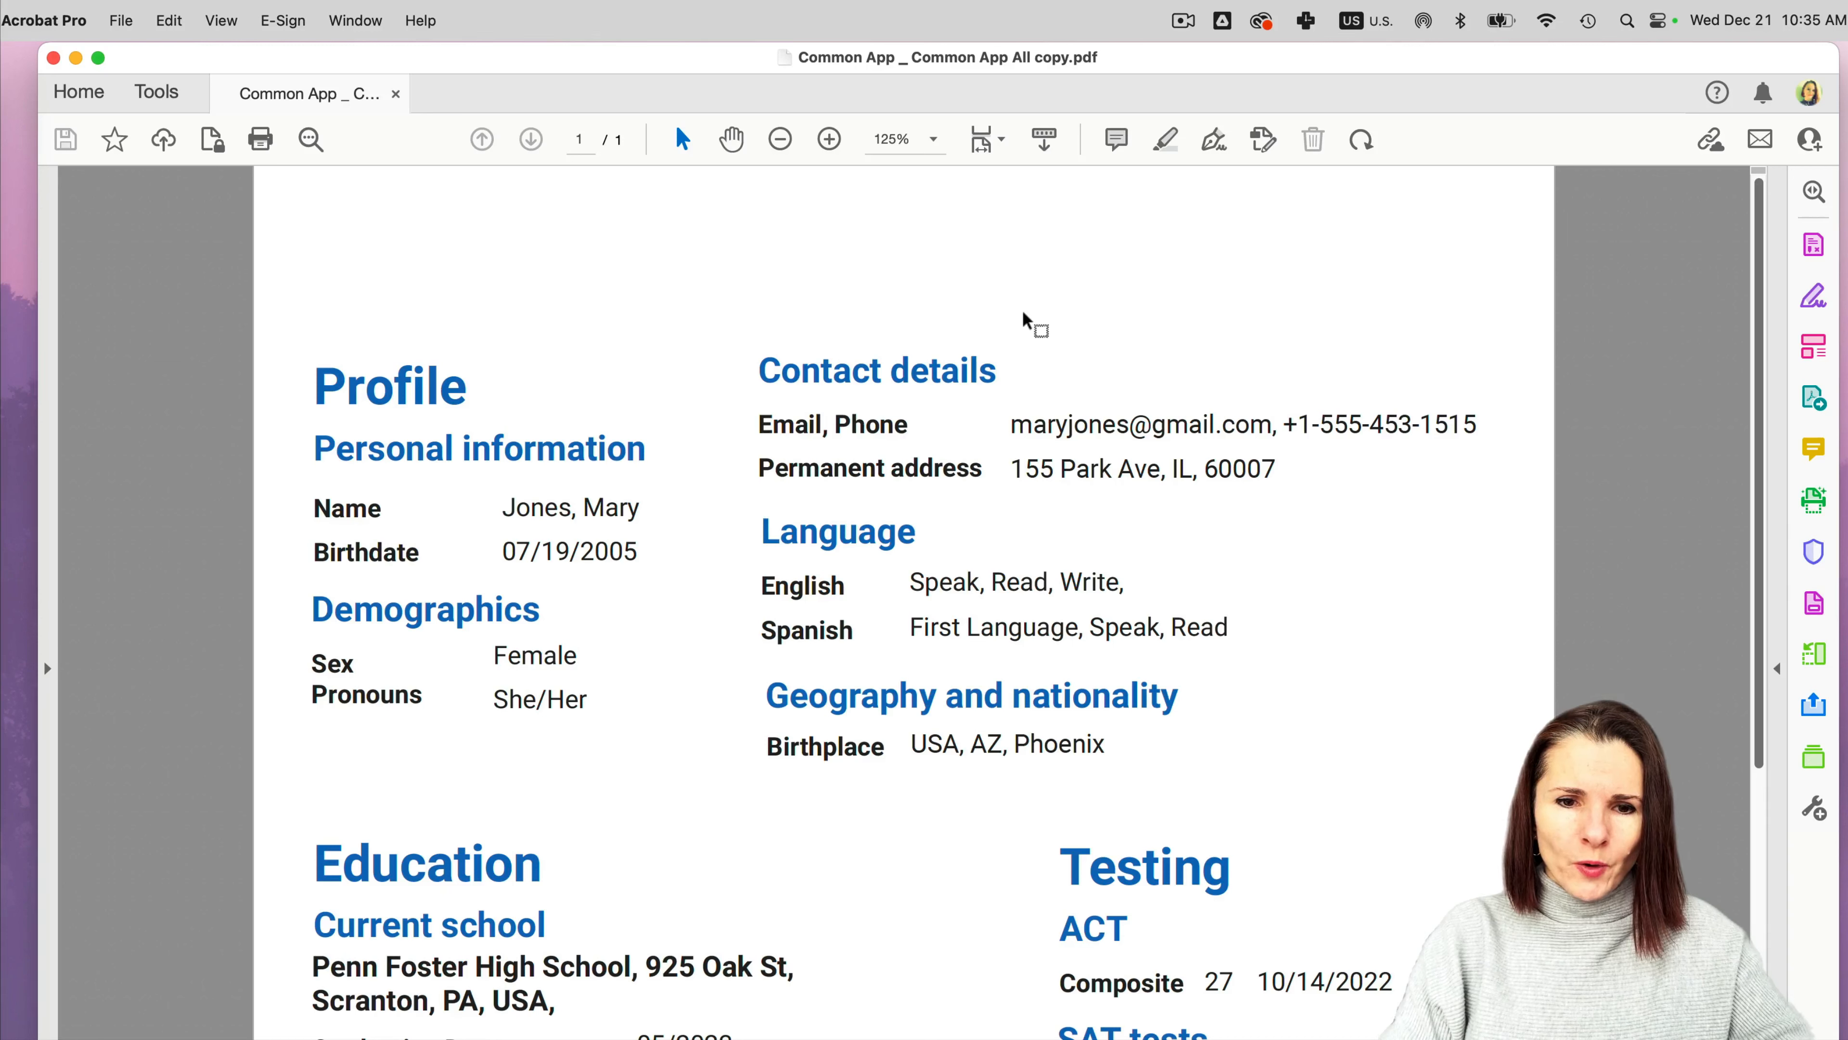
{"action": "mouse_move", "coordinate": [856, 303]}
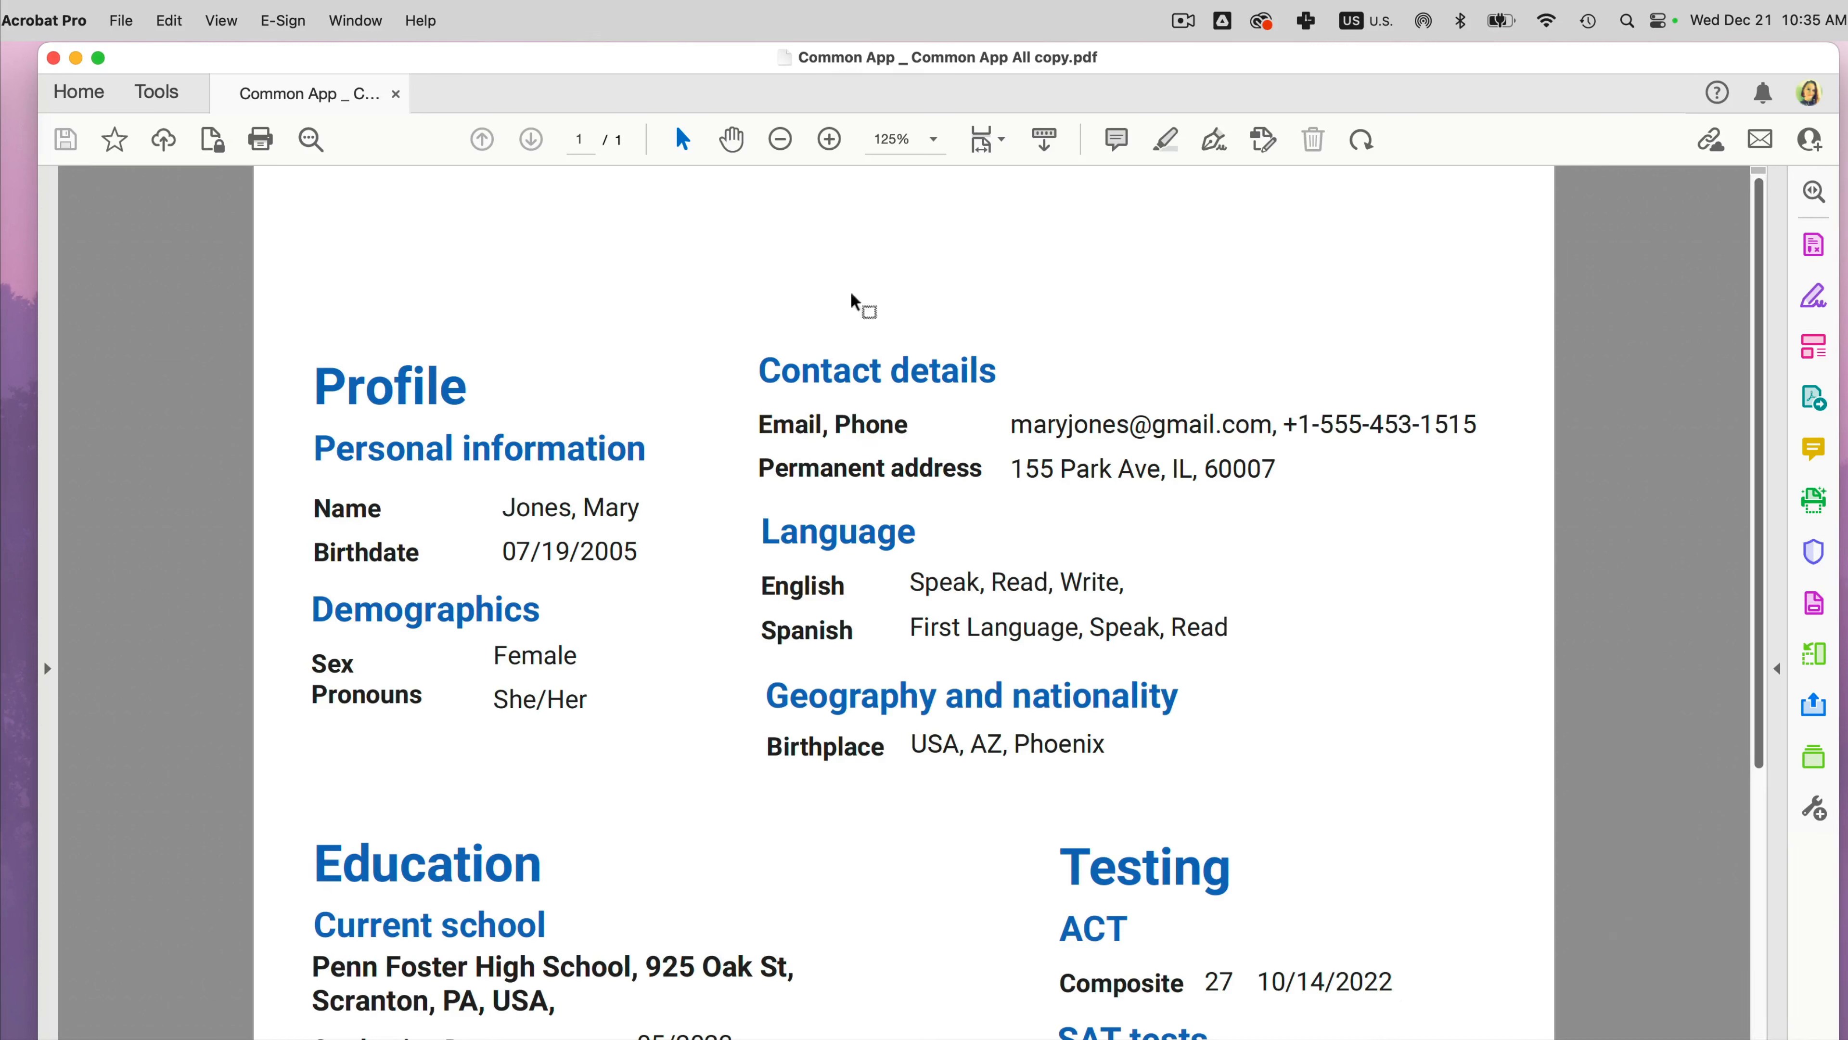
{"action": "mouse_move", "coordinate": [1142, 301]}
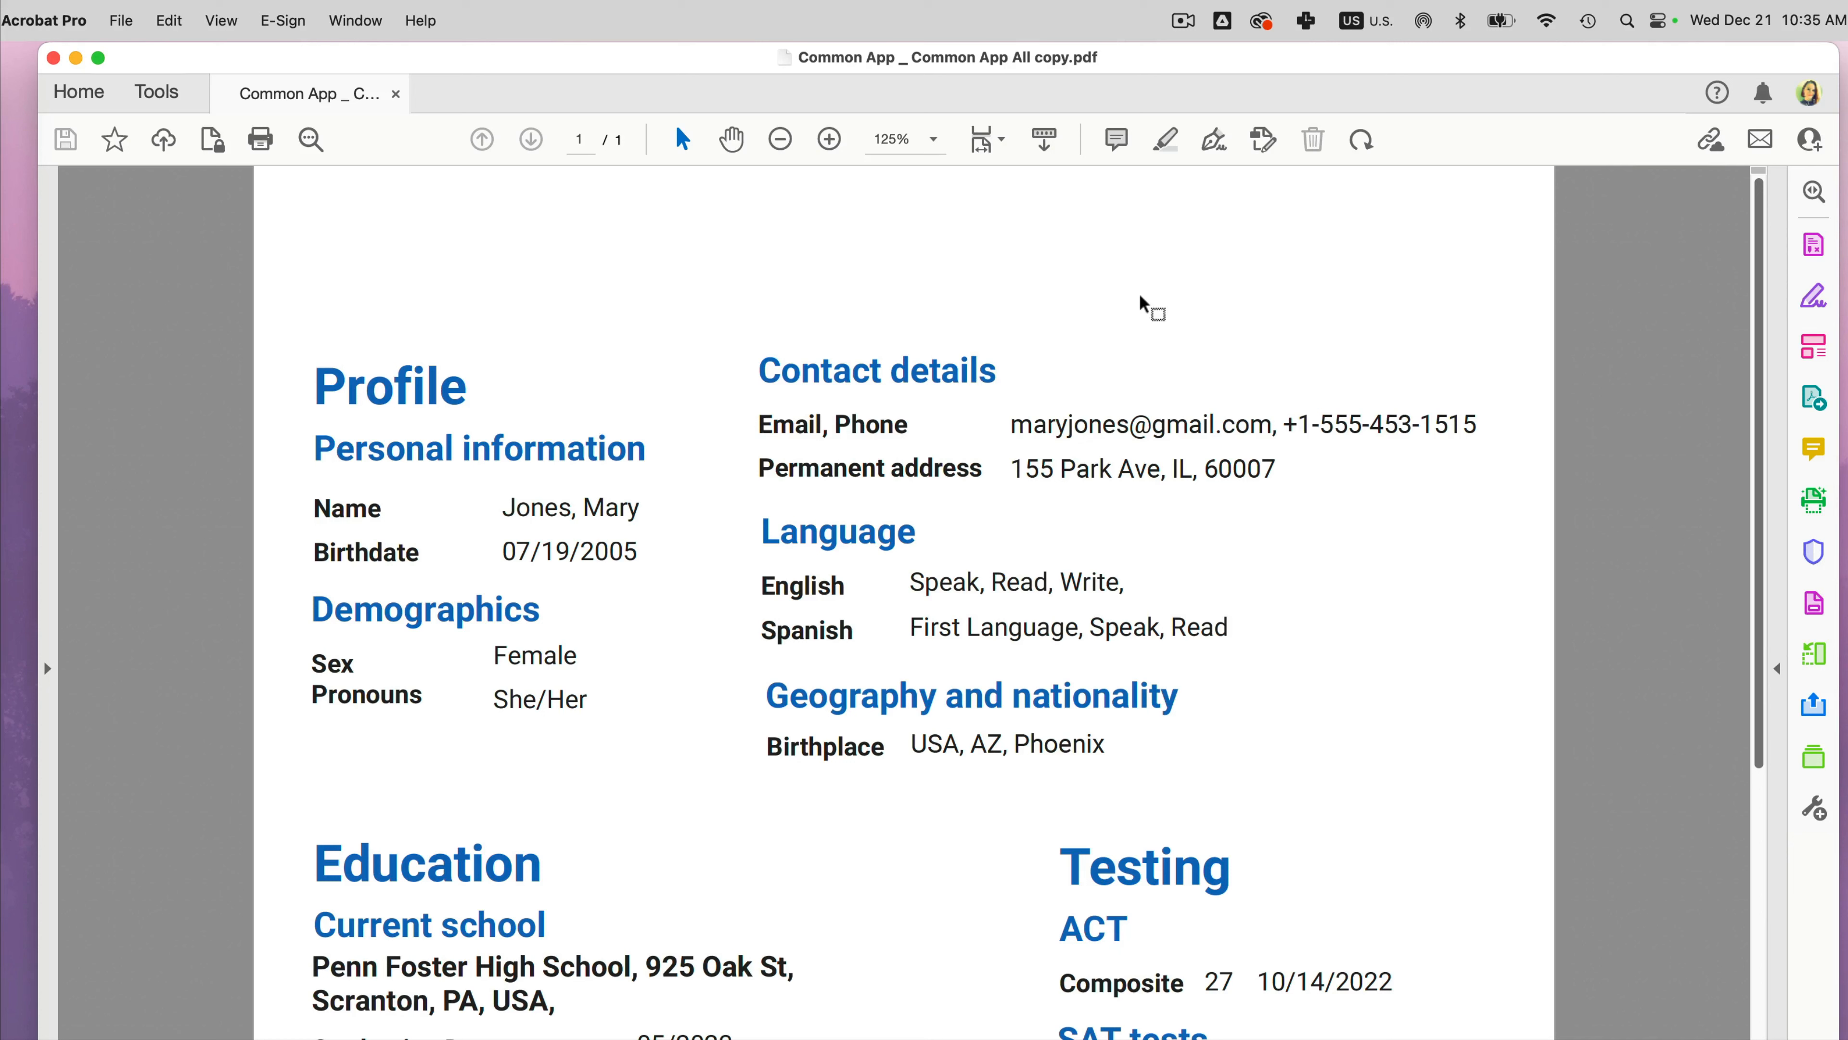
{"action": "mouse_move", "coordinate": [1385, 327]}
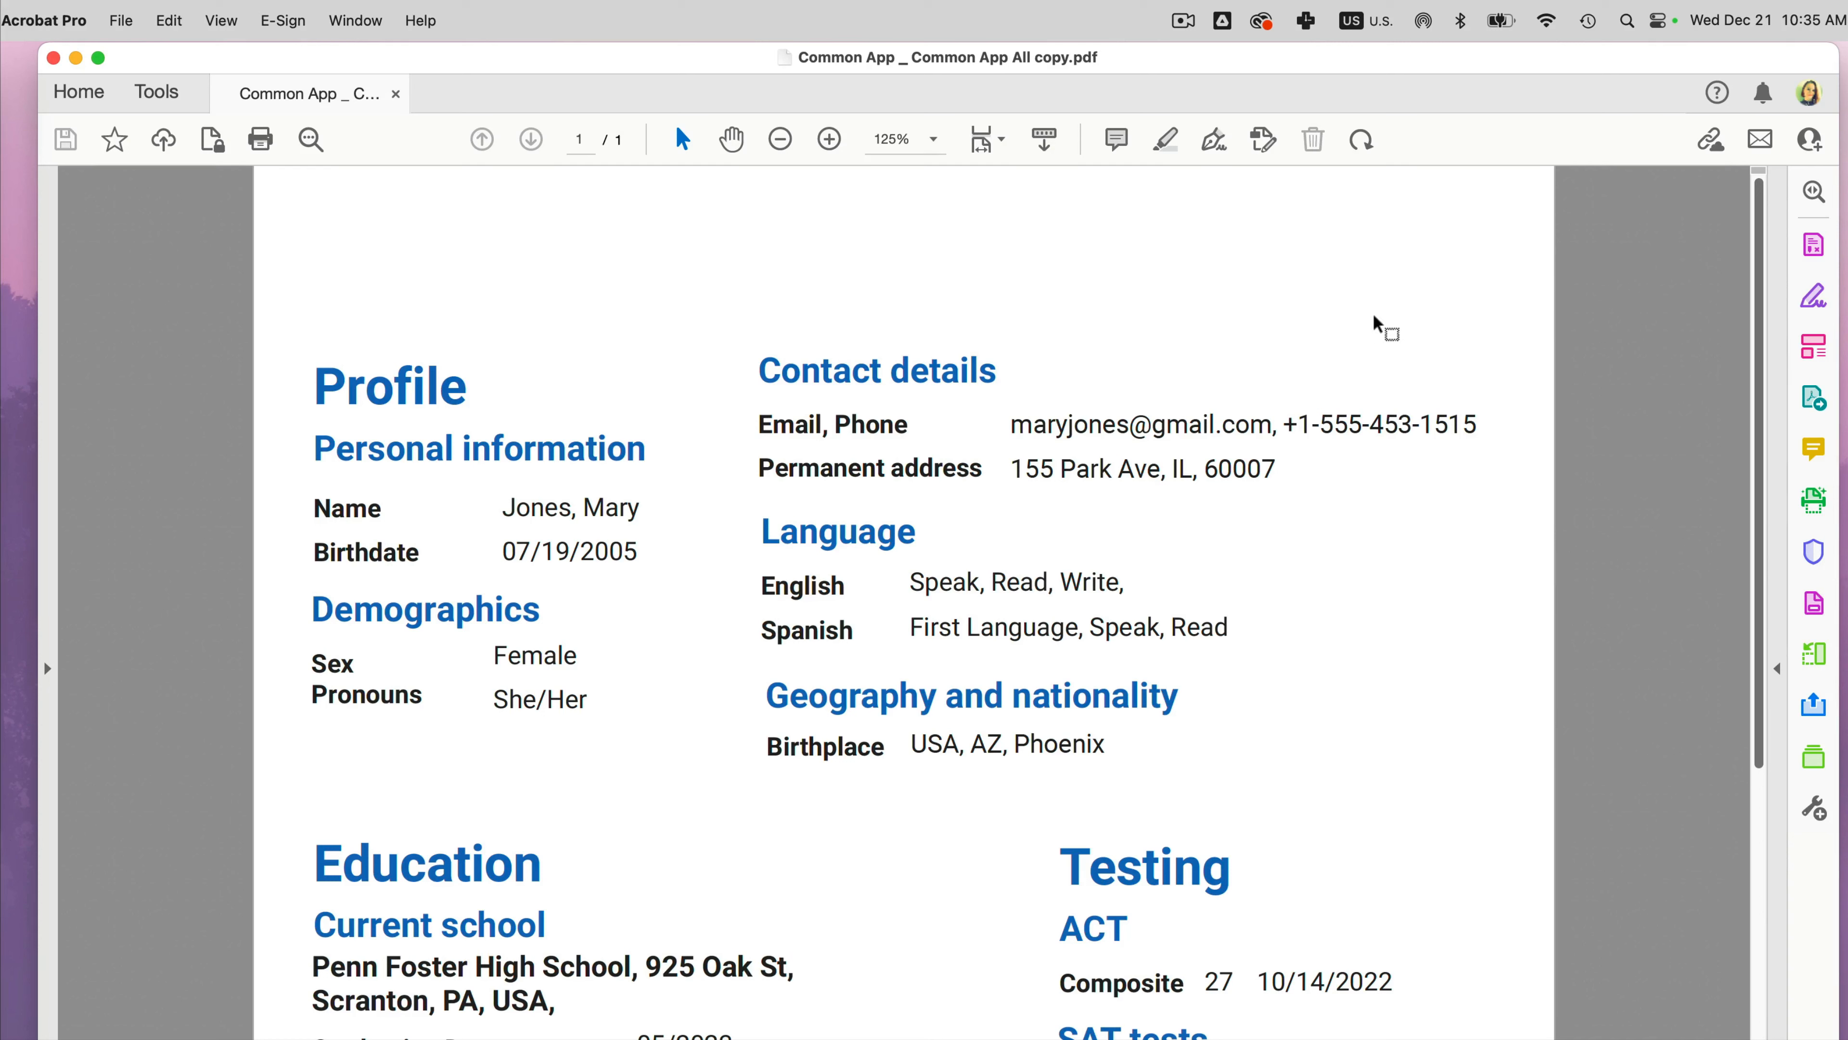
{"action": "mouse_move", "coordinate": [1812, 348]}
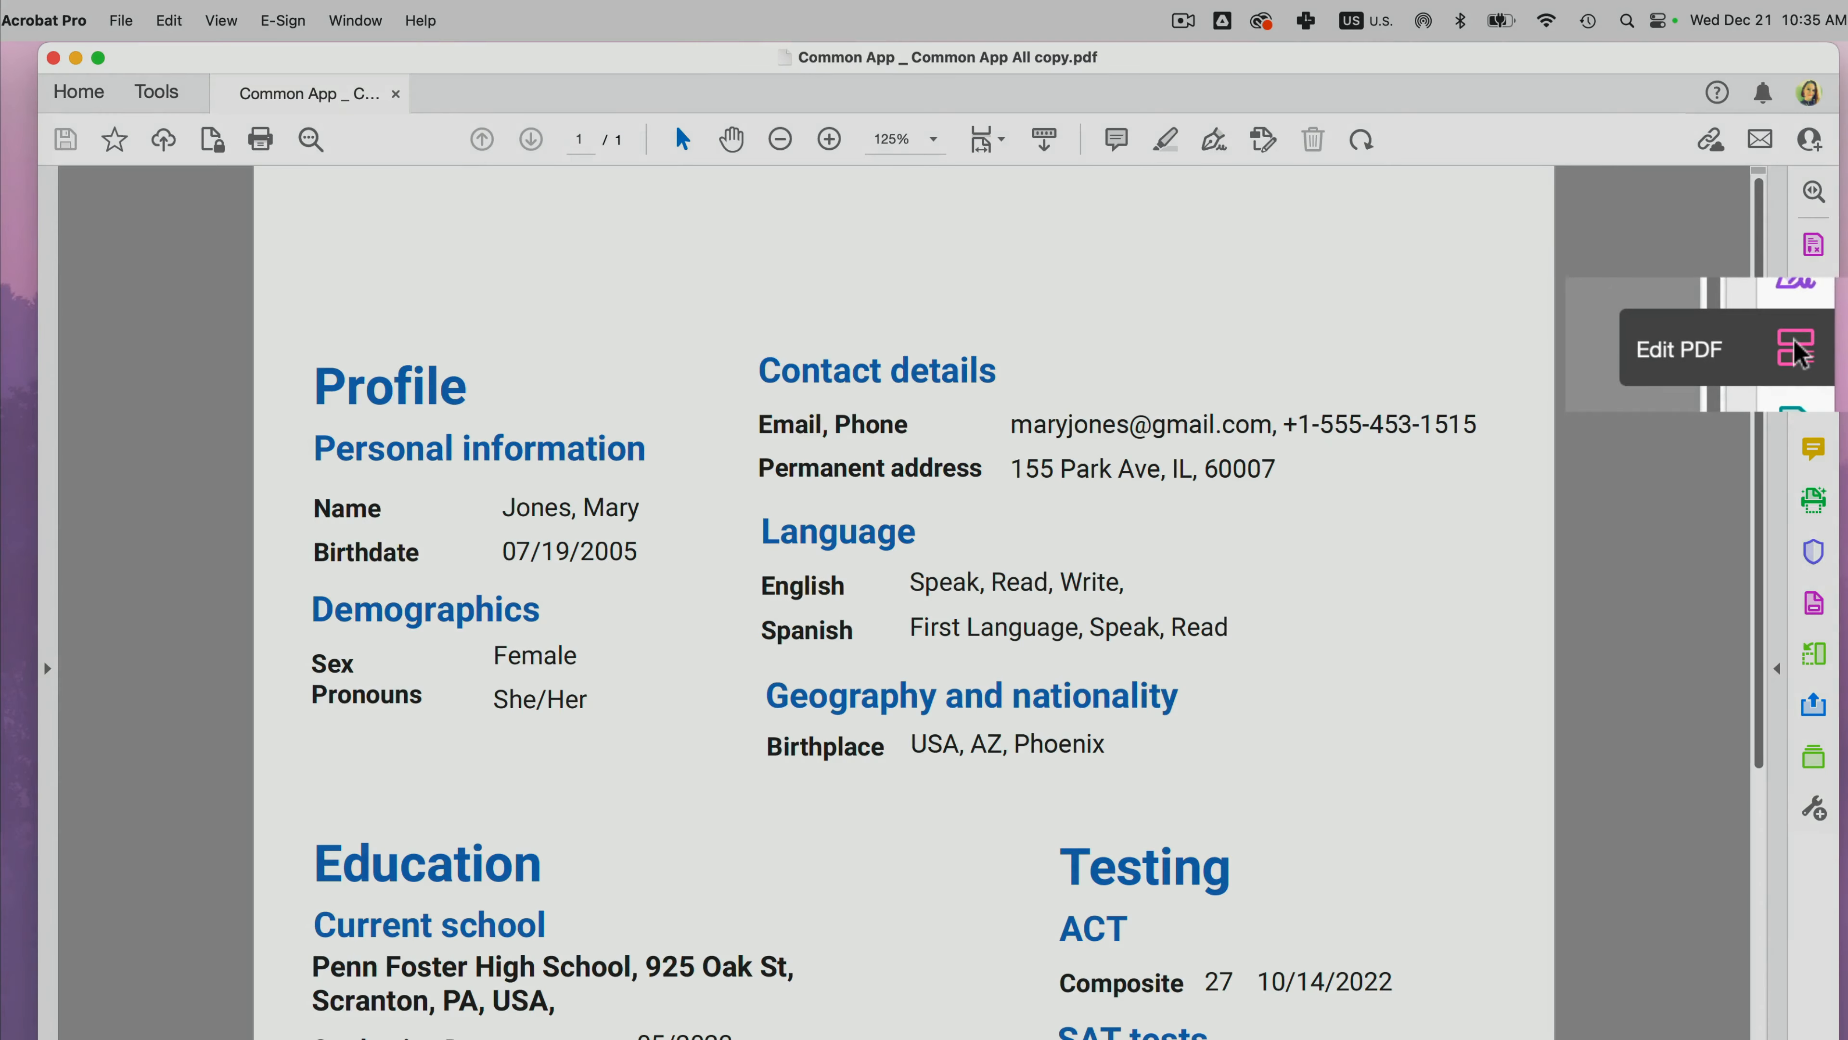
Briefly enter Edit PDF to show text as editable boxes, then return to reading view
{"action": "left_click", "coordinate": [1795, 349]}
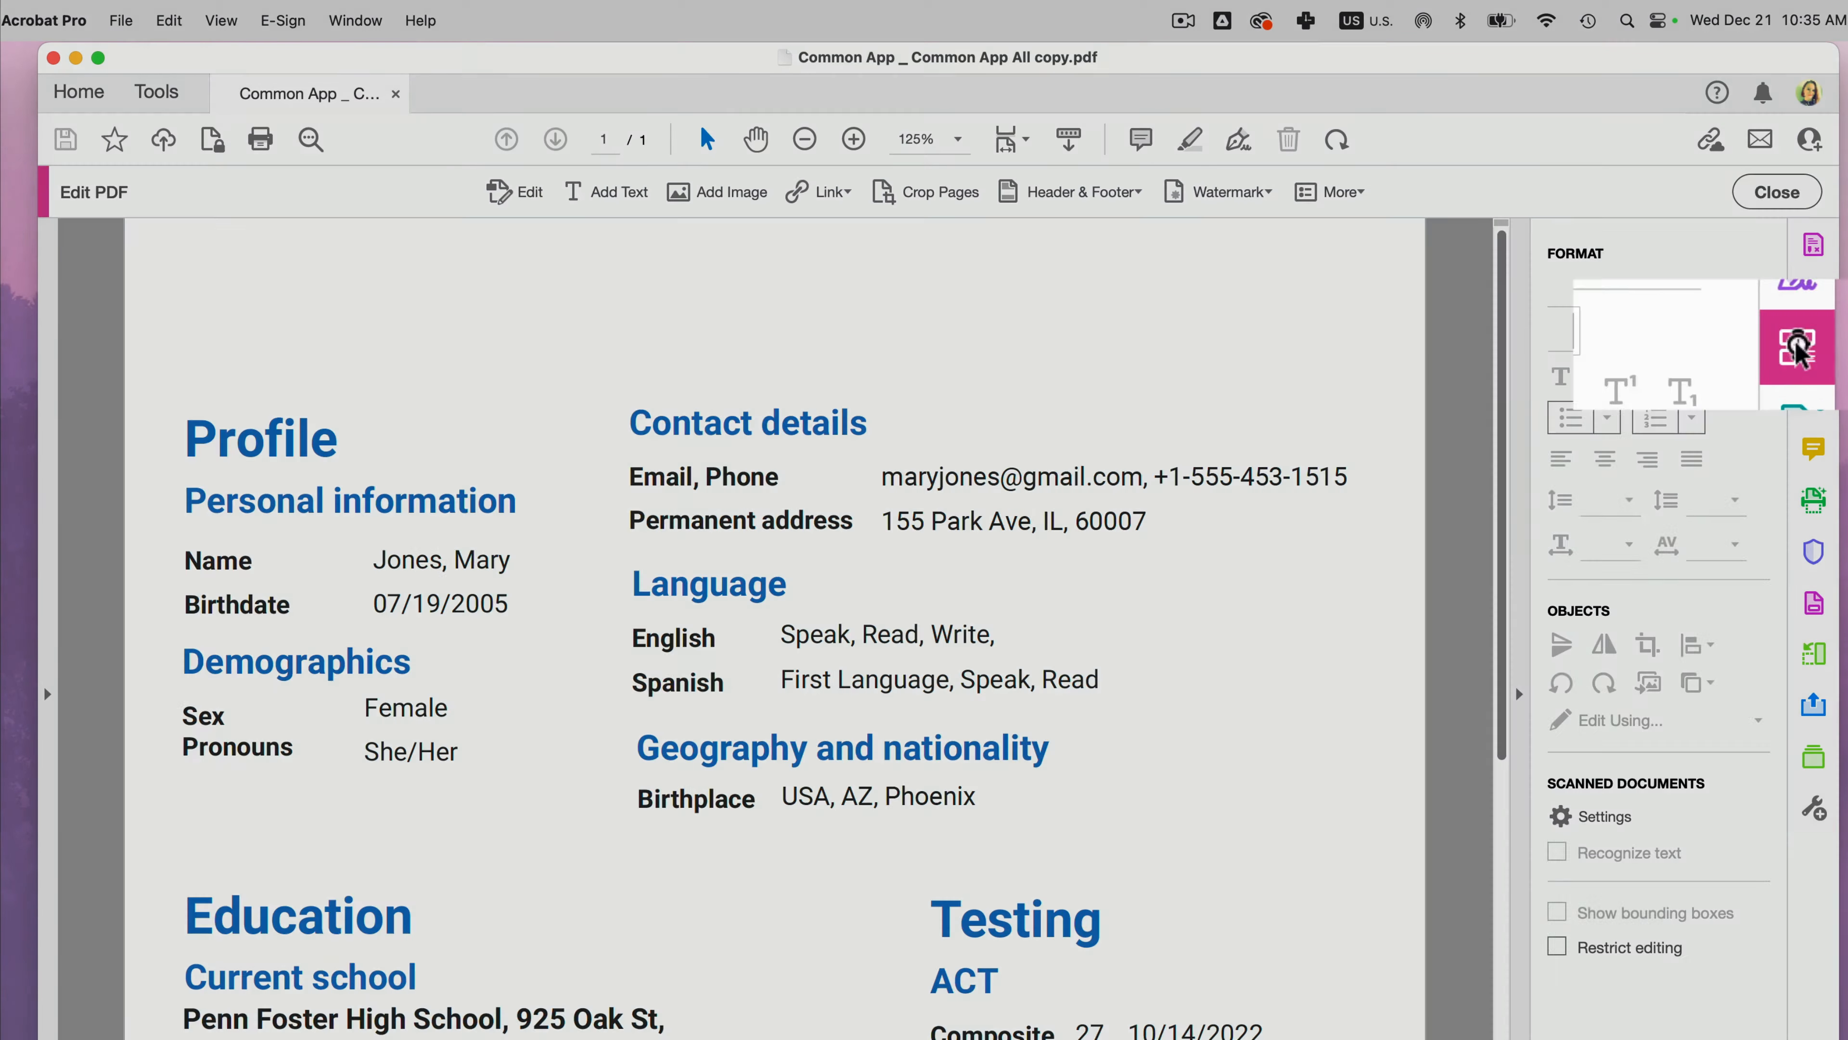
{"action": "left_click", "coordinate": [1555, 912]}
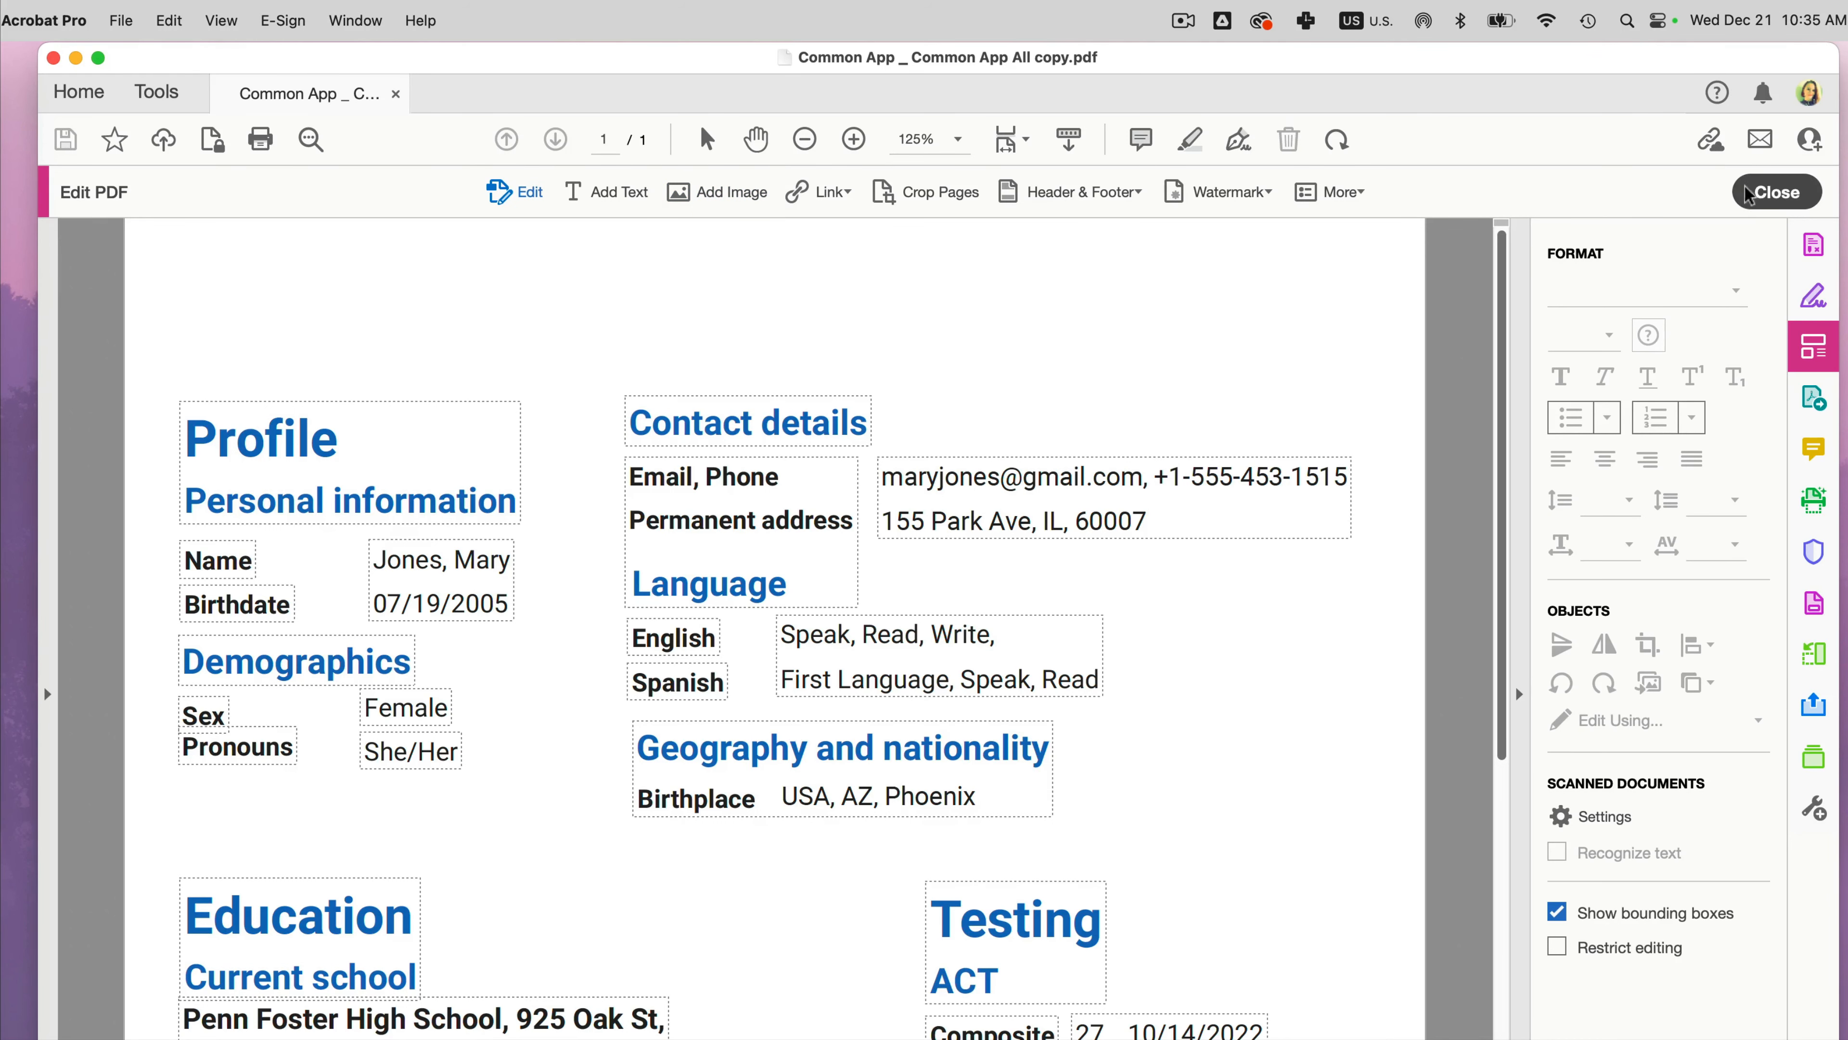
{"action": "left_click", "coordinate": [1775, 191]}
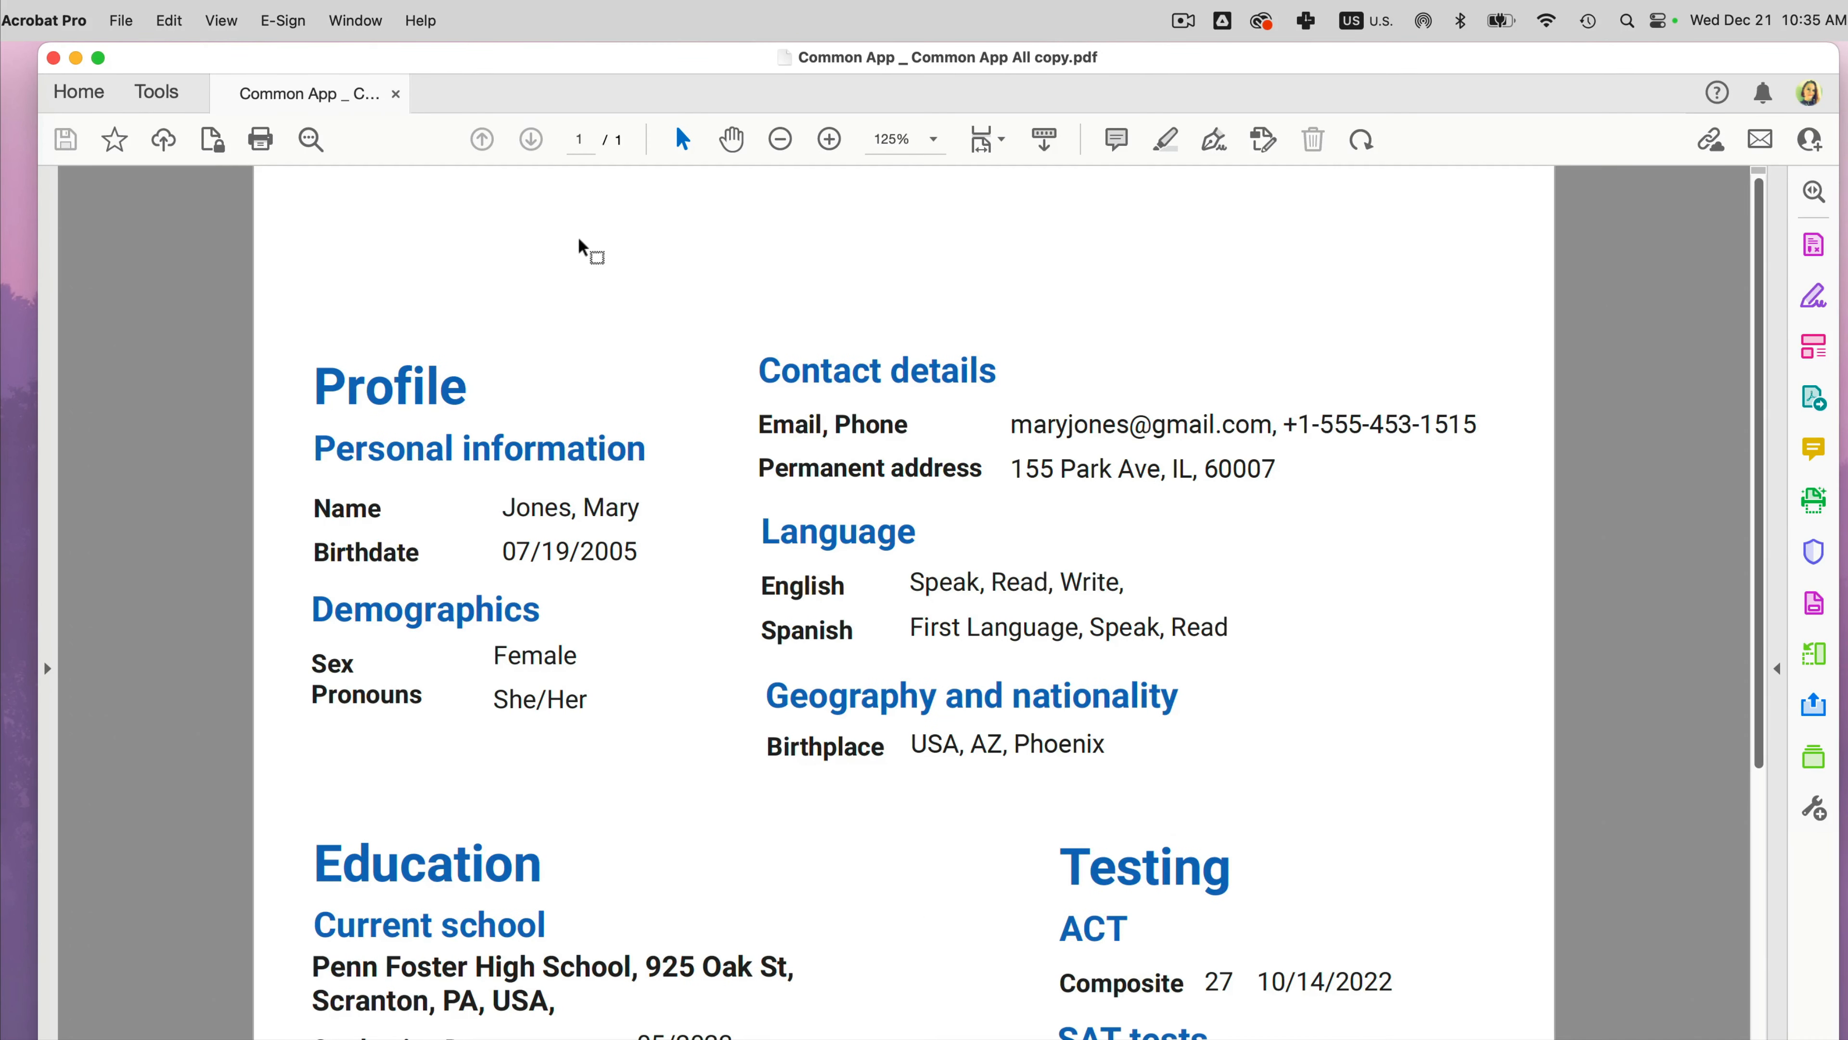
{"action": "mouse_move", "coordinate": [220, 21]}
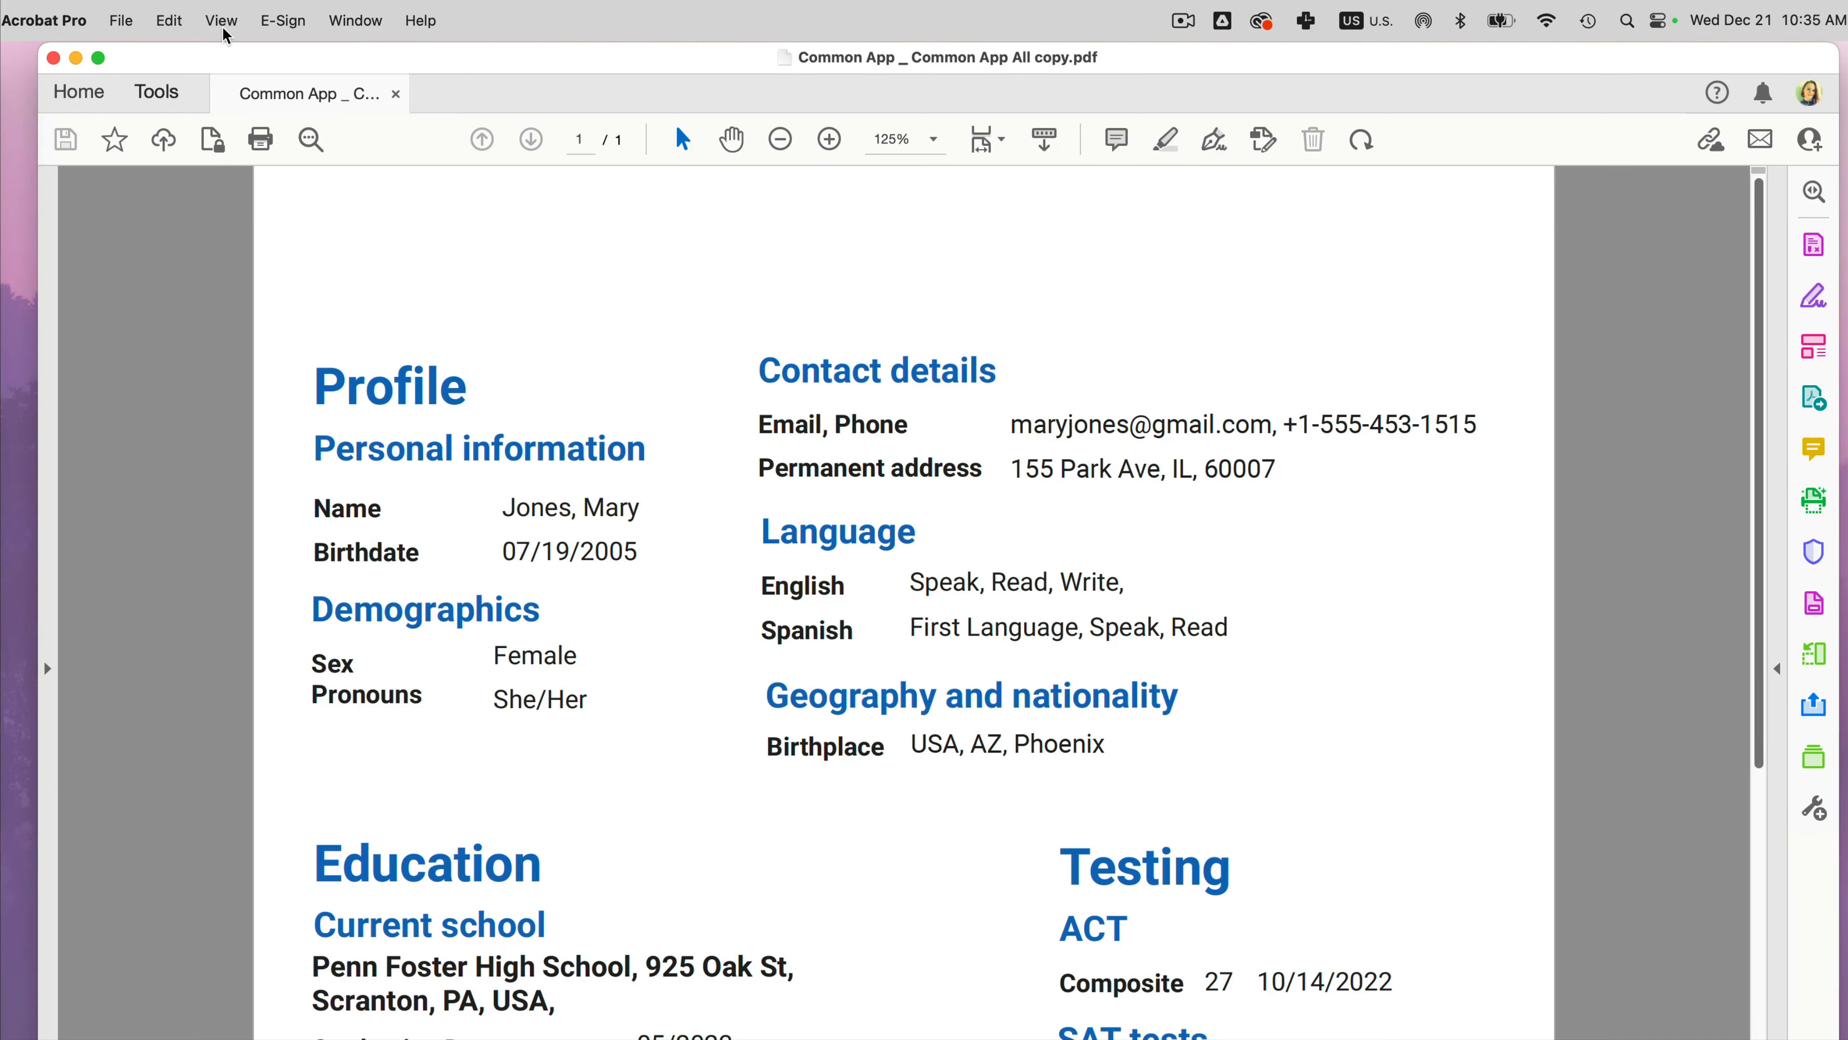
Re-enter Edit PDF mode from the View menu so text blocks are outlined
{"action": "left_click", "coordinate": [220, 21]}
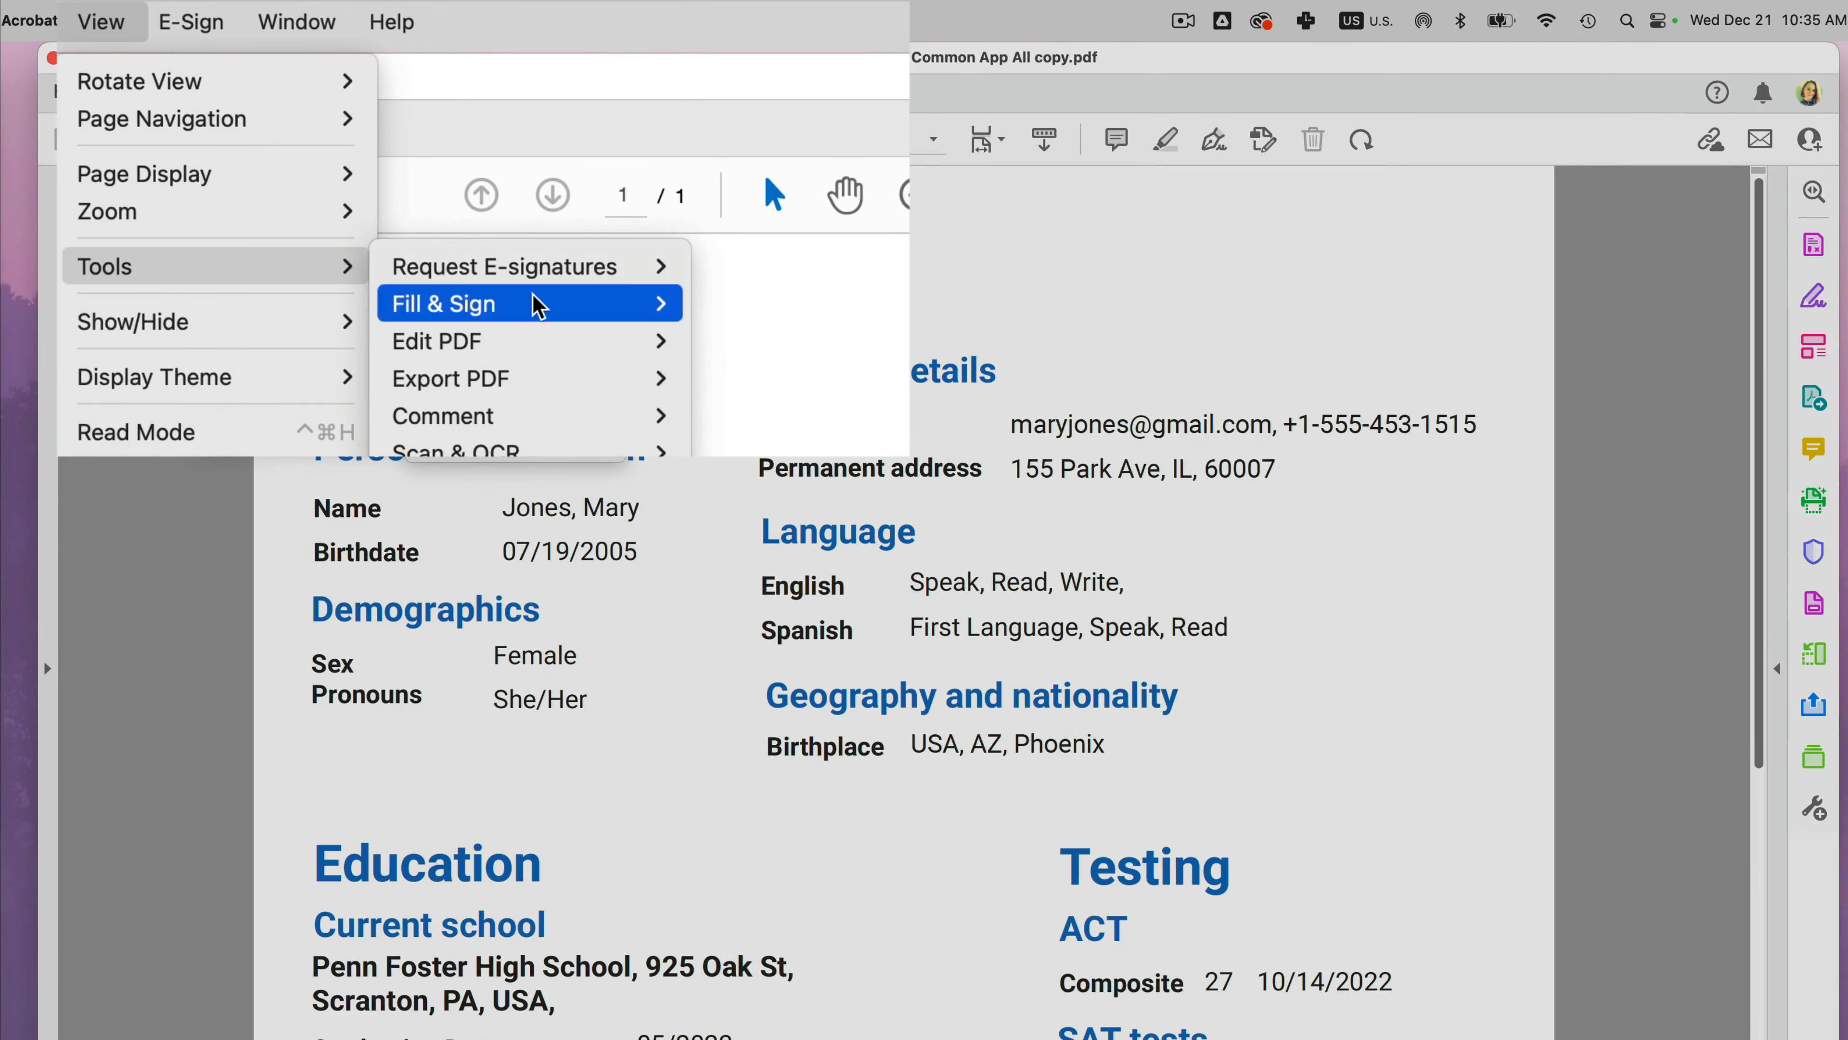
{"action": "left_click", "coordinate": [436, 341]}
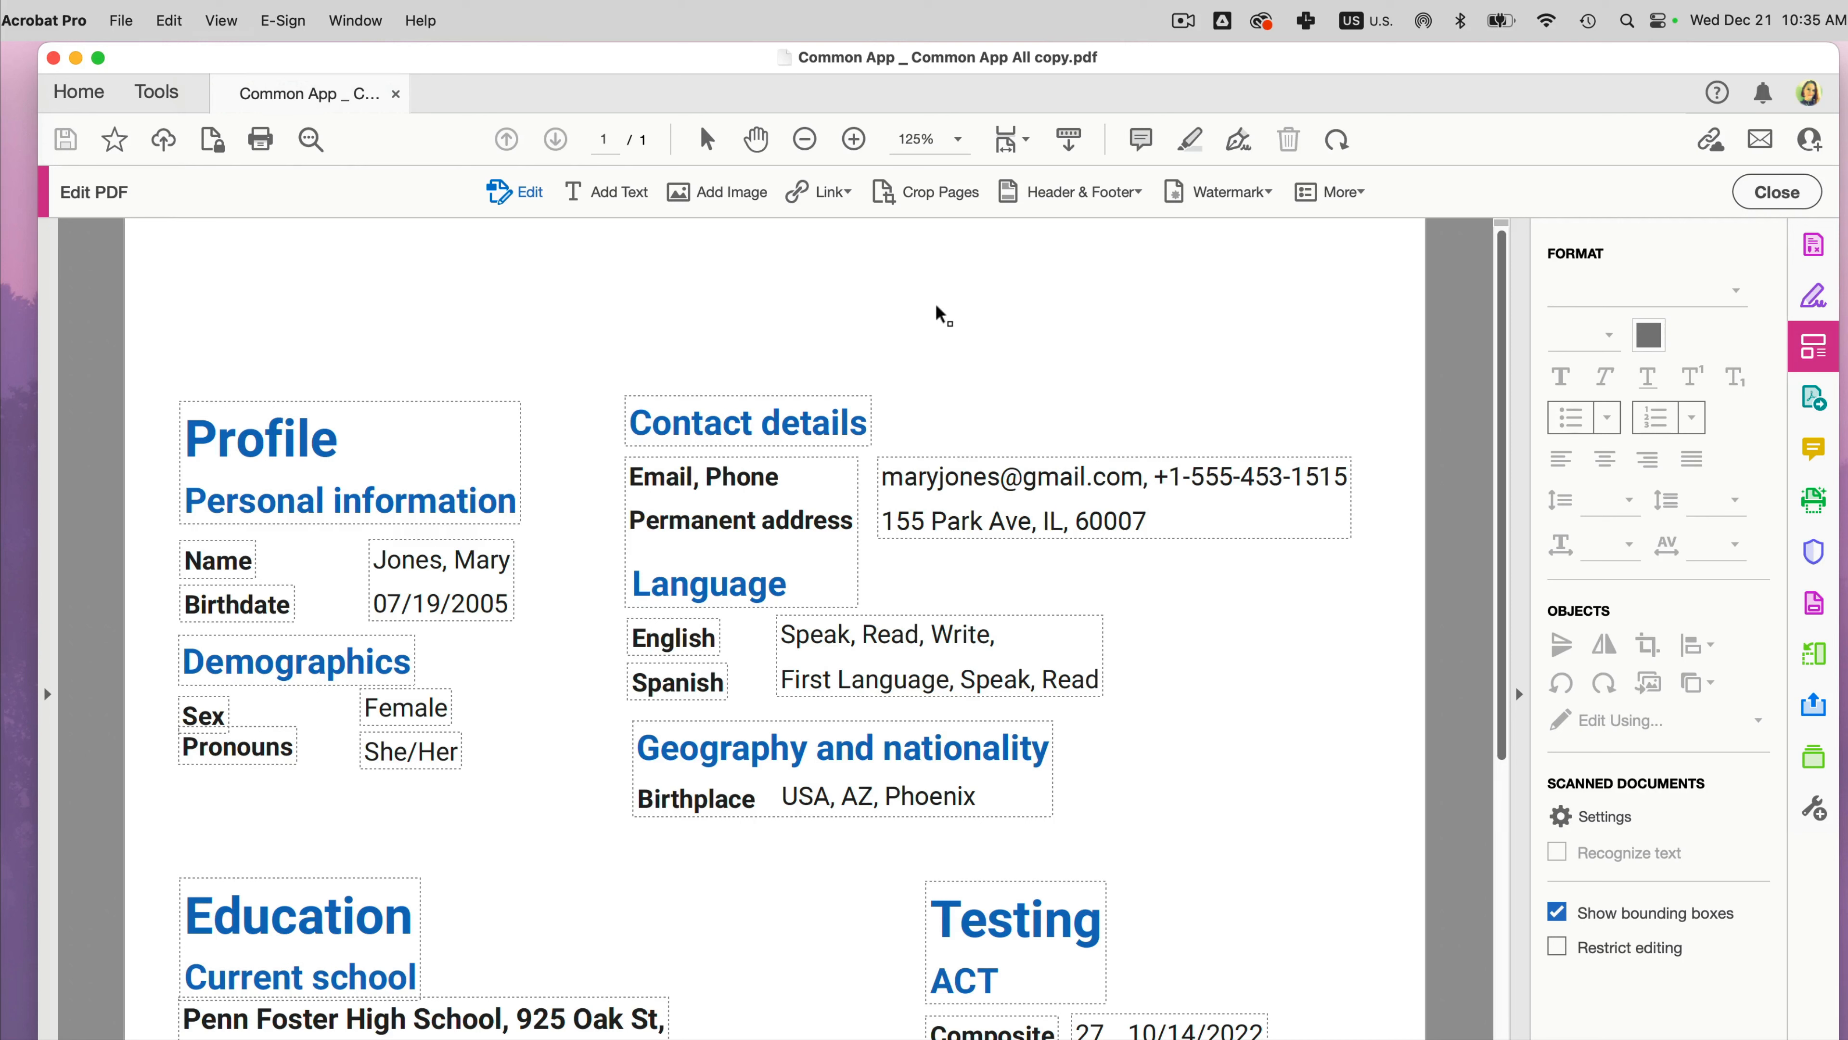
{"action": "mouse_move", "coordinate": [592, 330]}
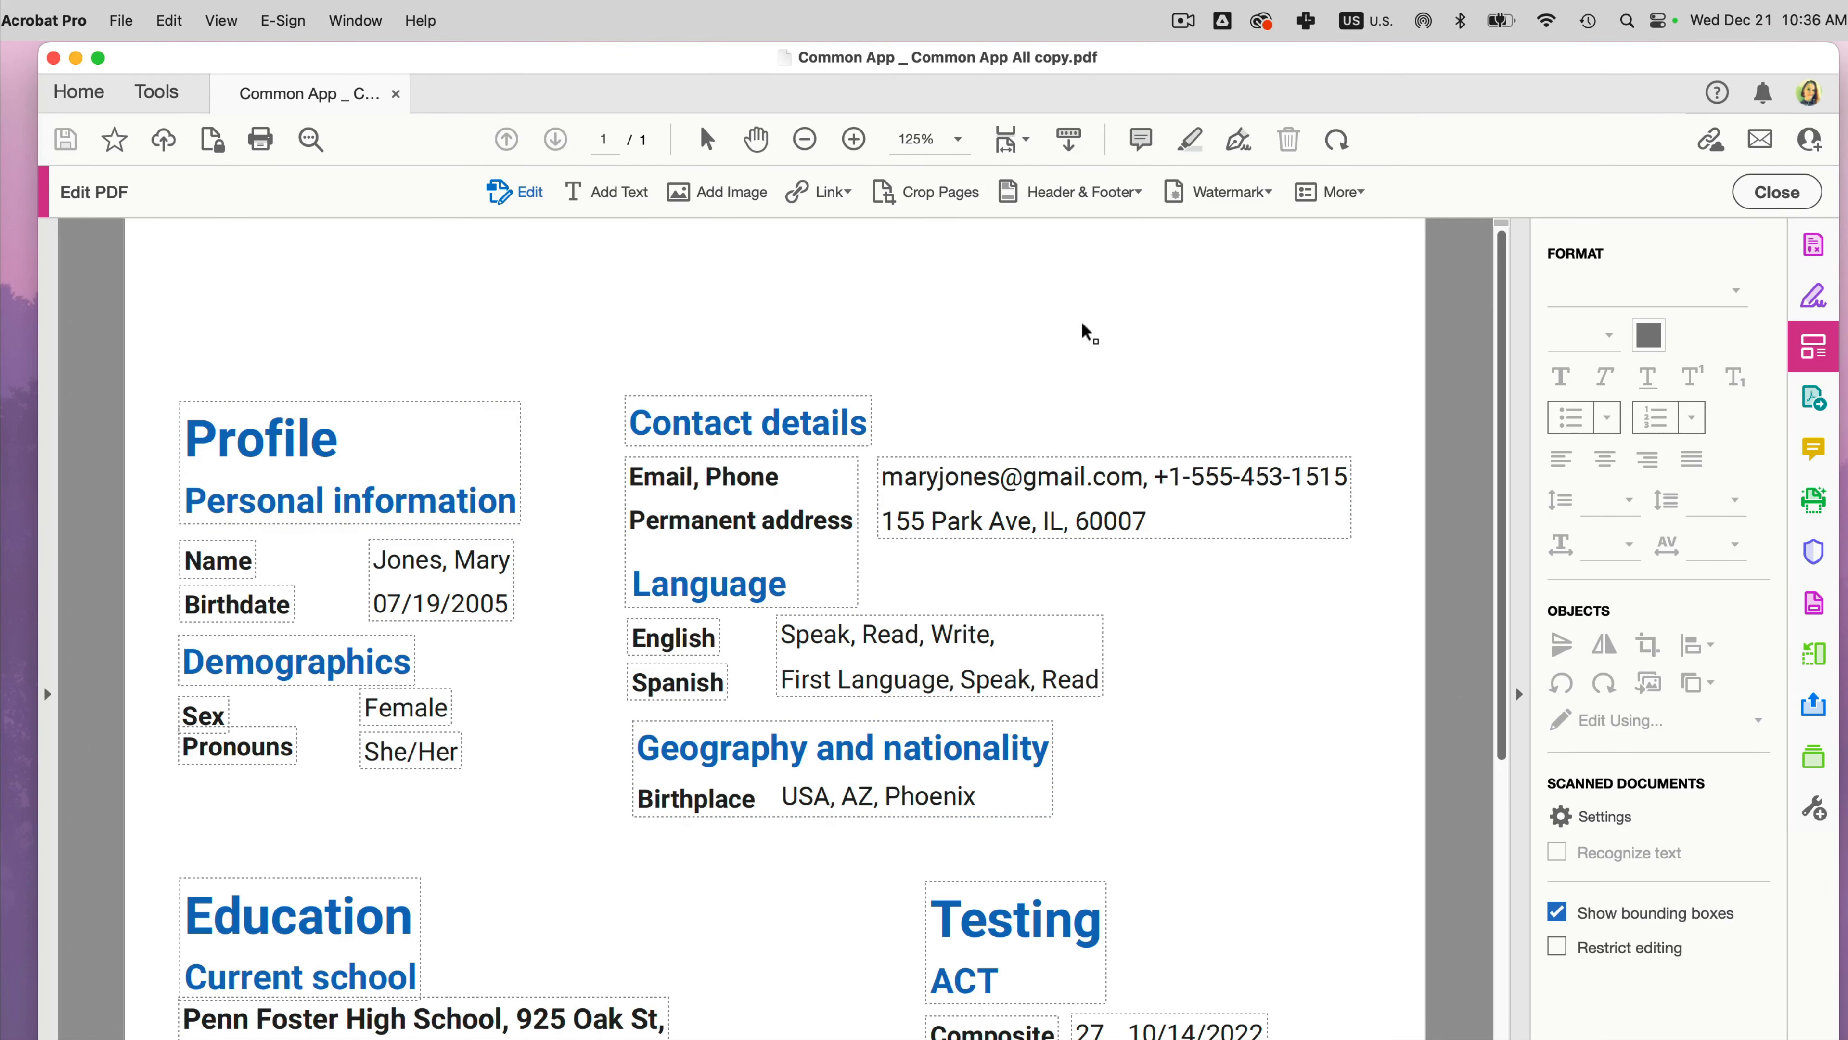
Insert Common App Logo.png via Add Image and drop it at the top of the page
{"action": "left_click", "coordinate": [715, 190]}
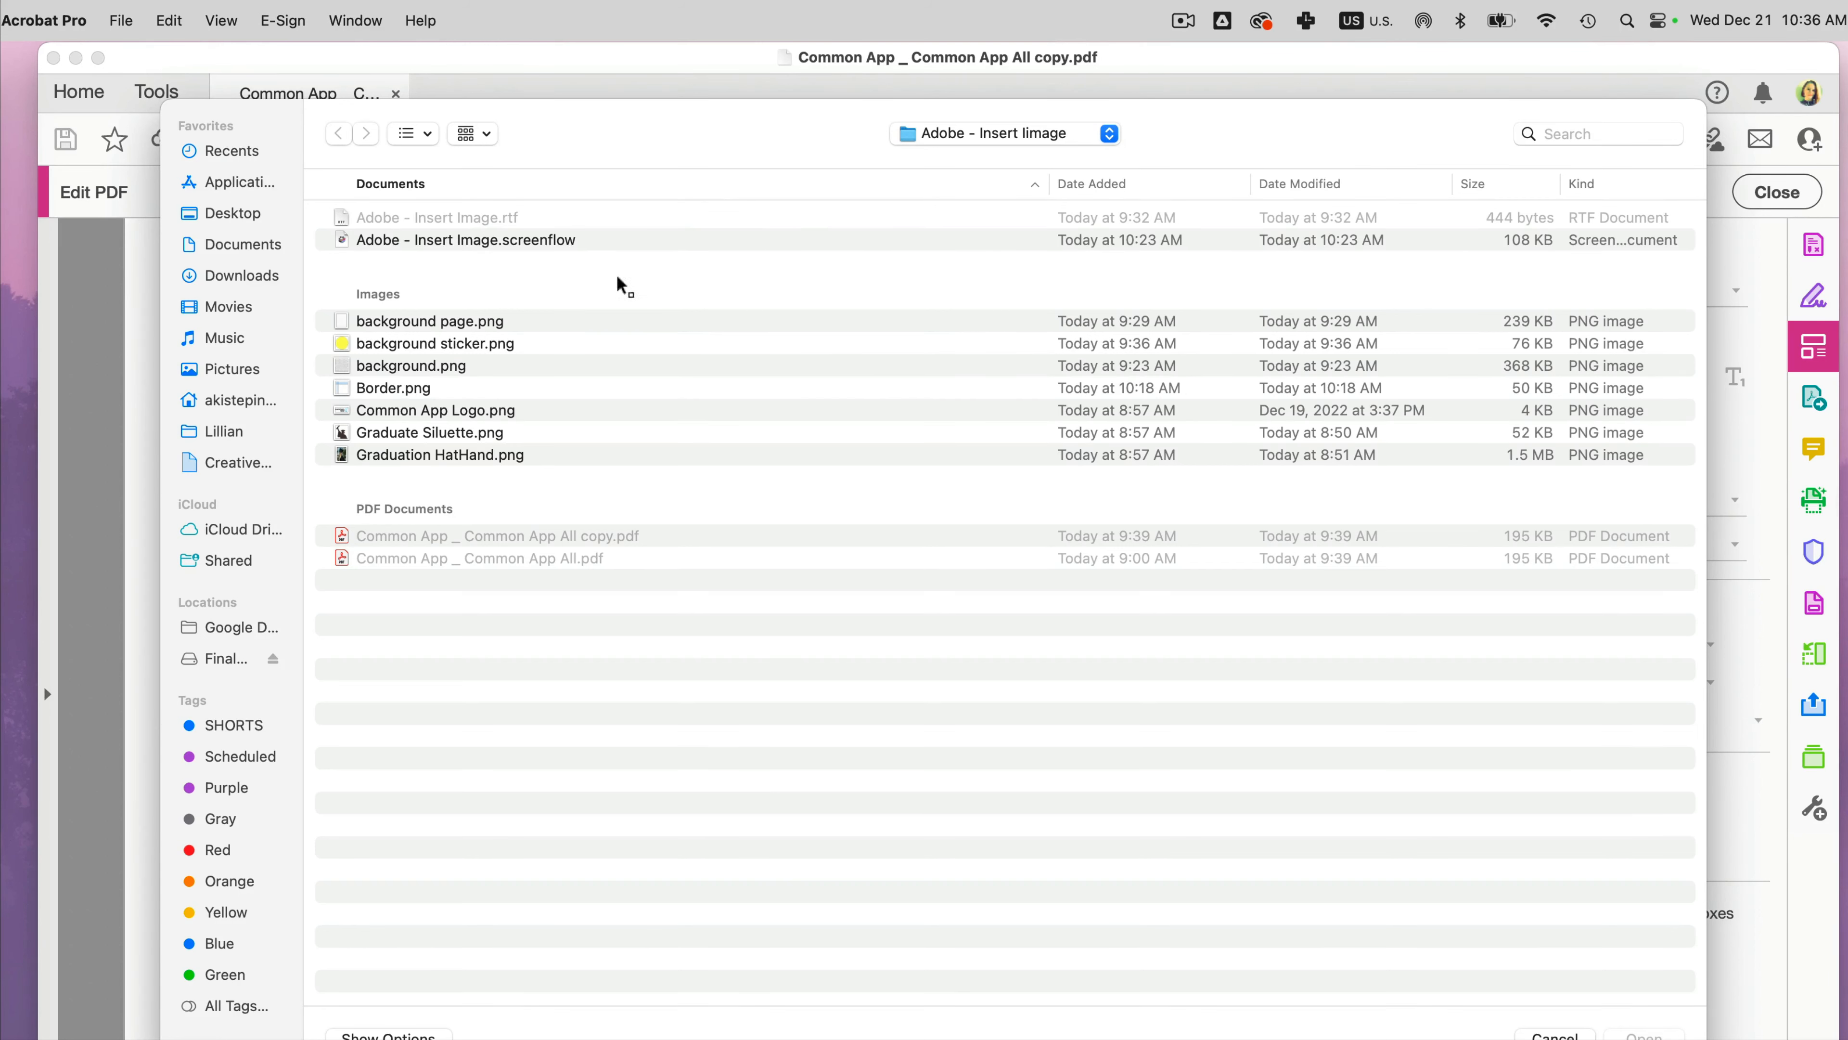
{"action": "mouse_move", "coordinate": [477, 418]}
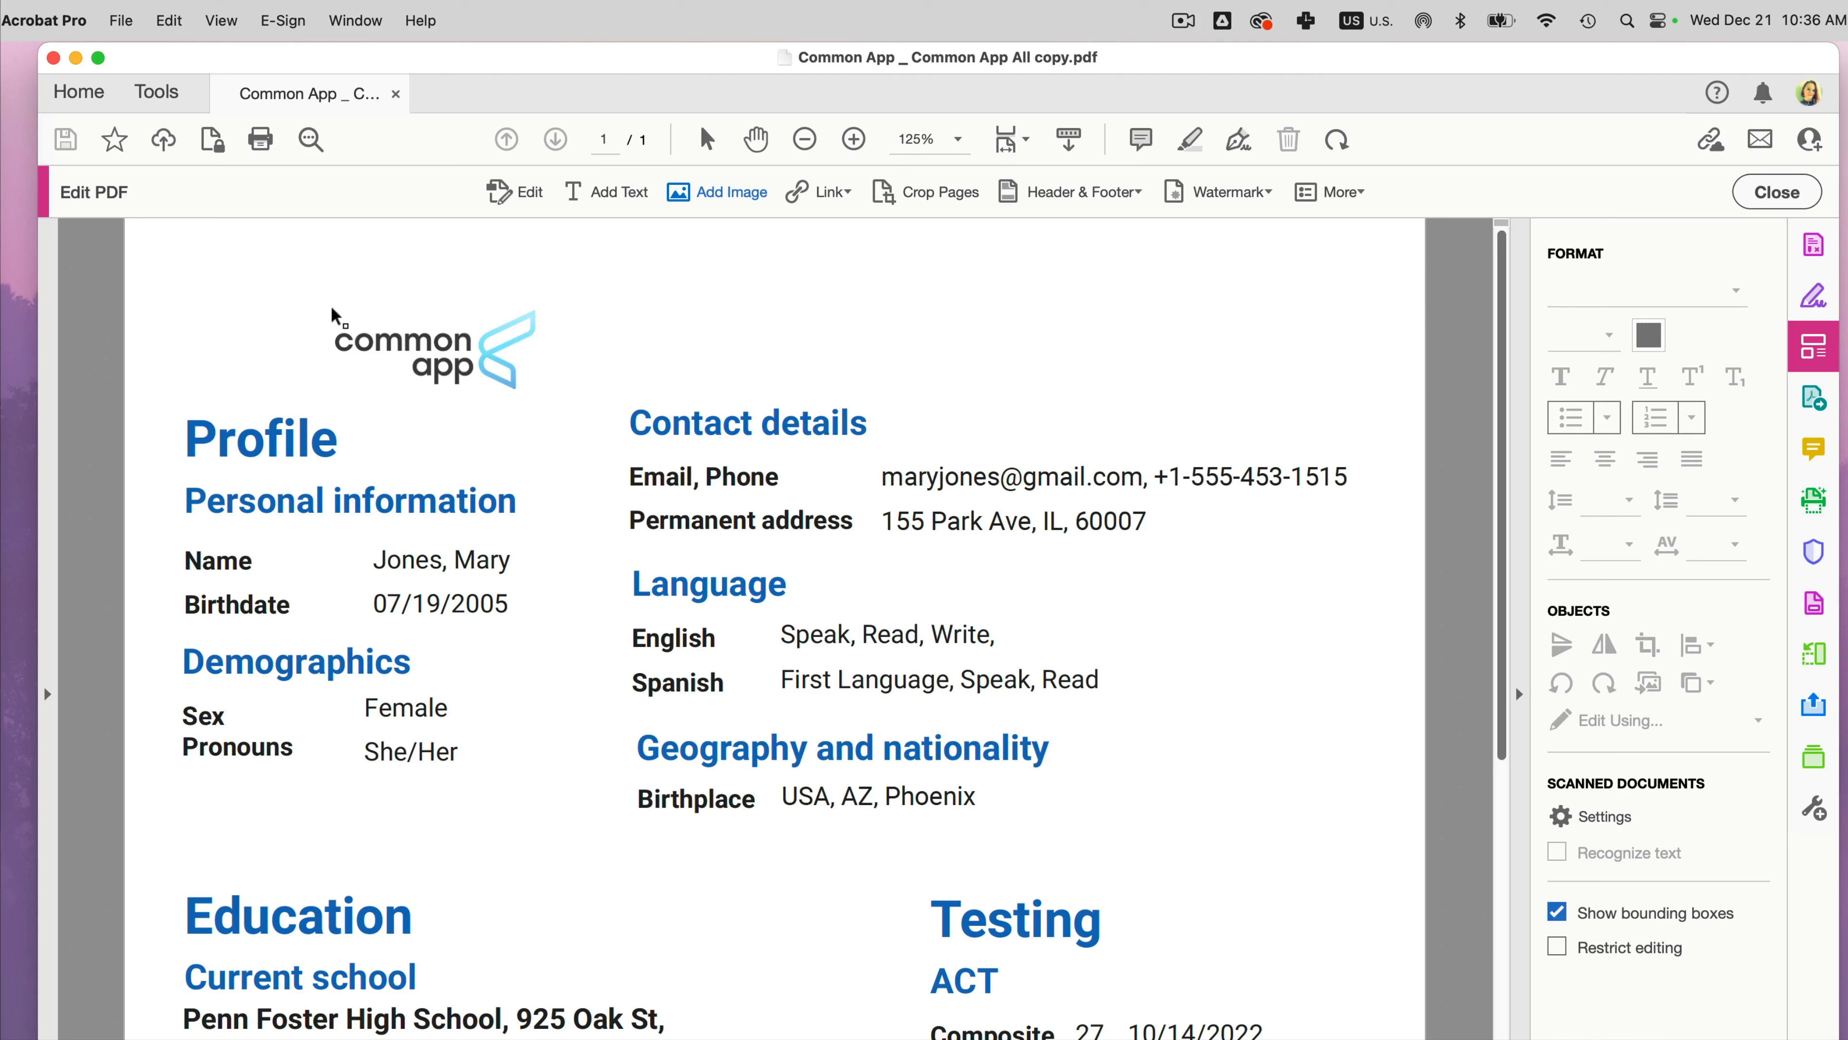
{"action": "left_click", "coordinate": [431, 347]}
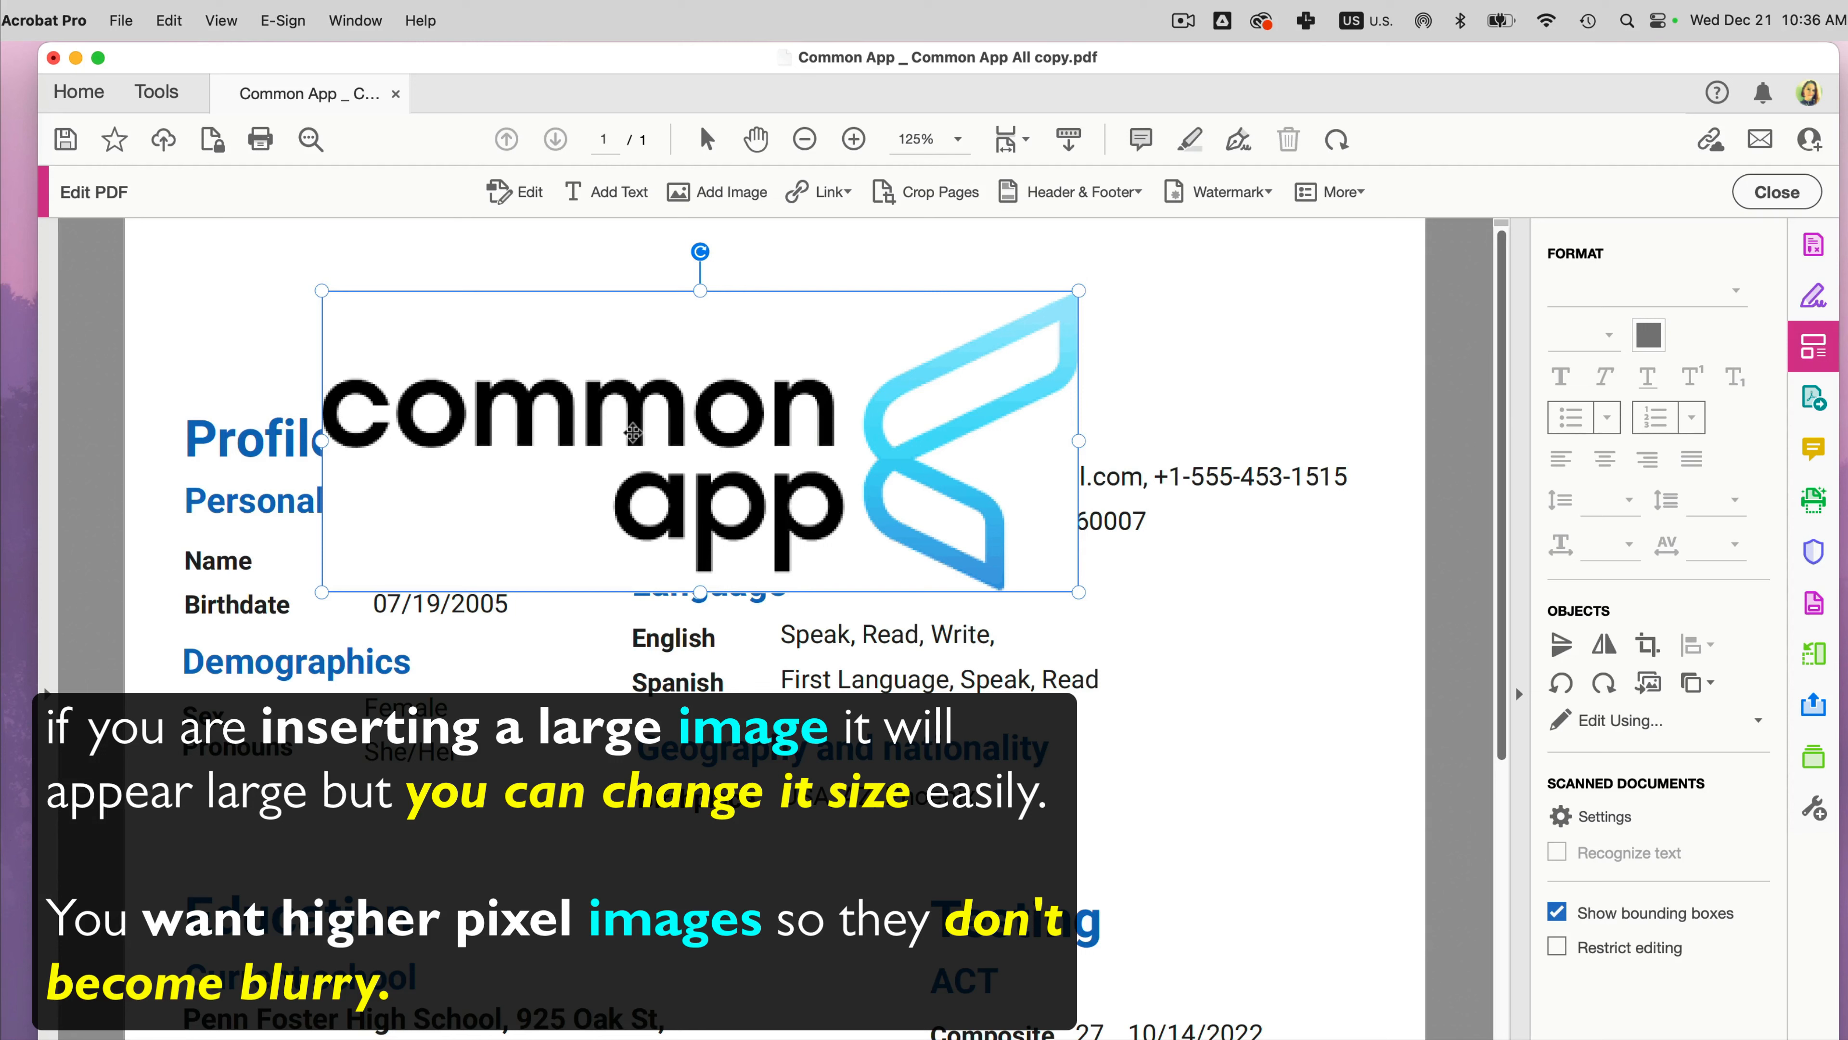
{"action": "mouse_move", "coordinate": [1169, 419]}
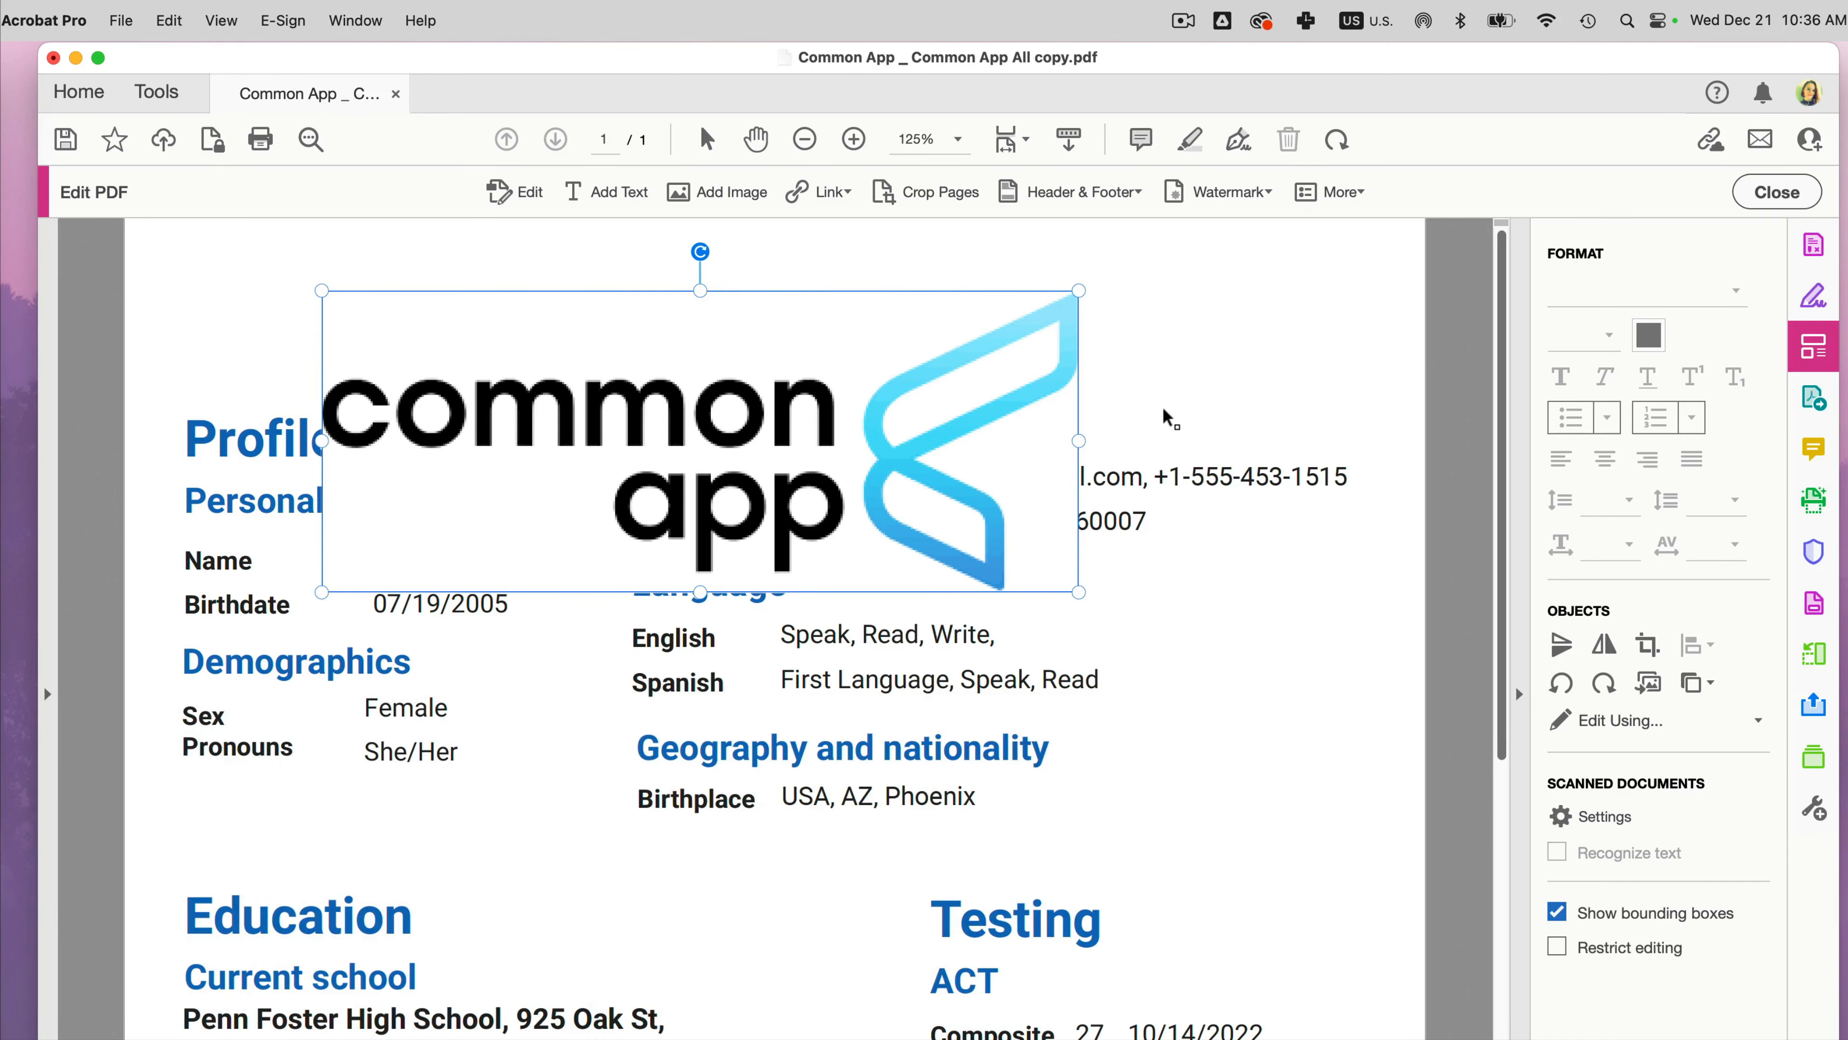
{"action": "mouse_move", "coordinate": [1050, 434]}
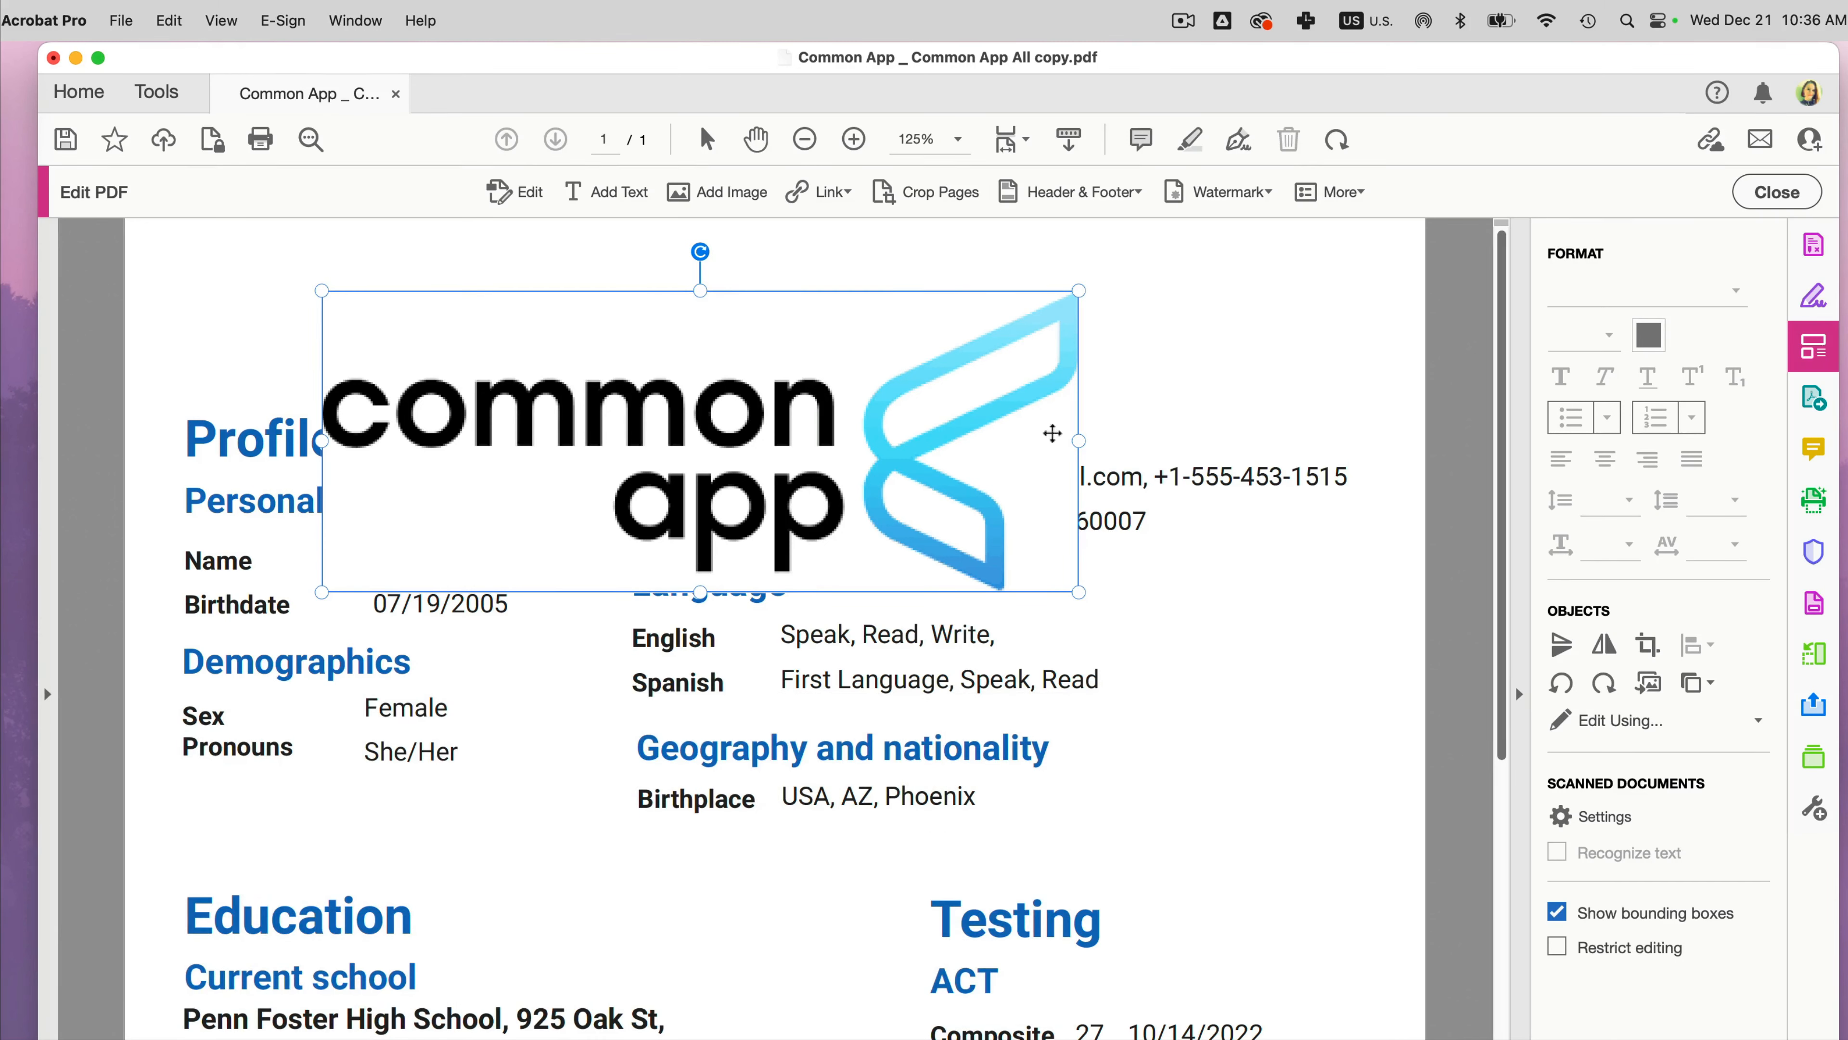
{"action": "mouse_move", "coordinate": [1191, 415]}
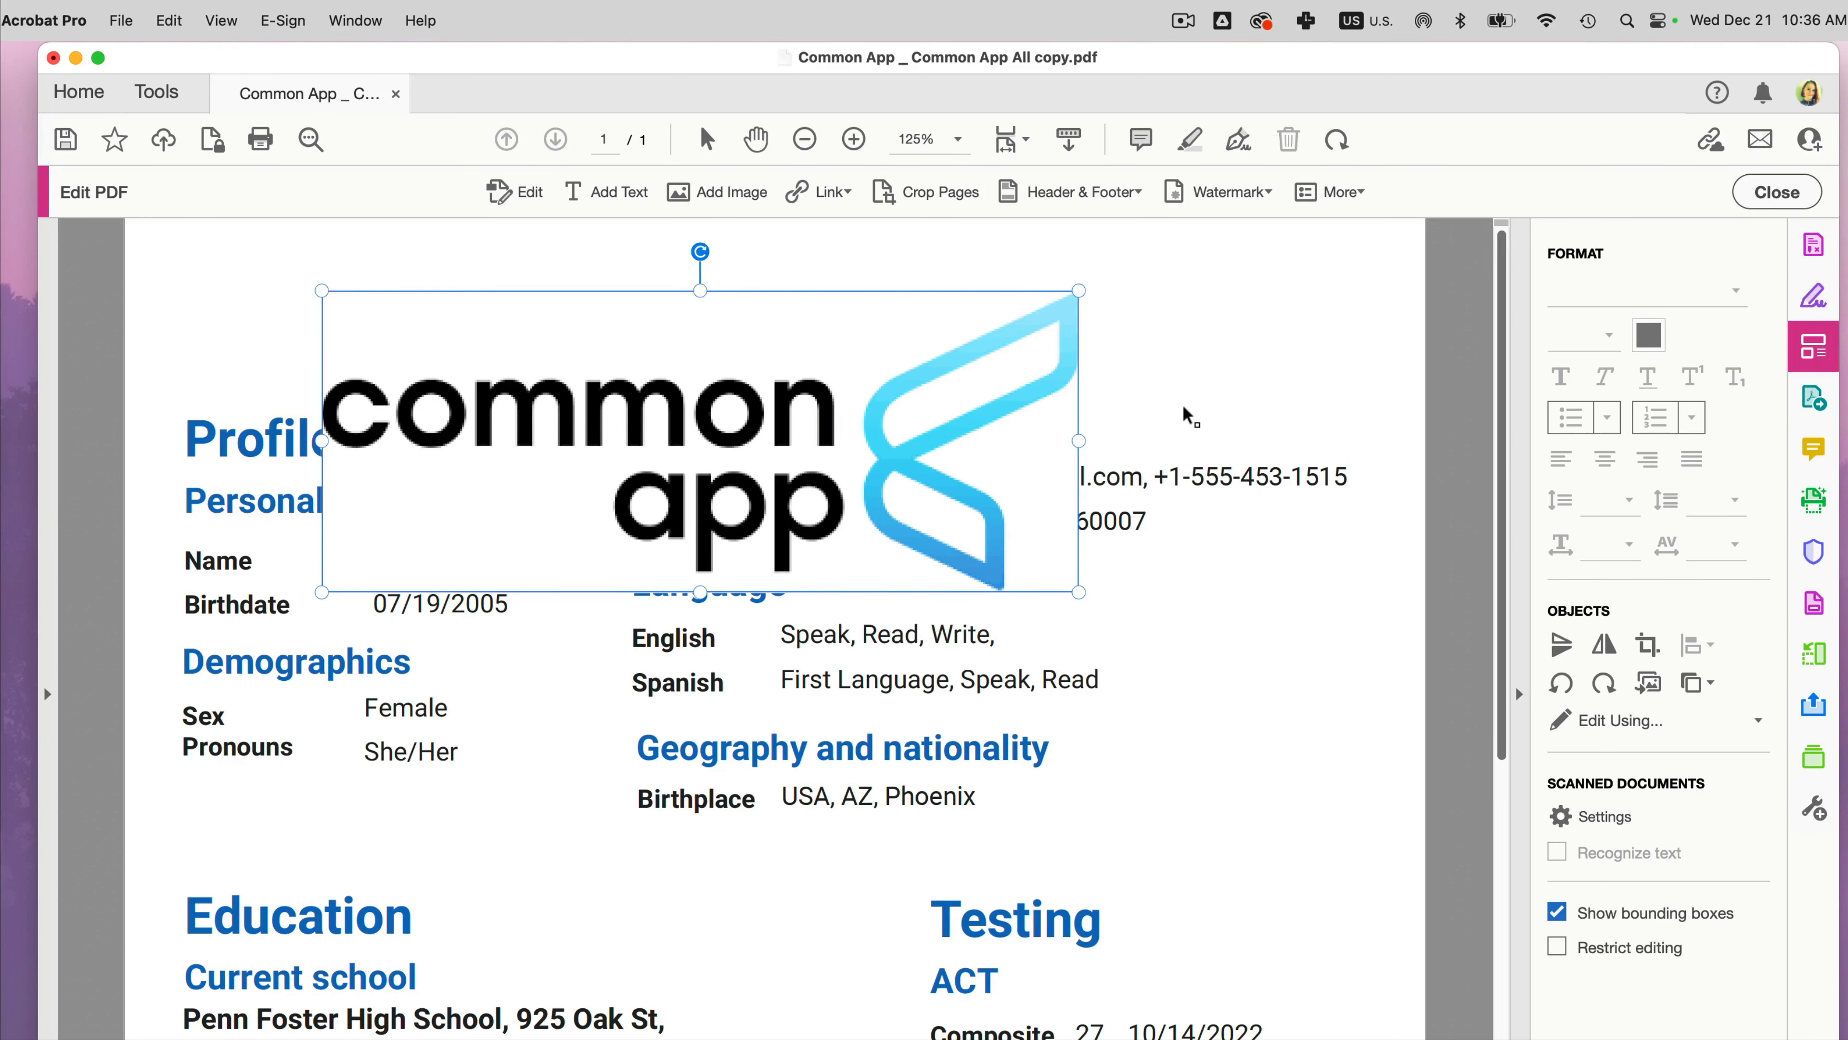
{"action": "mouse_move", "coordinate": [755, 427]}
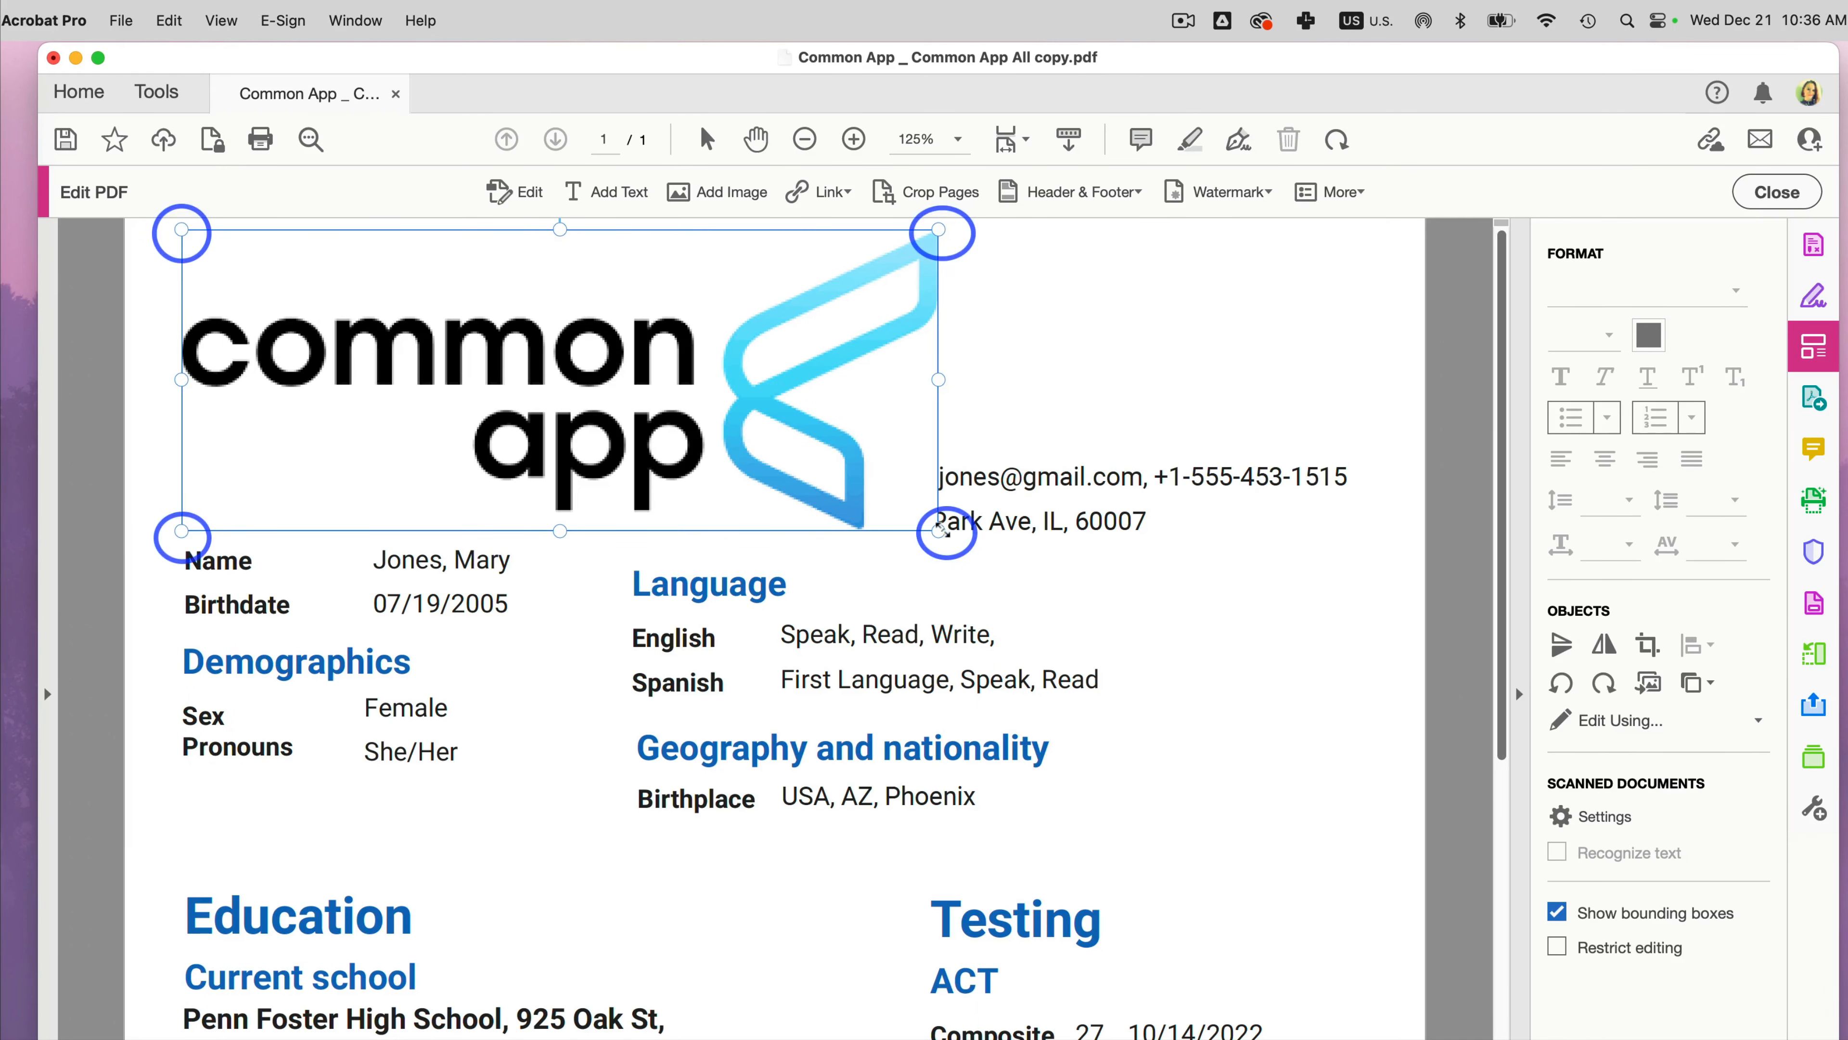
{"action": "mouse_move", "coordinate": [923, 410]}
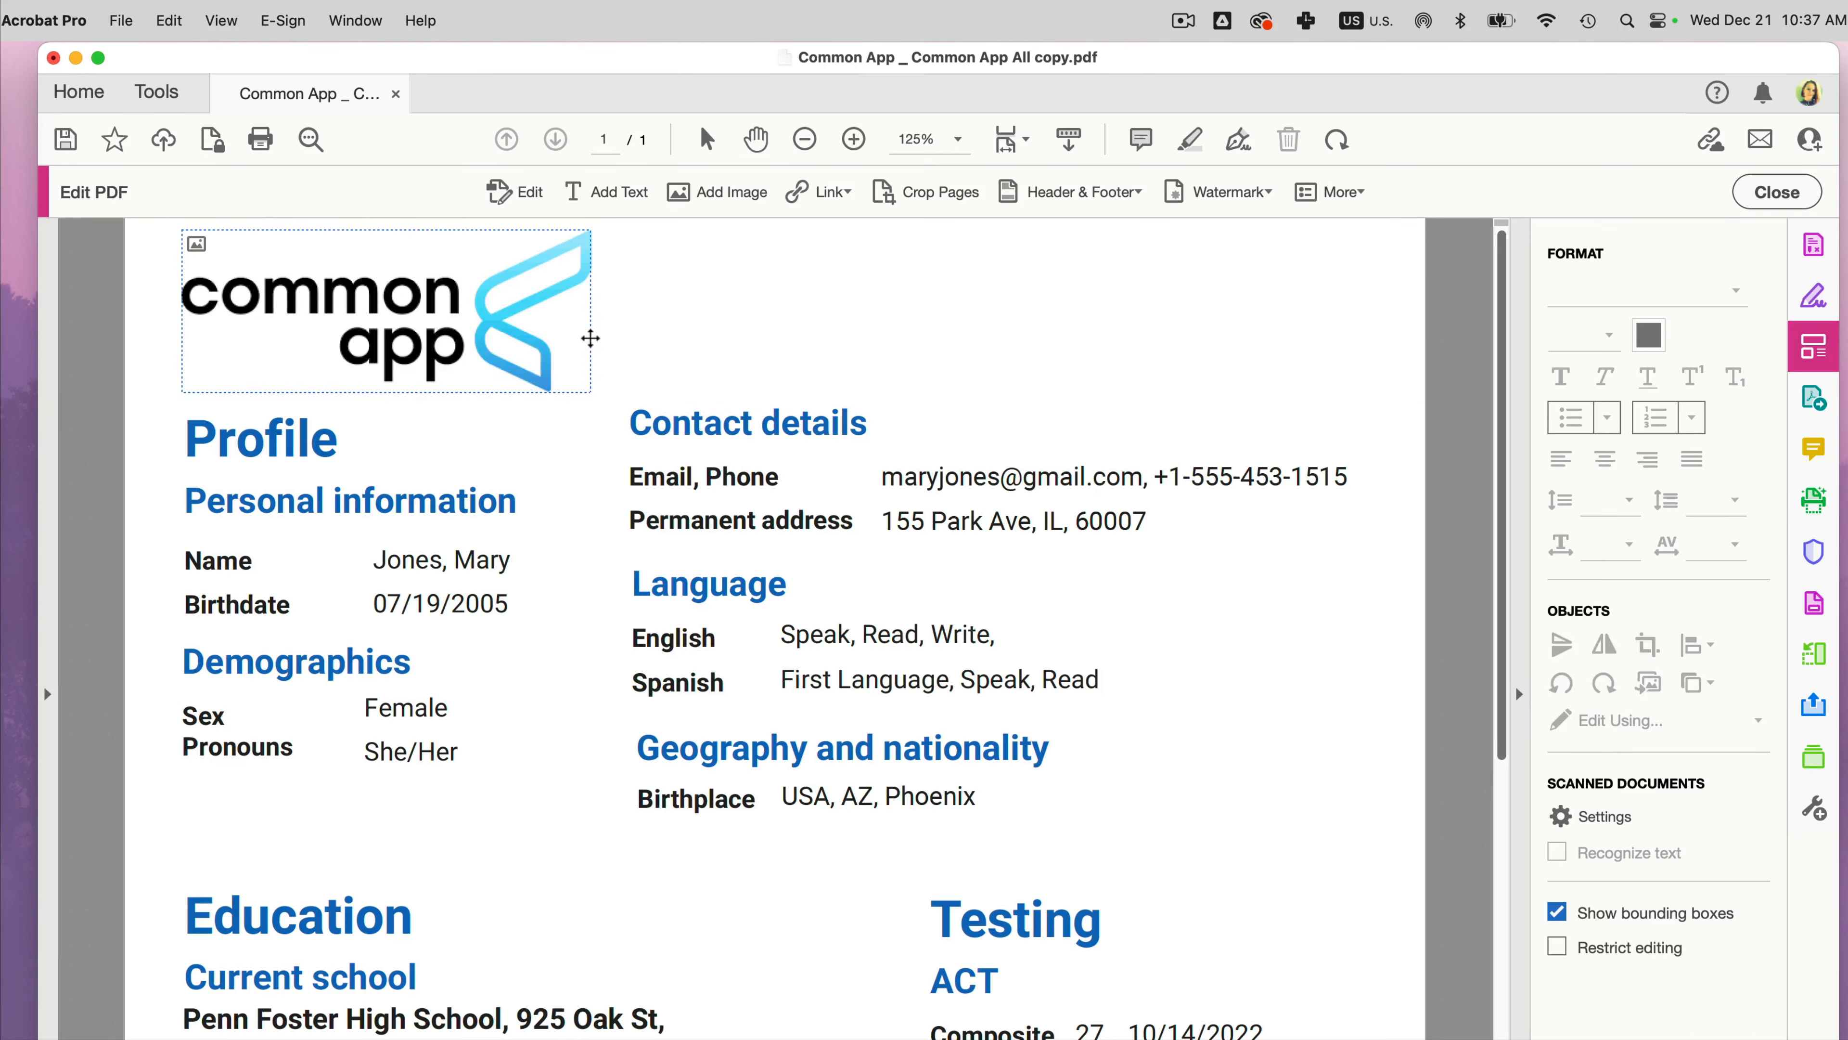
Close Edit PDF with the logo shrunk into the top-left above Profile
{"action": "left_click", "coordinate": [1775, 191]}
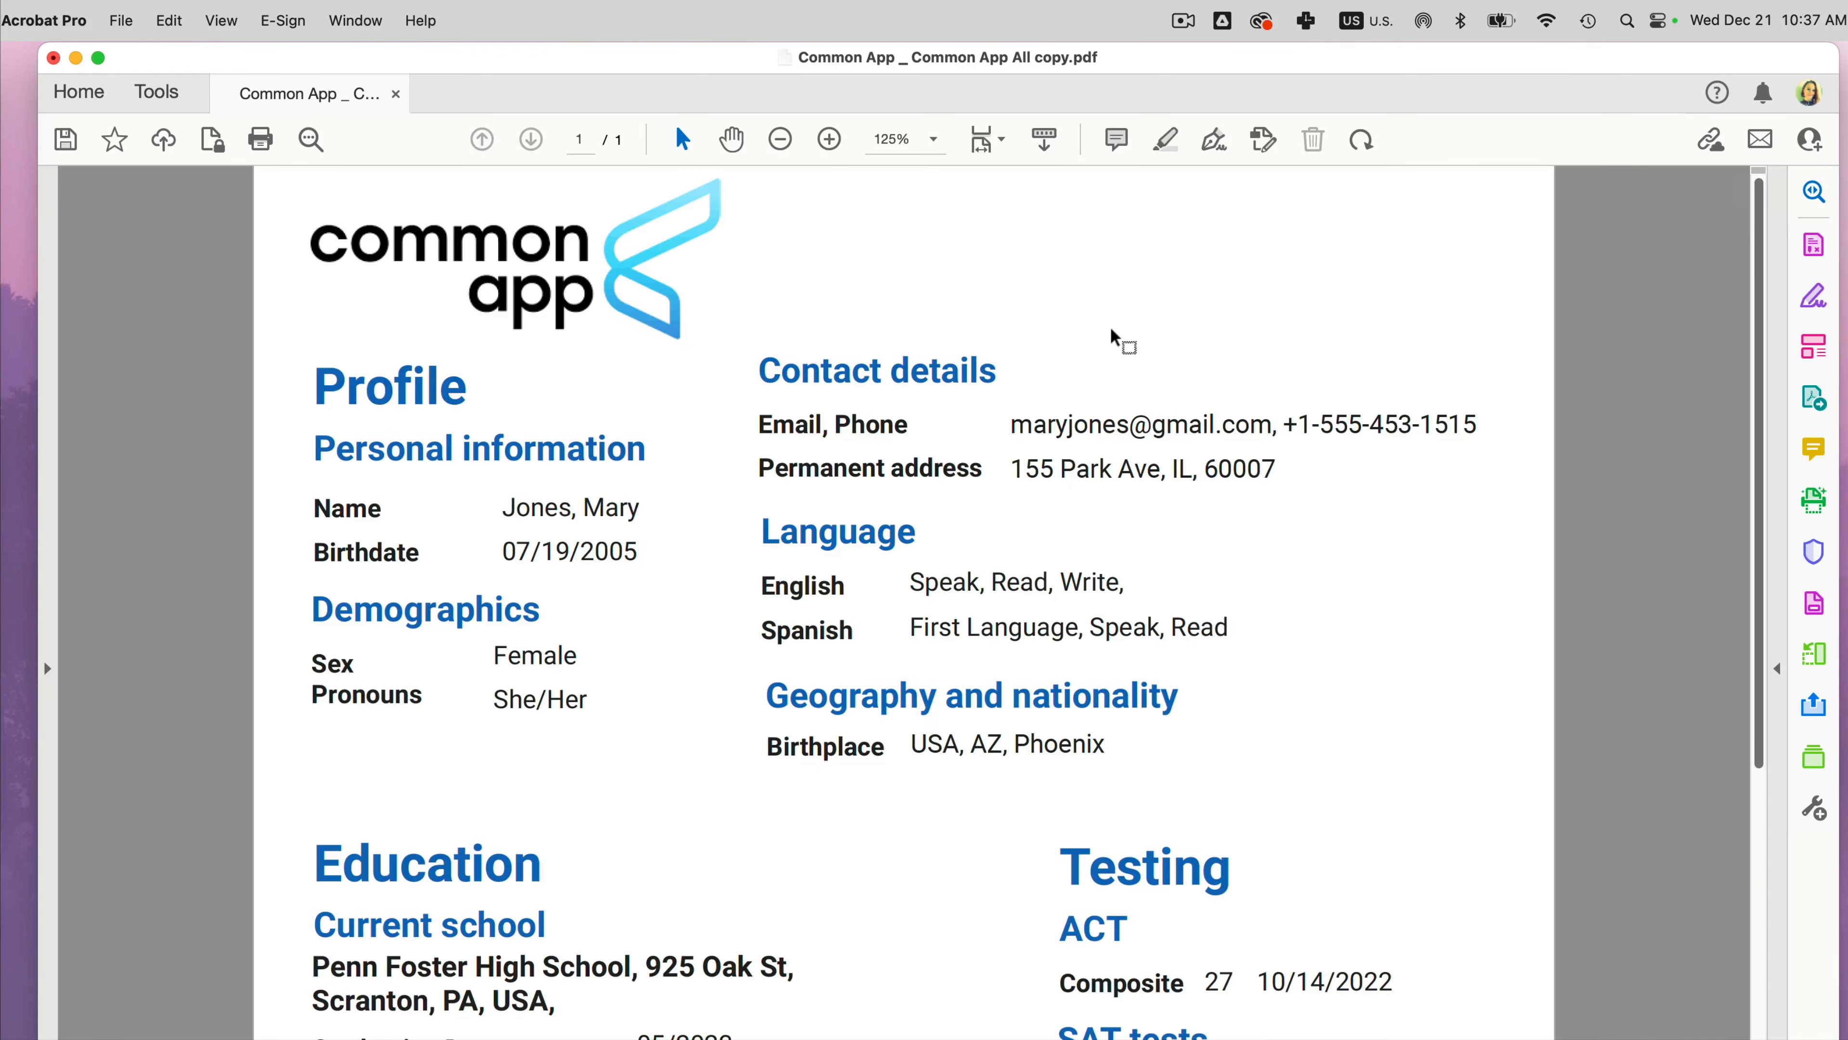
{"action": "mouse_move", "coordinate": [1591, 274]}
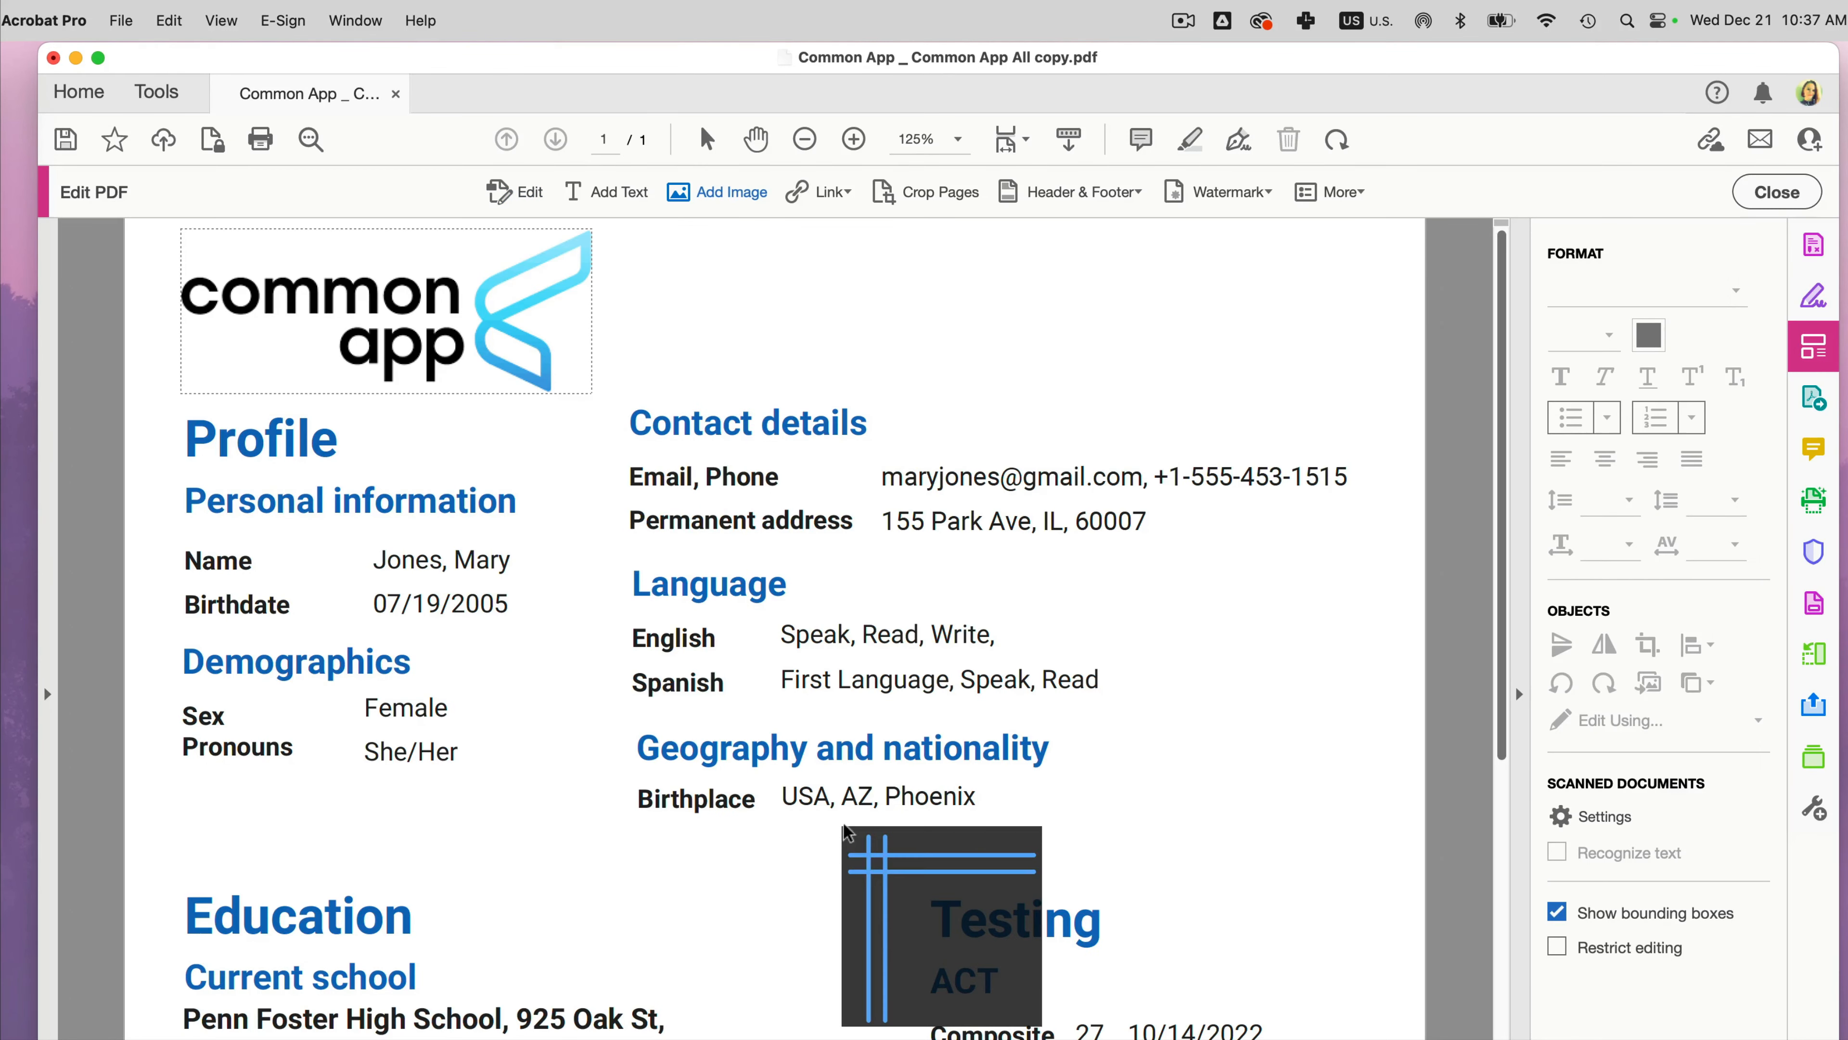
Place Border.png beside the Testing heading, then start adding another image
{"action": "left_click", "coordinate": [943, 930]}
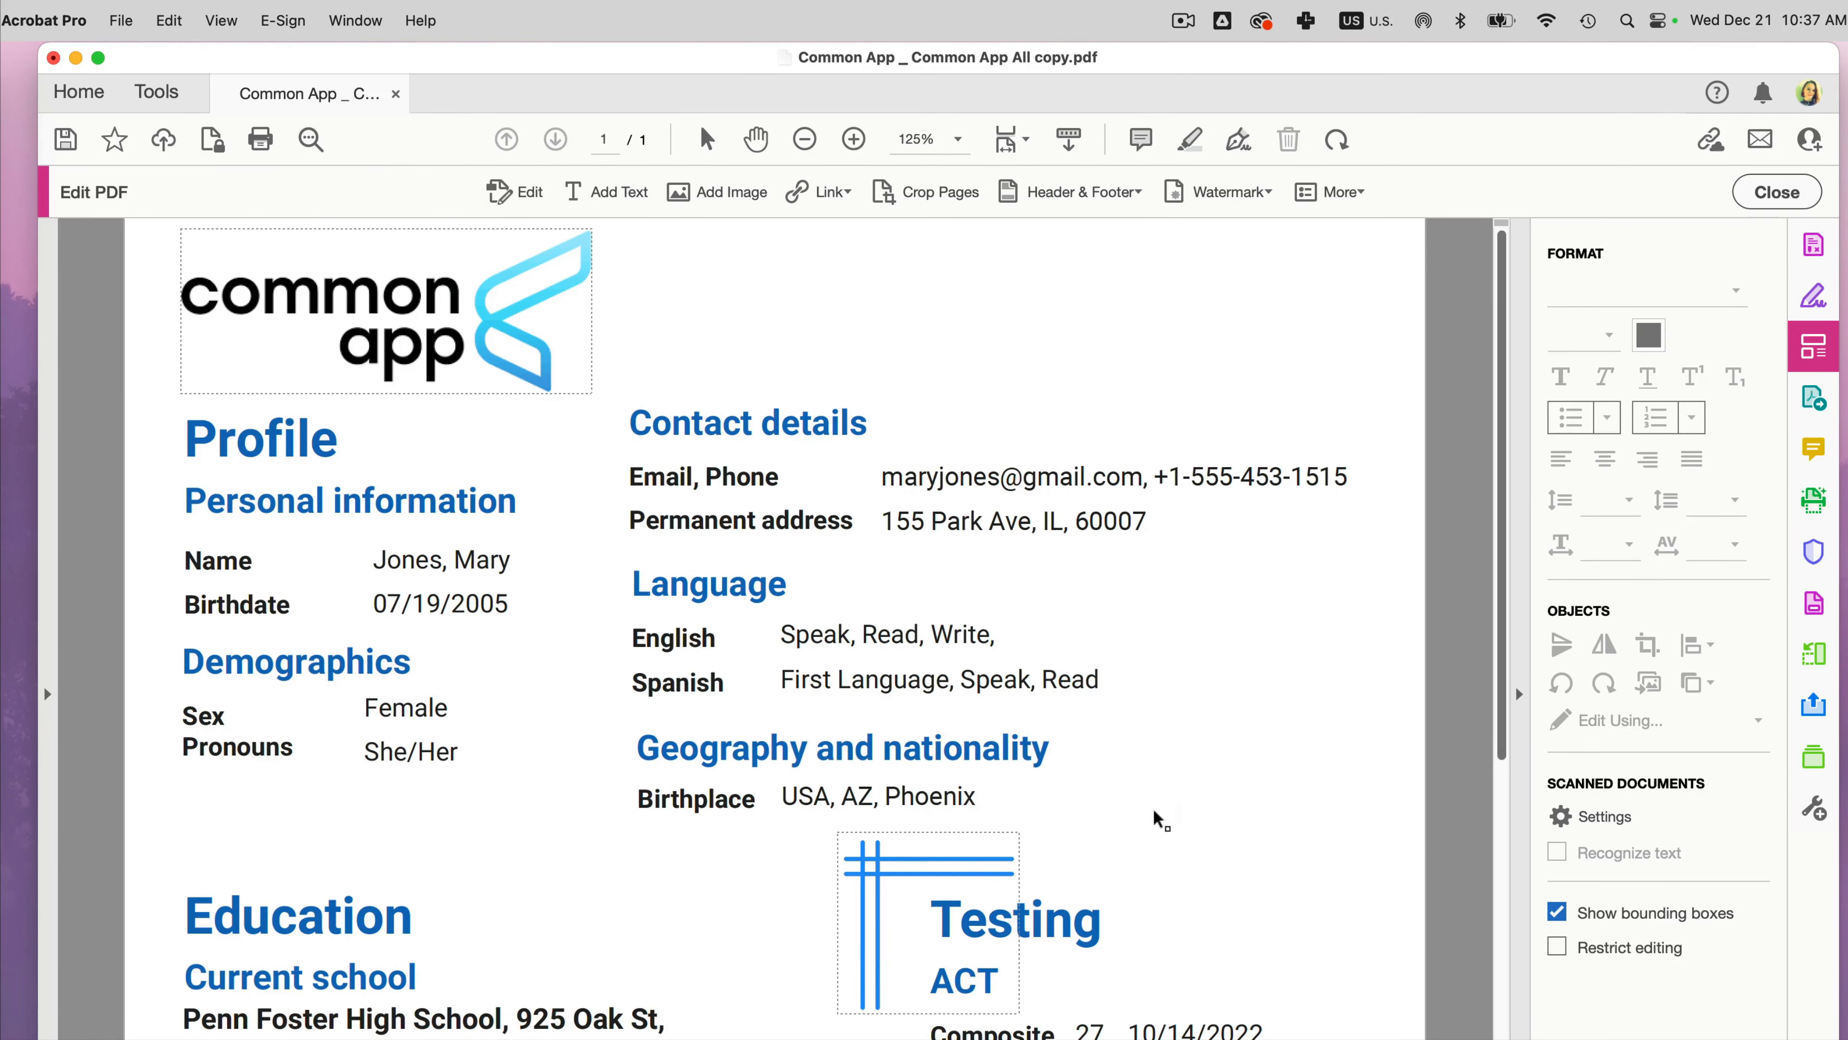
{"action": "left_click", "coordinate": [715, 191]}
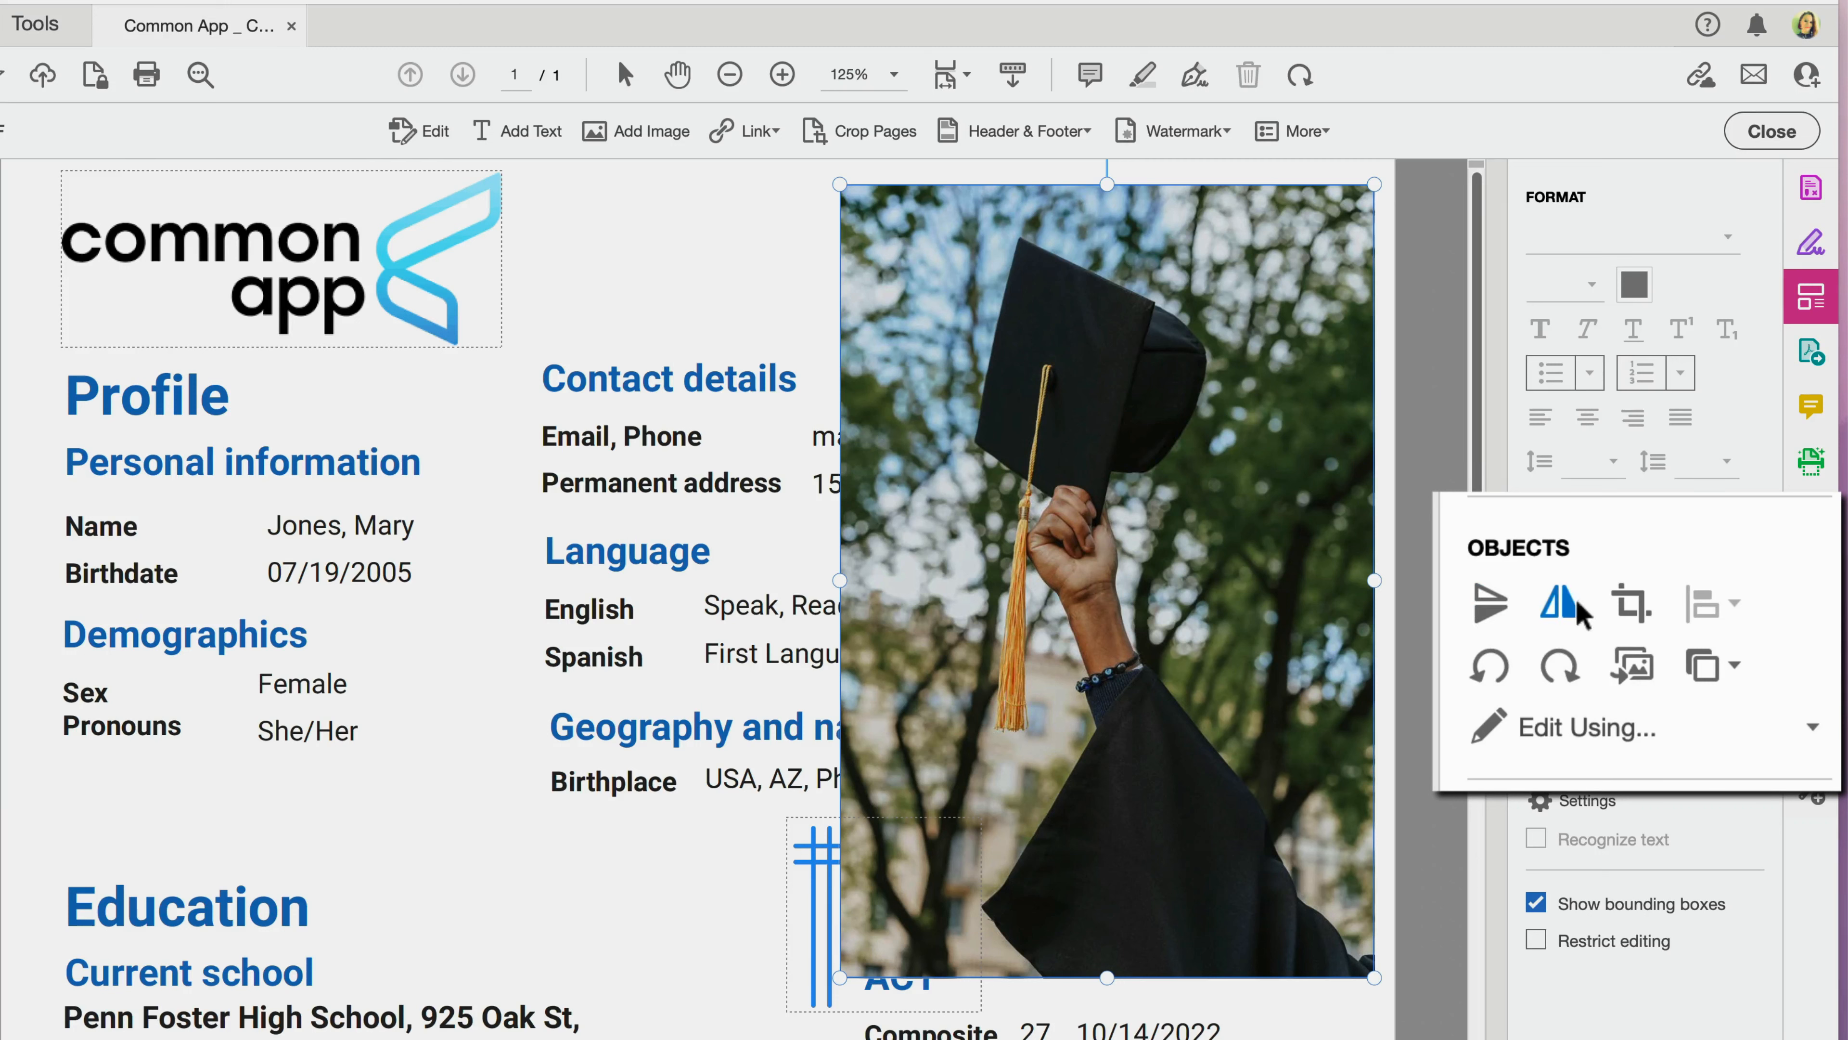
{"action": "mouse_move", "coordinate": [1561, 528]}
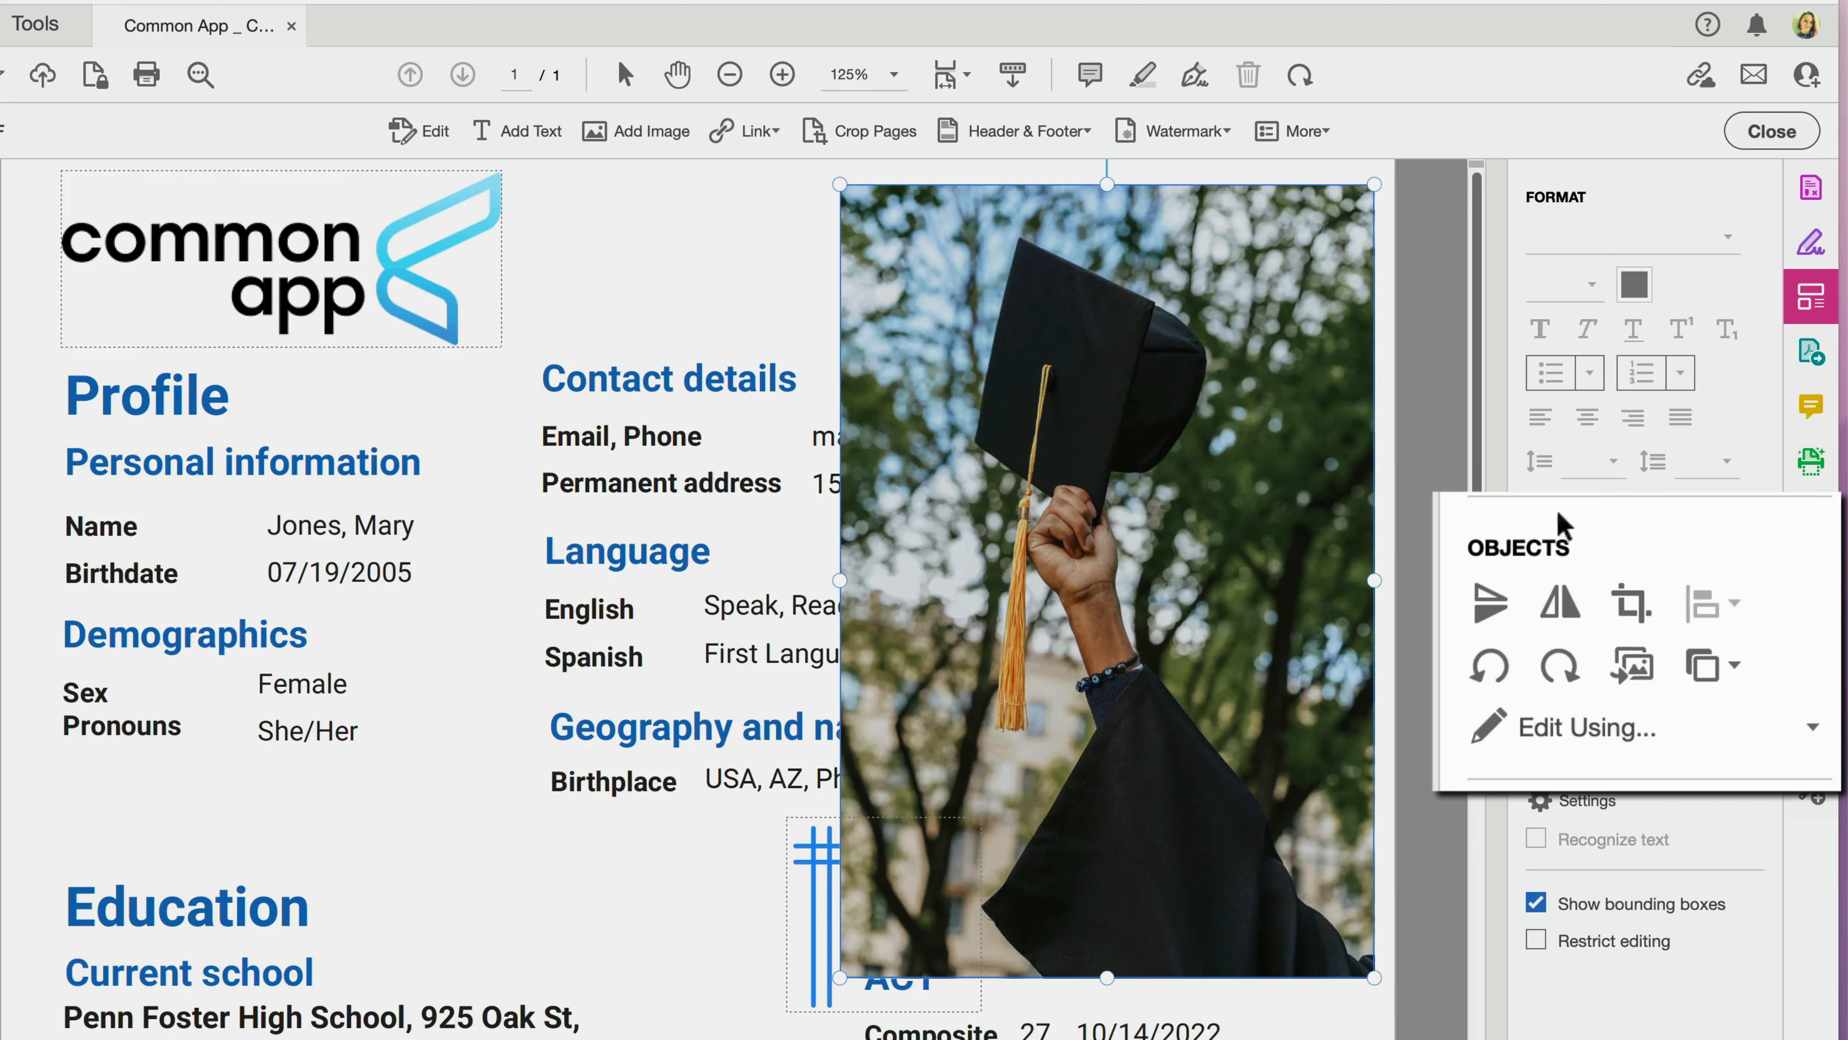
{"action": "left_click", "coordinate": [1559, 603]}
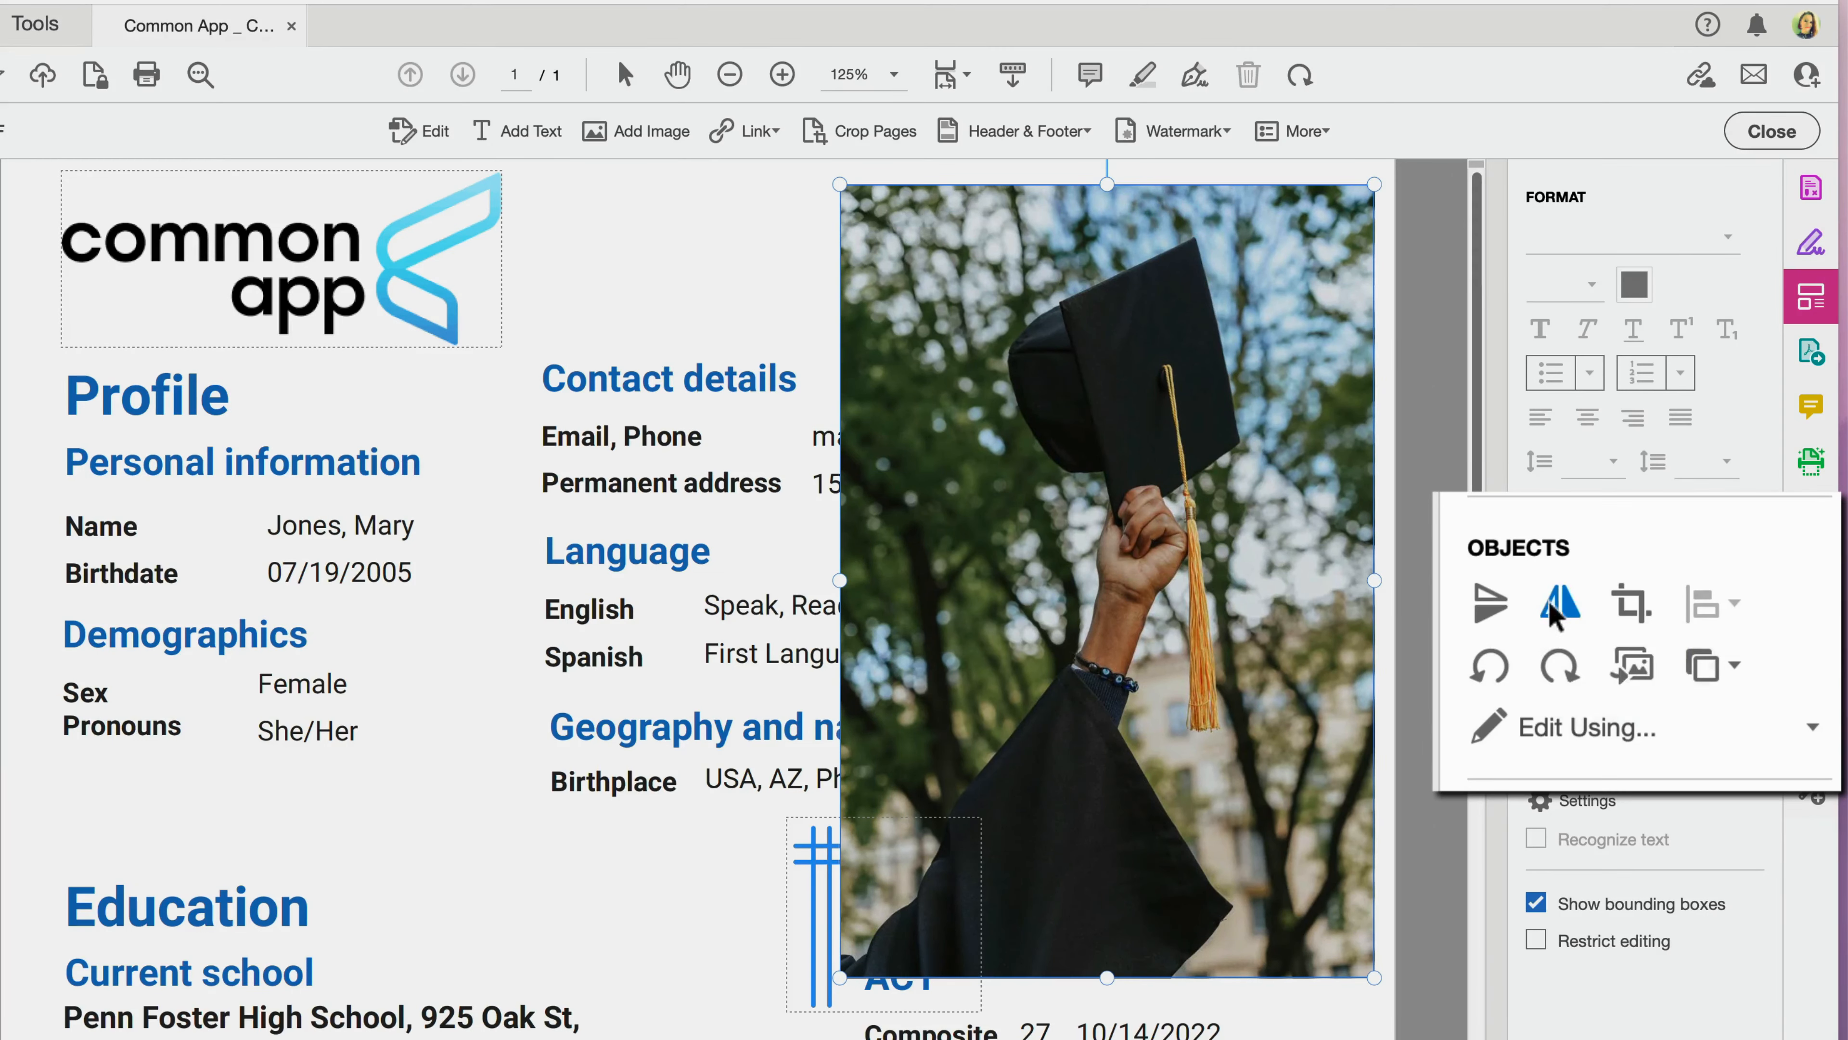
{"action": "left_click", "coordinate": [1585, 614]}
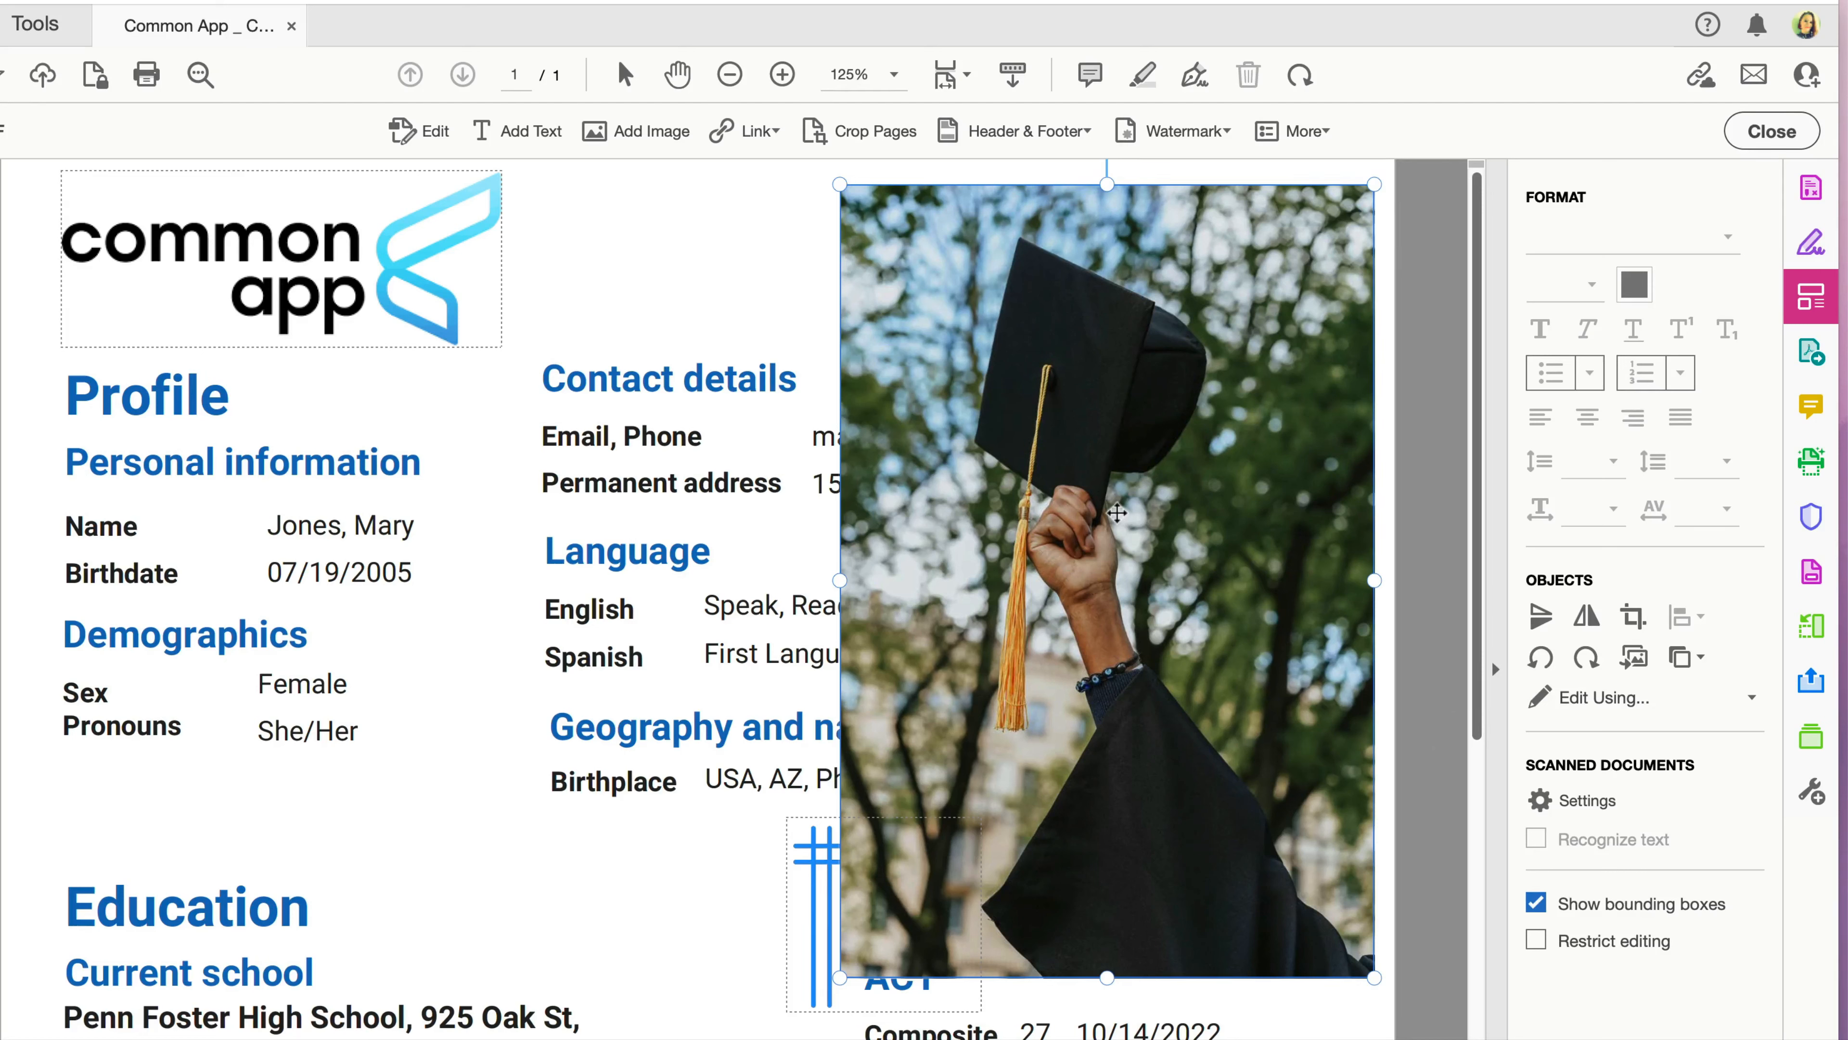
{"action": "mouse_move", "coordinate": [1287, 984]}
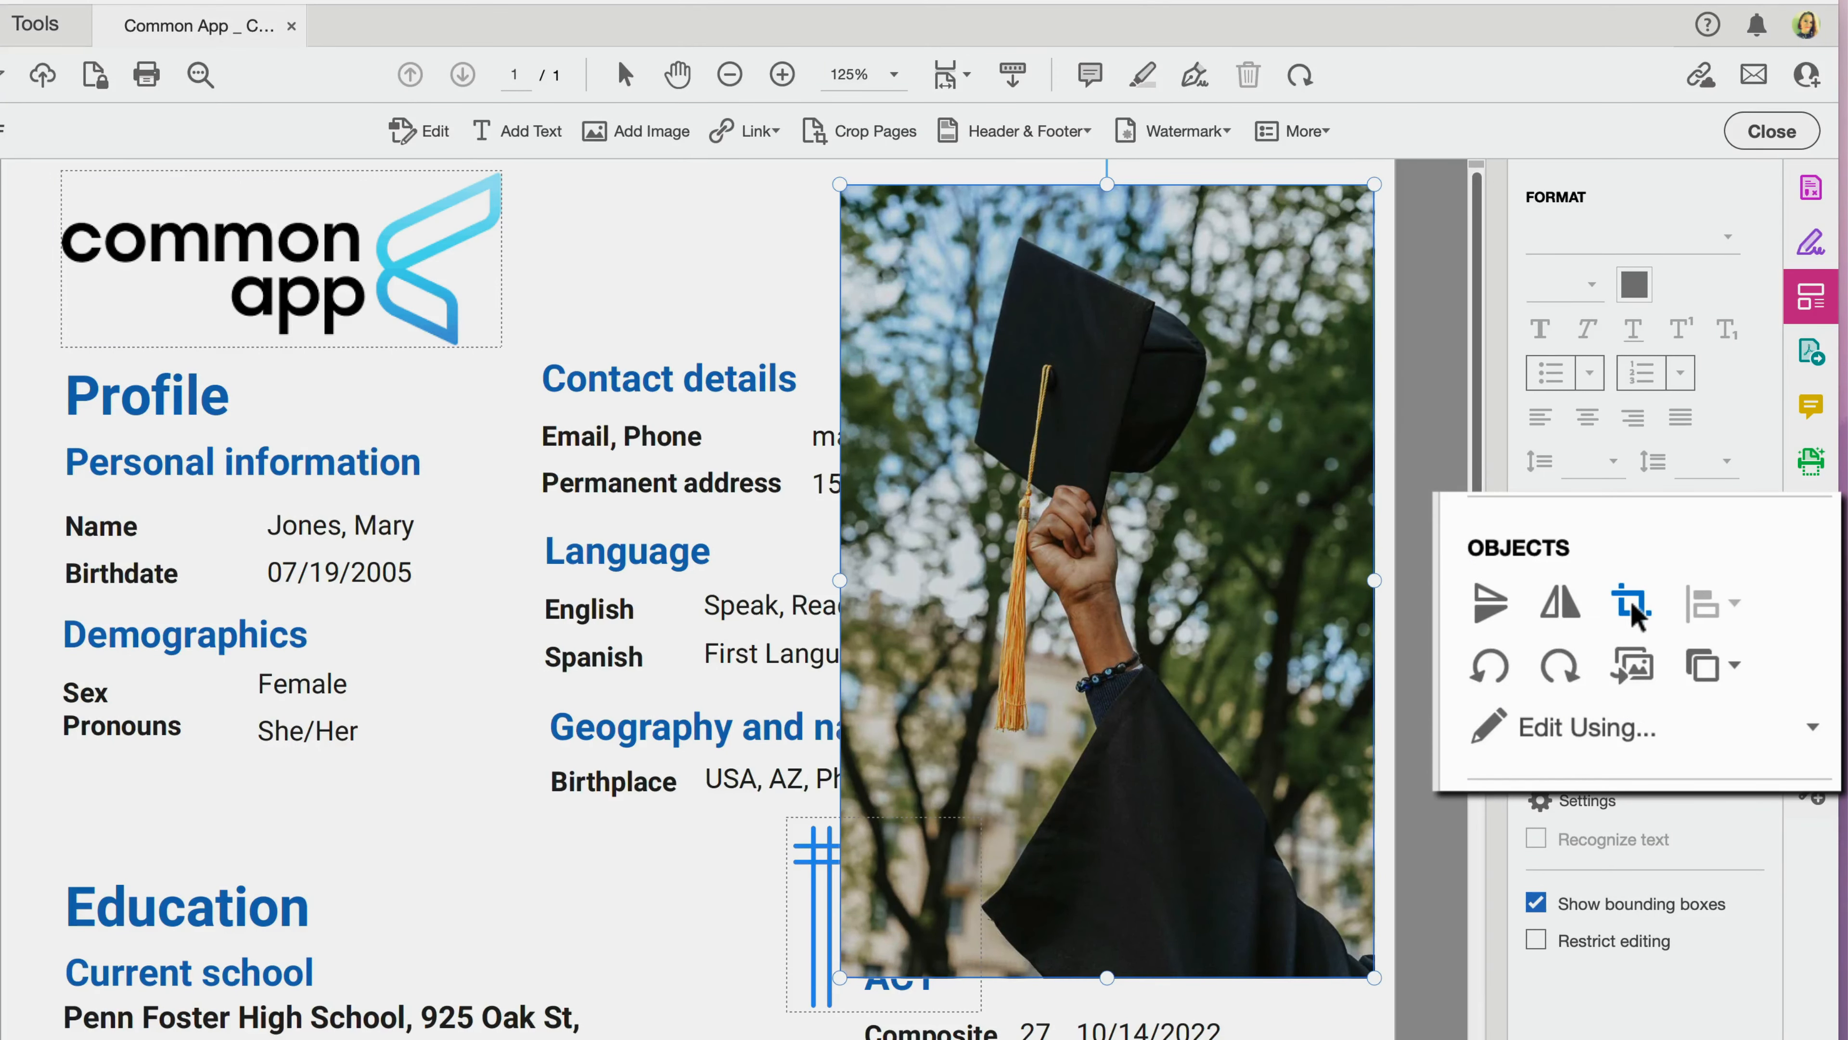
{"action": "mouse_move", "coordinate": [1631, 604]}
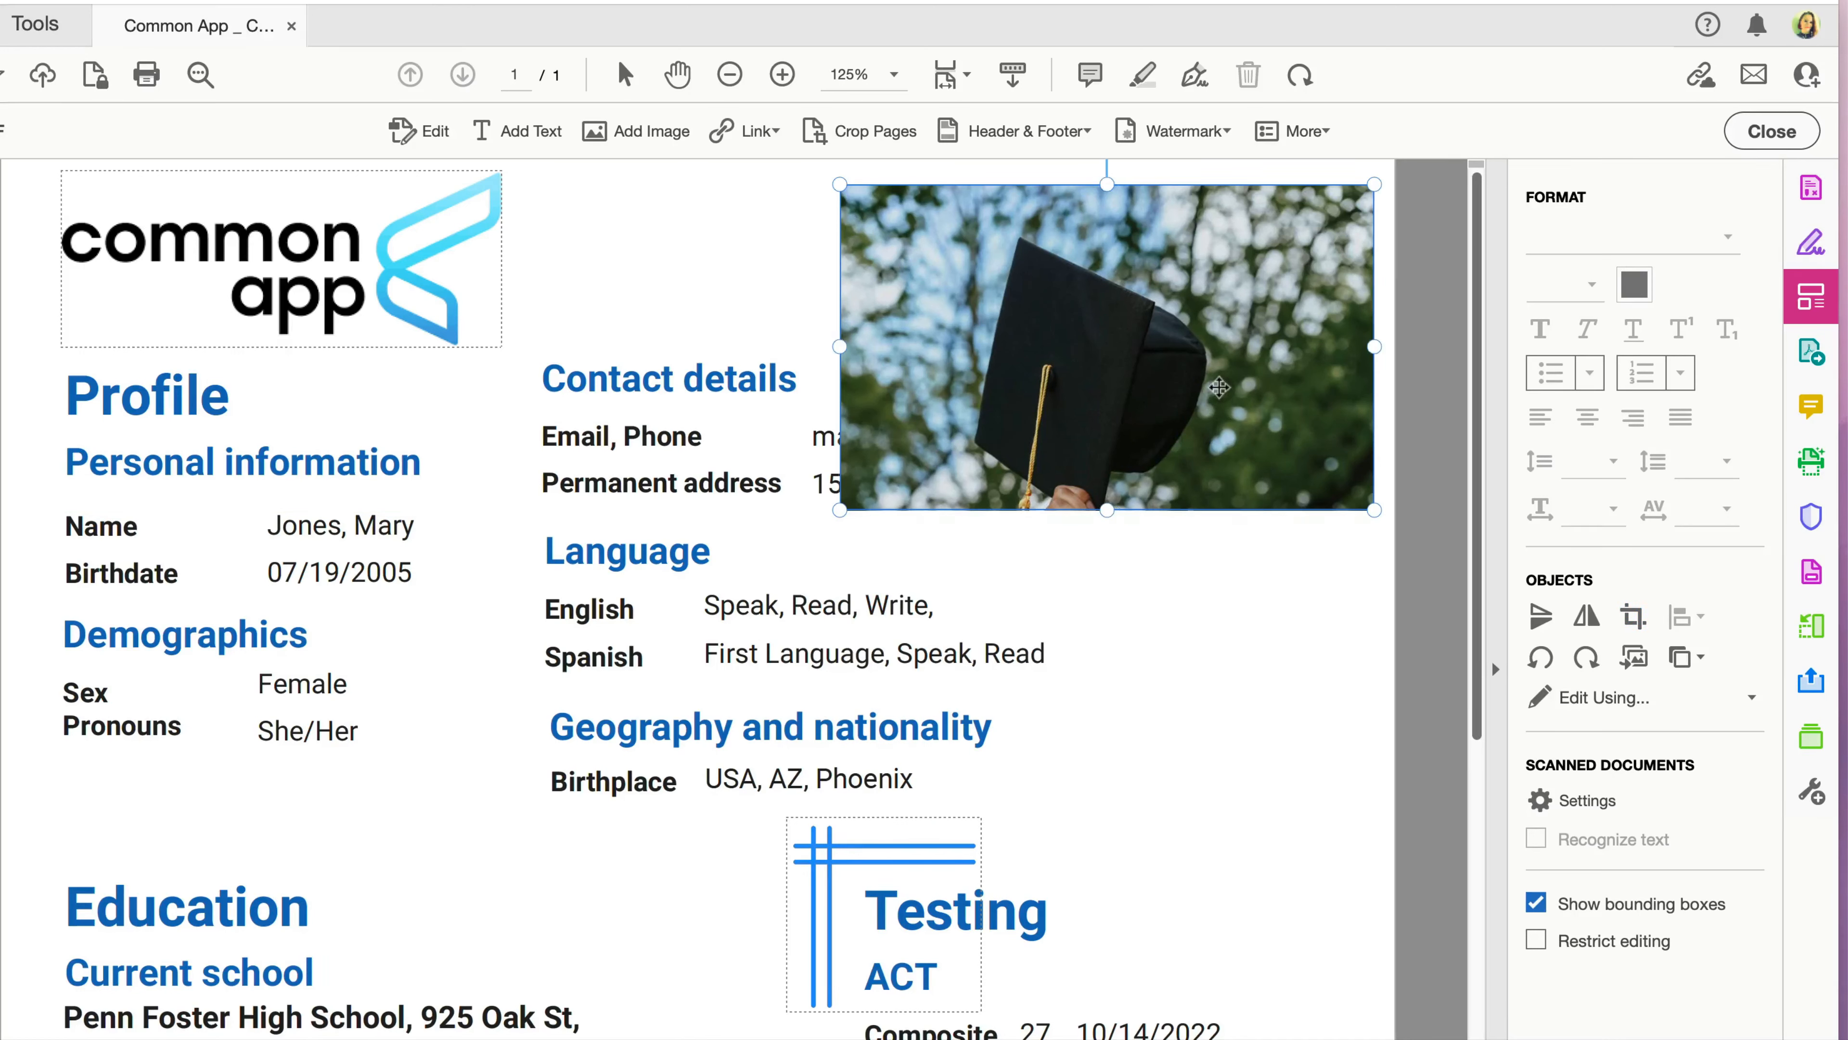
{"action": "mouse_move", "coordinate": [697, 425]}
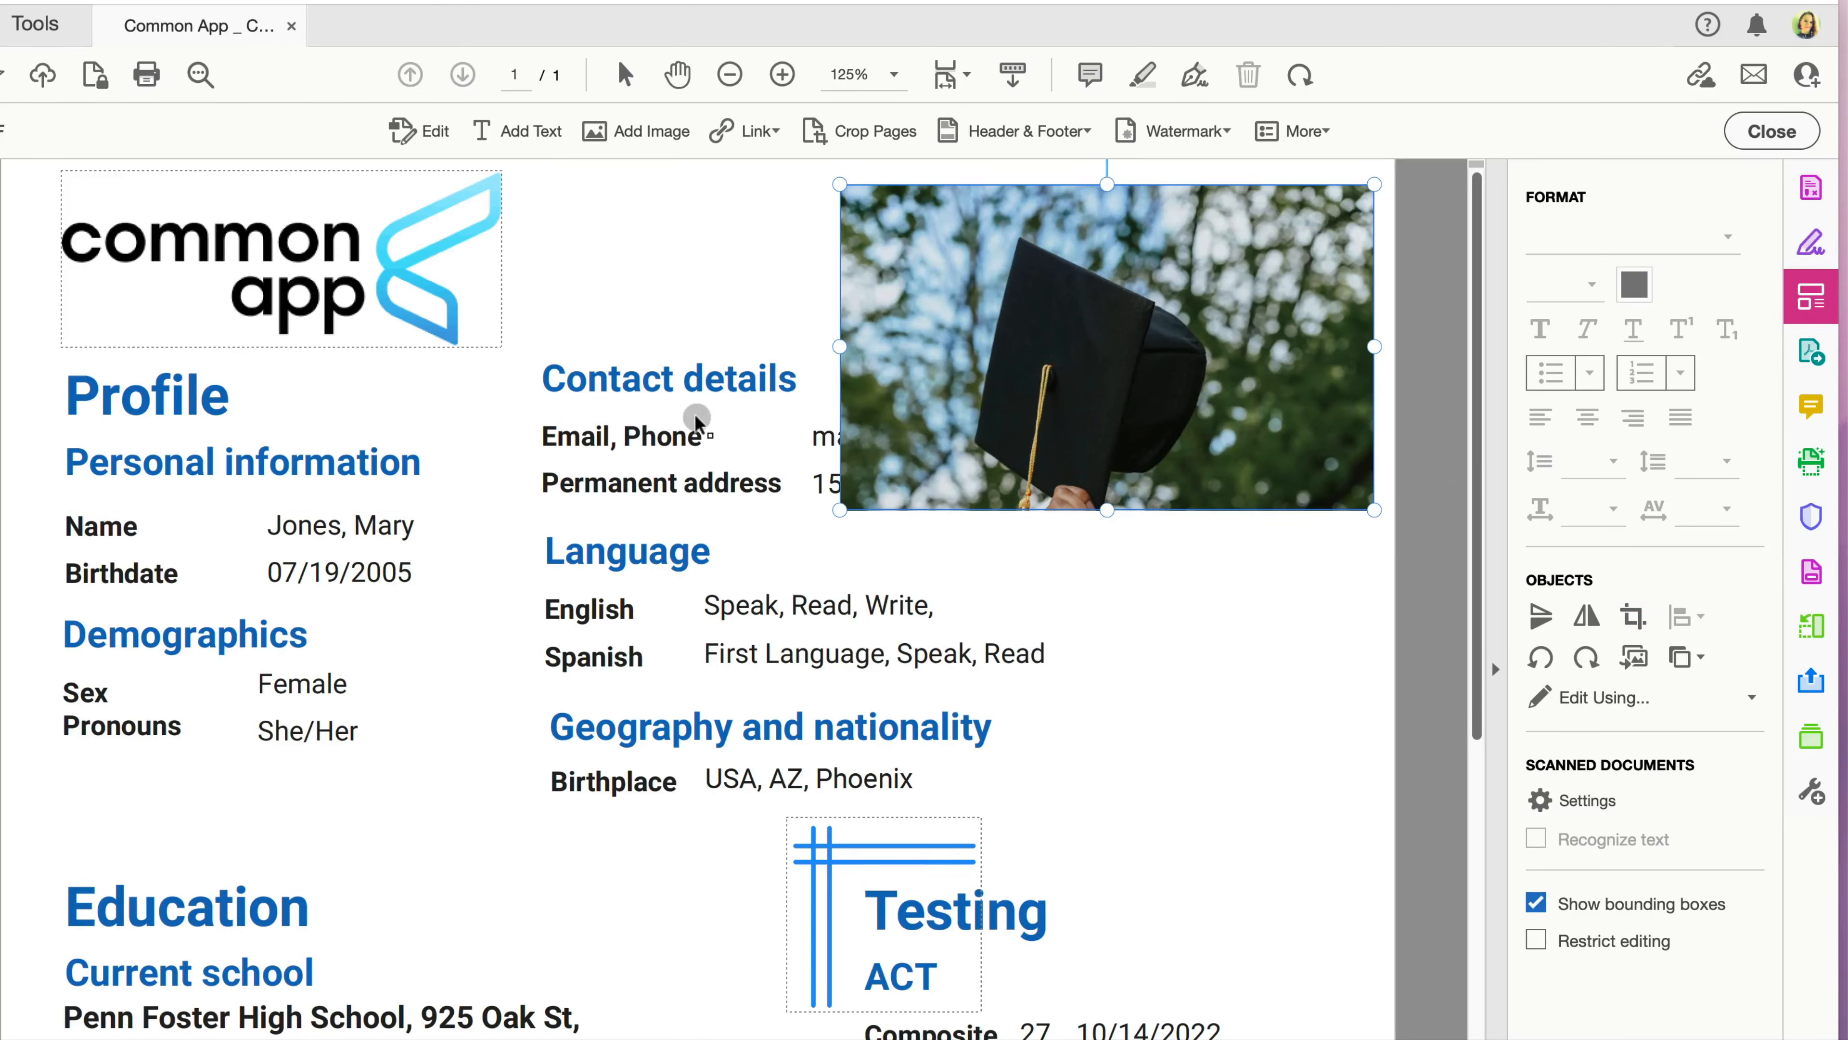
{"action": "mouse_move", "coordinate": [913, 403]}
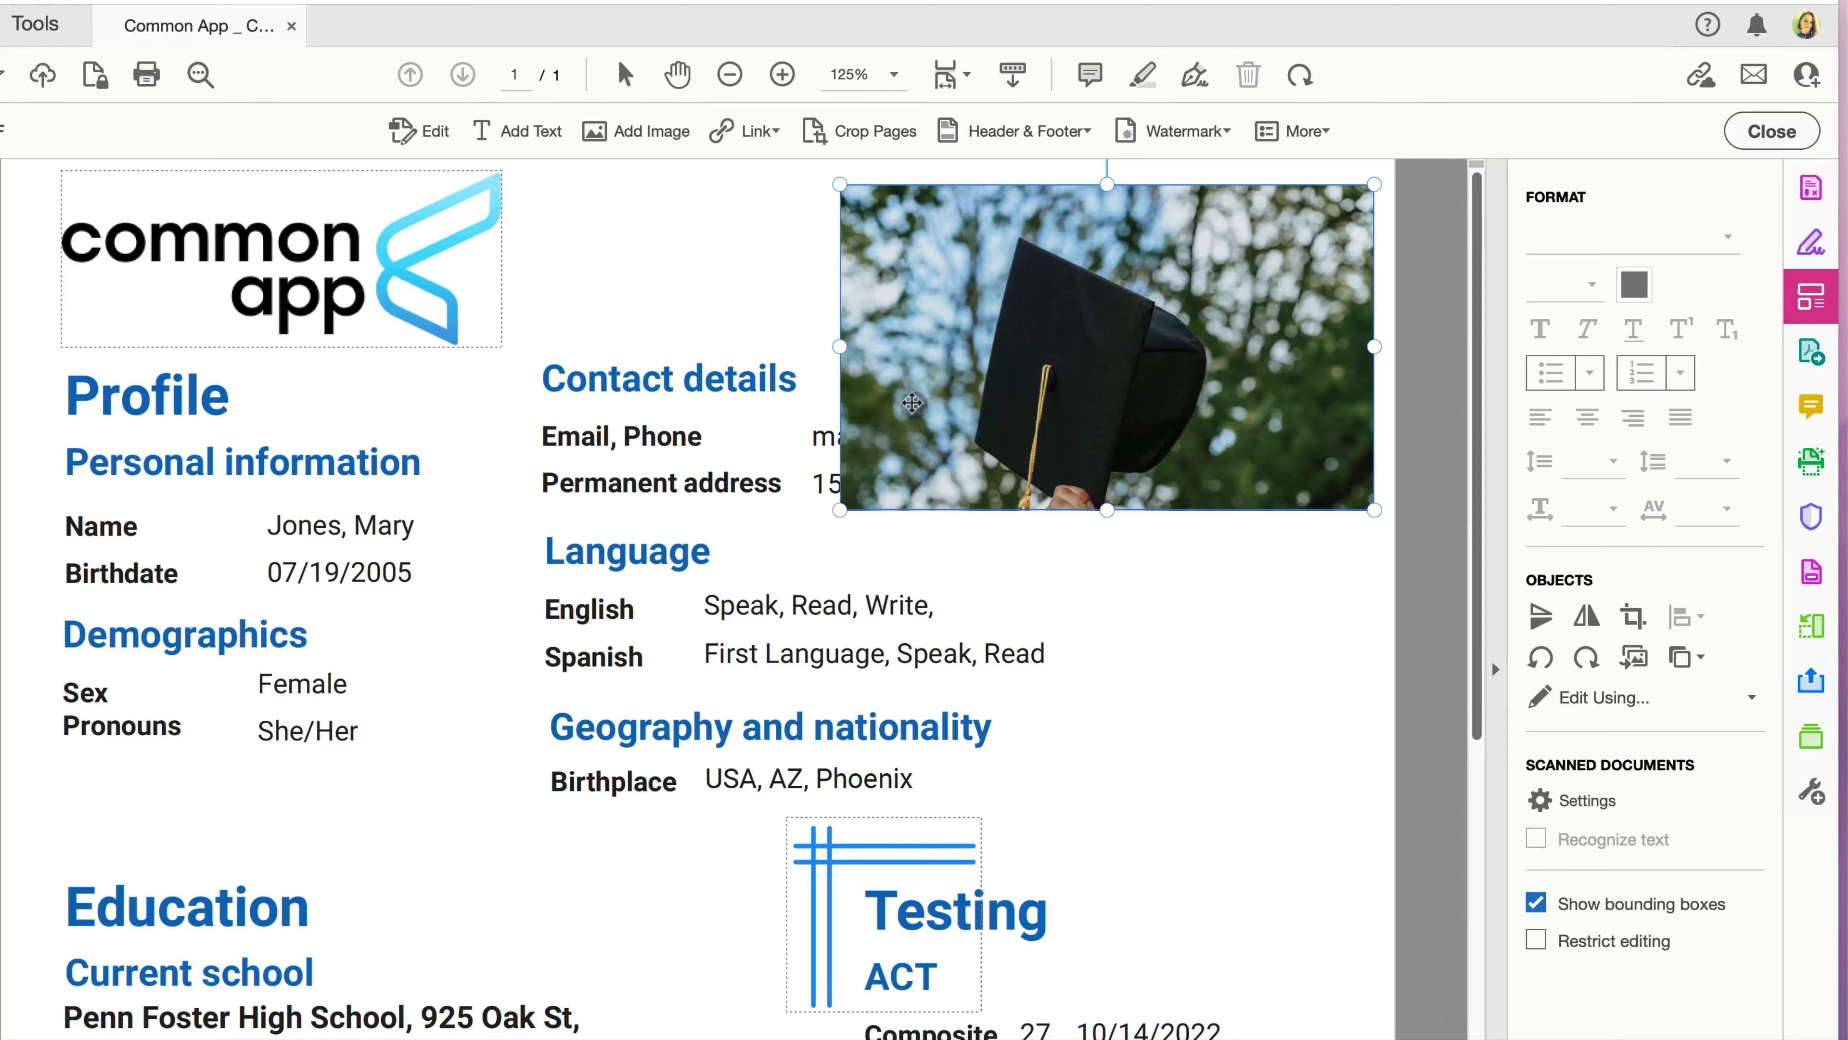
{"action": "mouse_move", "coordinate": [1165, 328]}
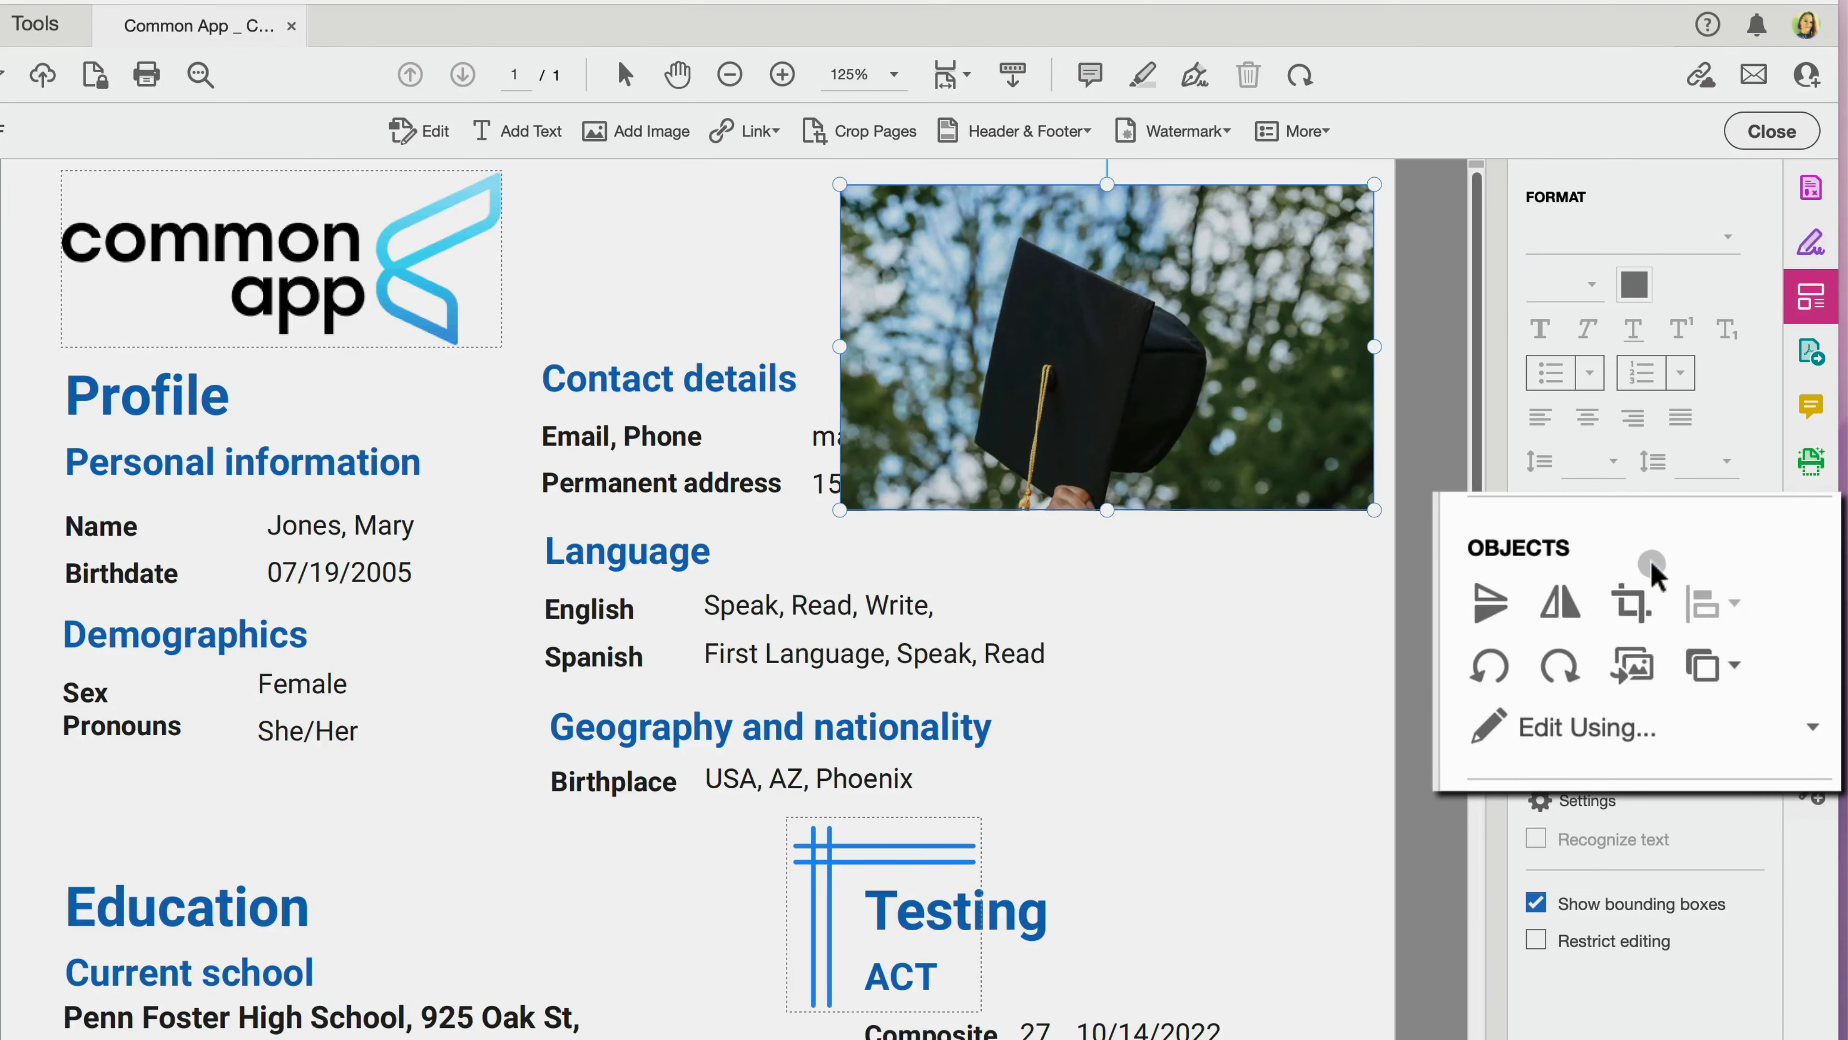
{"action": "mouse_move", "coordinate": [1710, 666]}
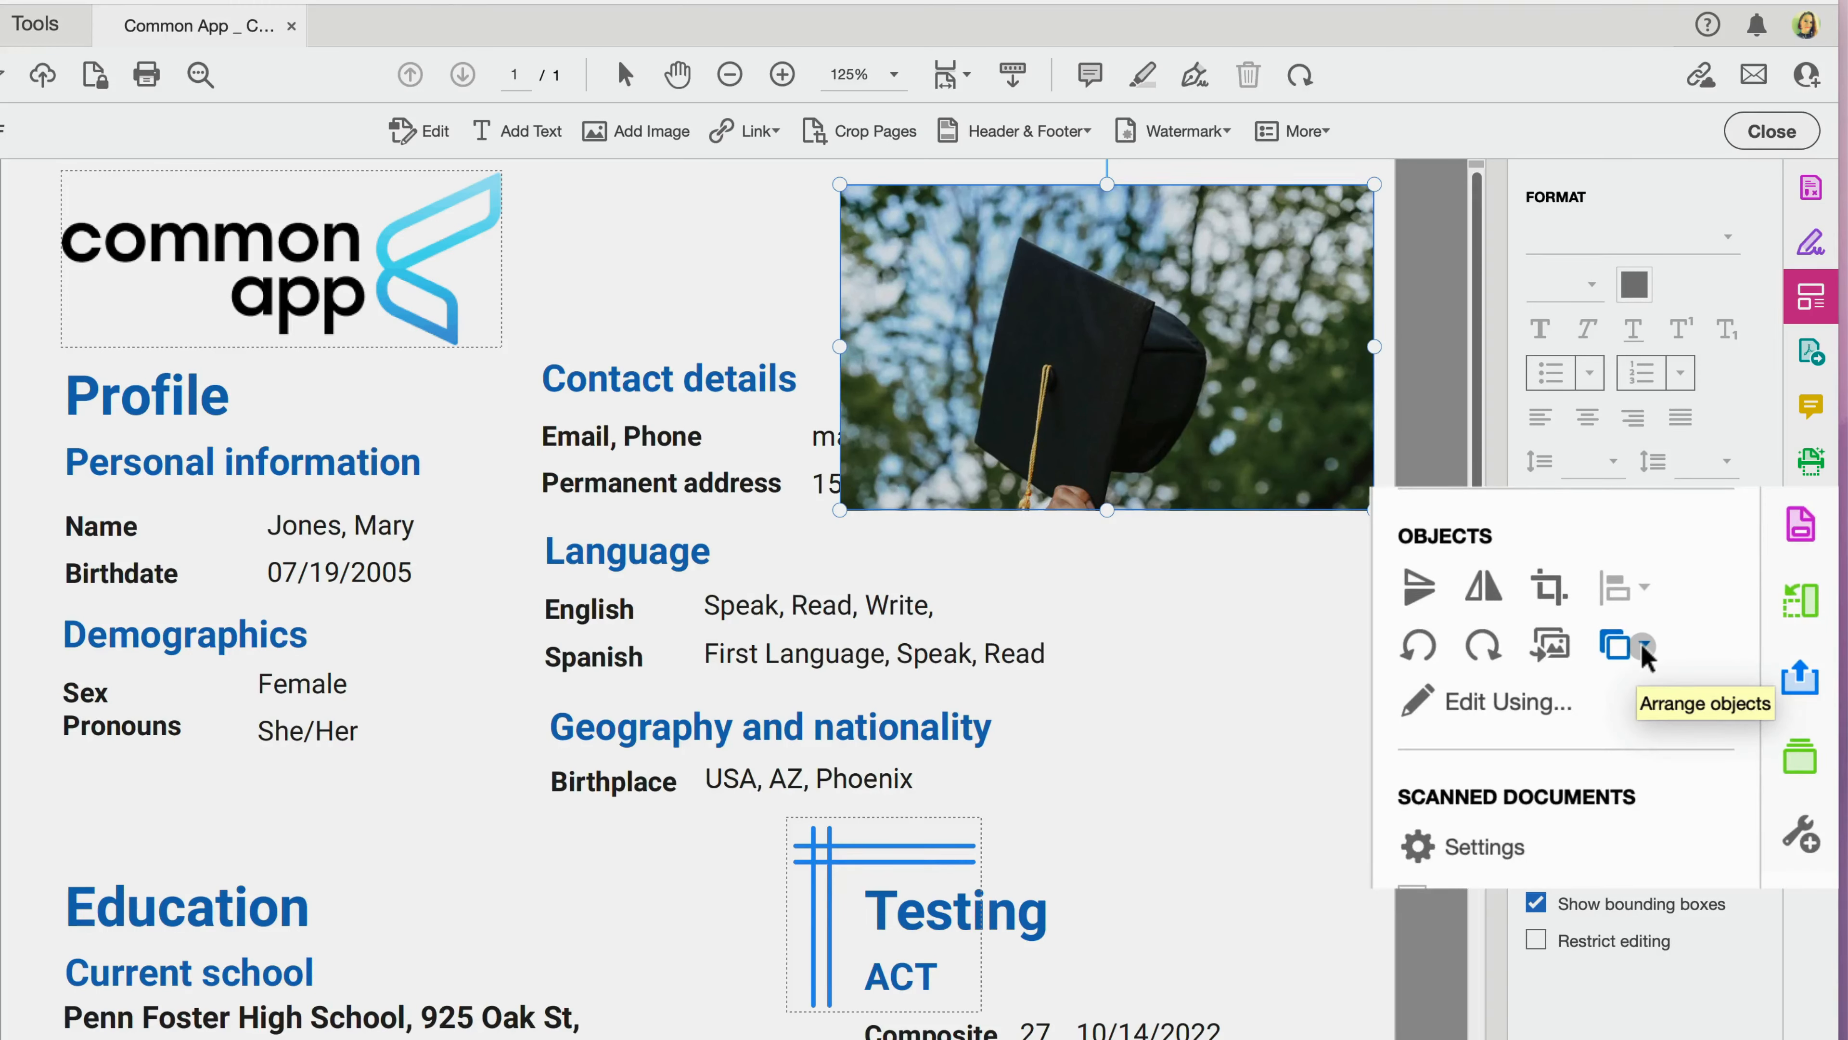
Send the cropped photo backward so the email and address text shows over it
{"action": "left_click", "coordinate": [1624, 645]}
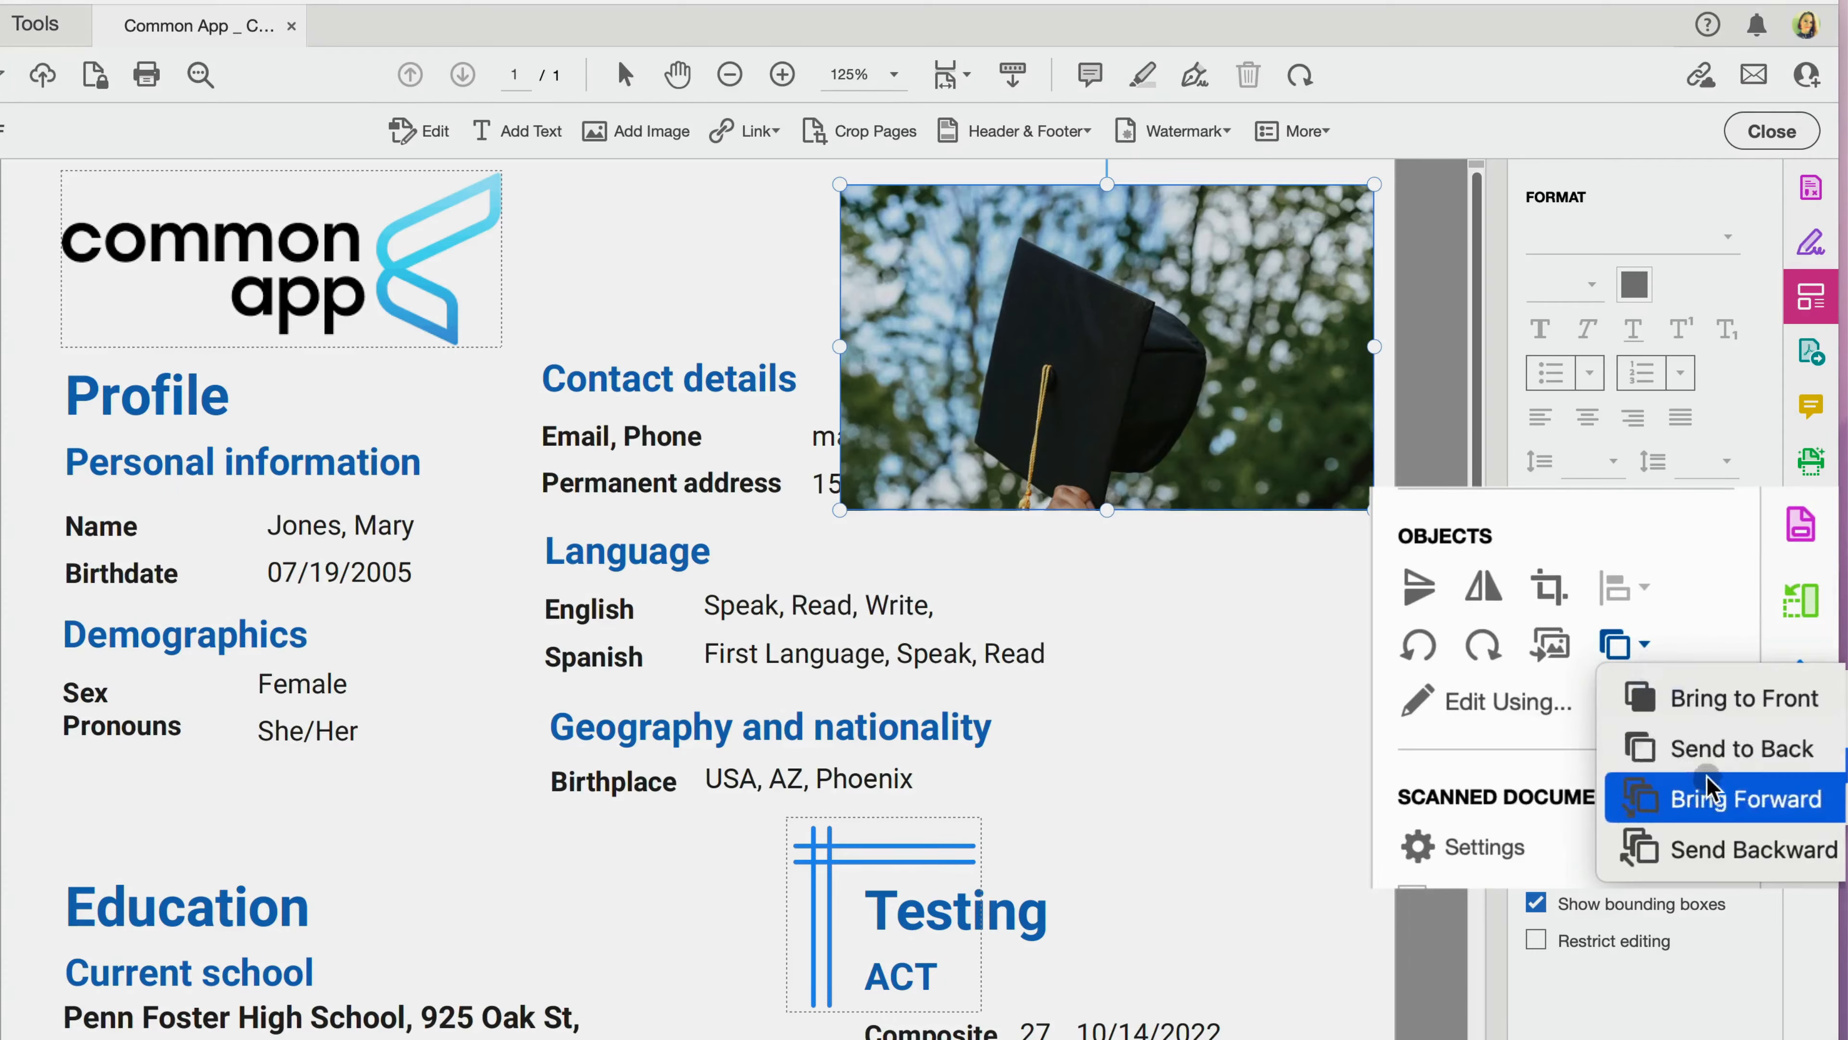
{"action": "left_click", "coordinate": [1755, 798]}
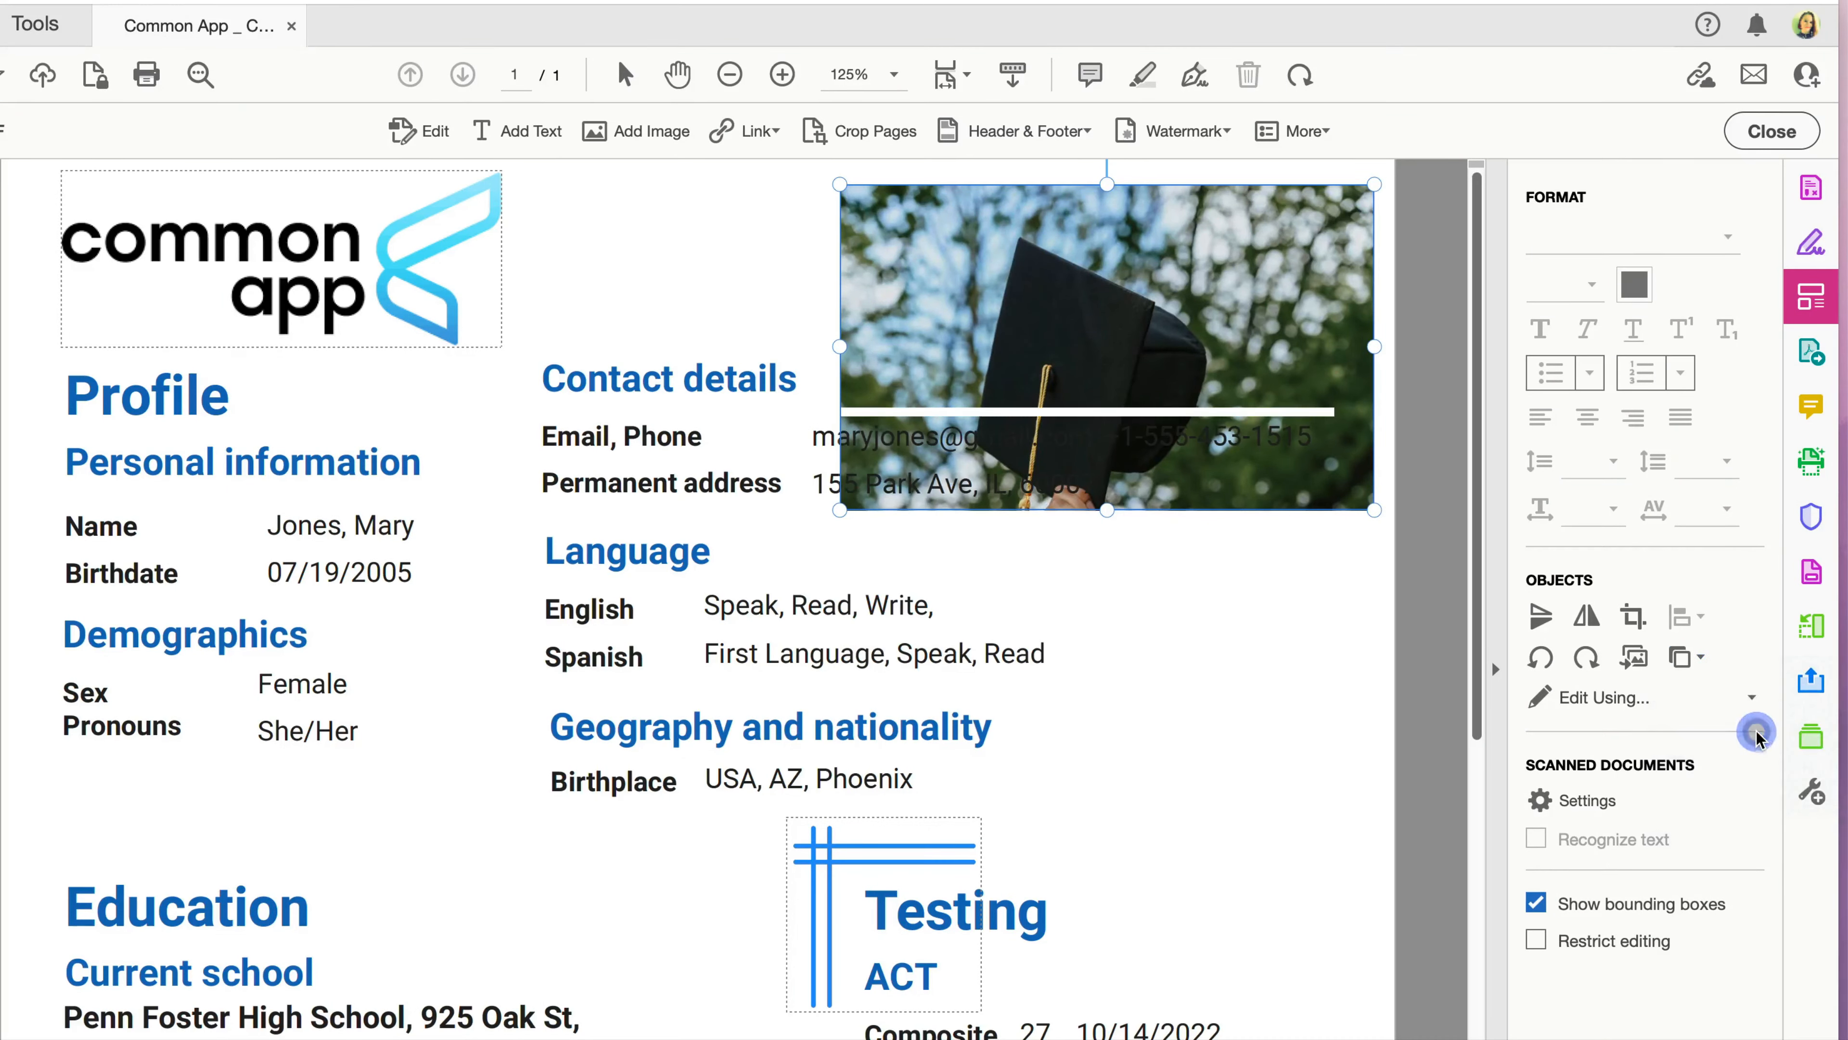
{"action": "mouse_move", "coordinate": [1166, 306]}
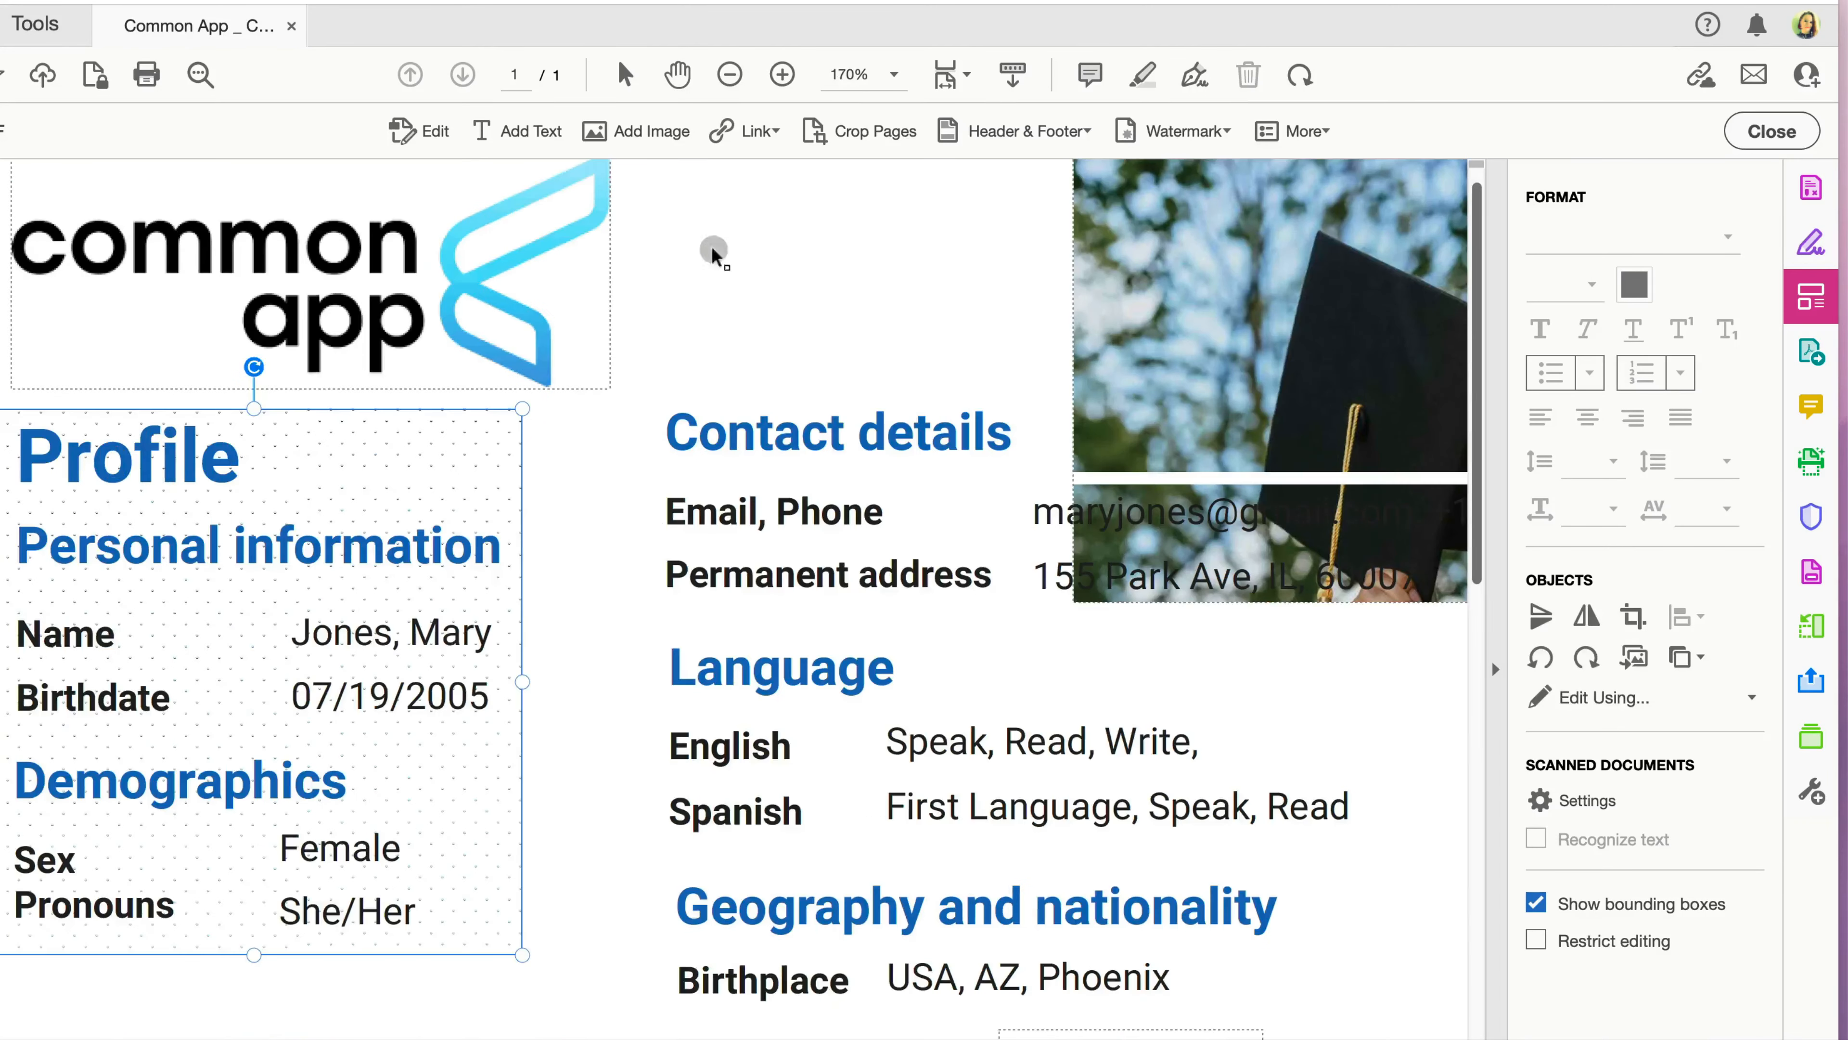
Add the yellow starburst image and send it to back behind the Education section text
{"action": "left_click", "coordinate": [540, 577]}
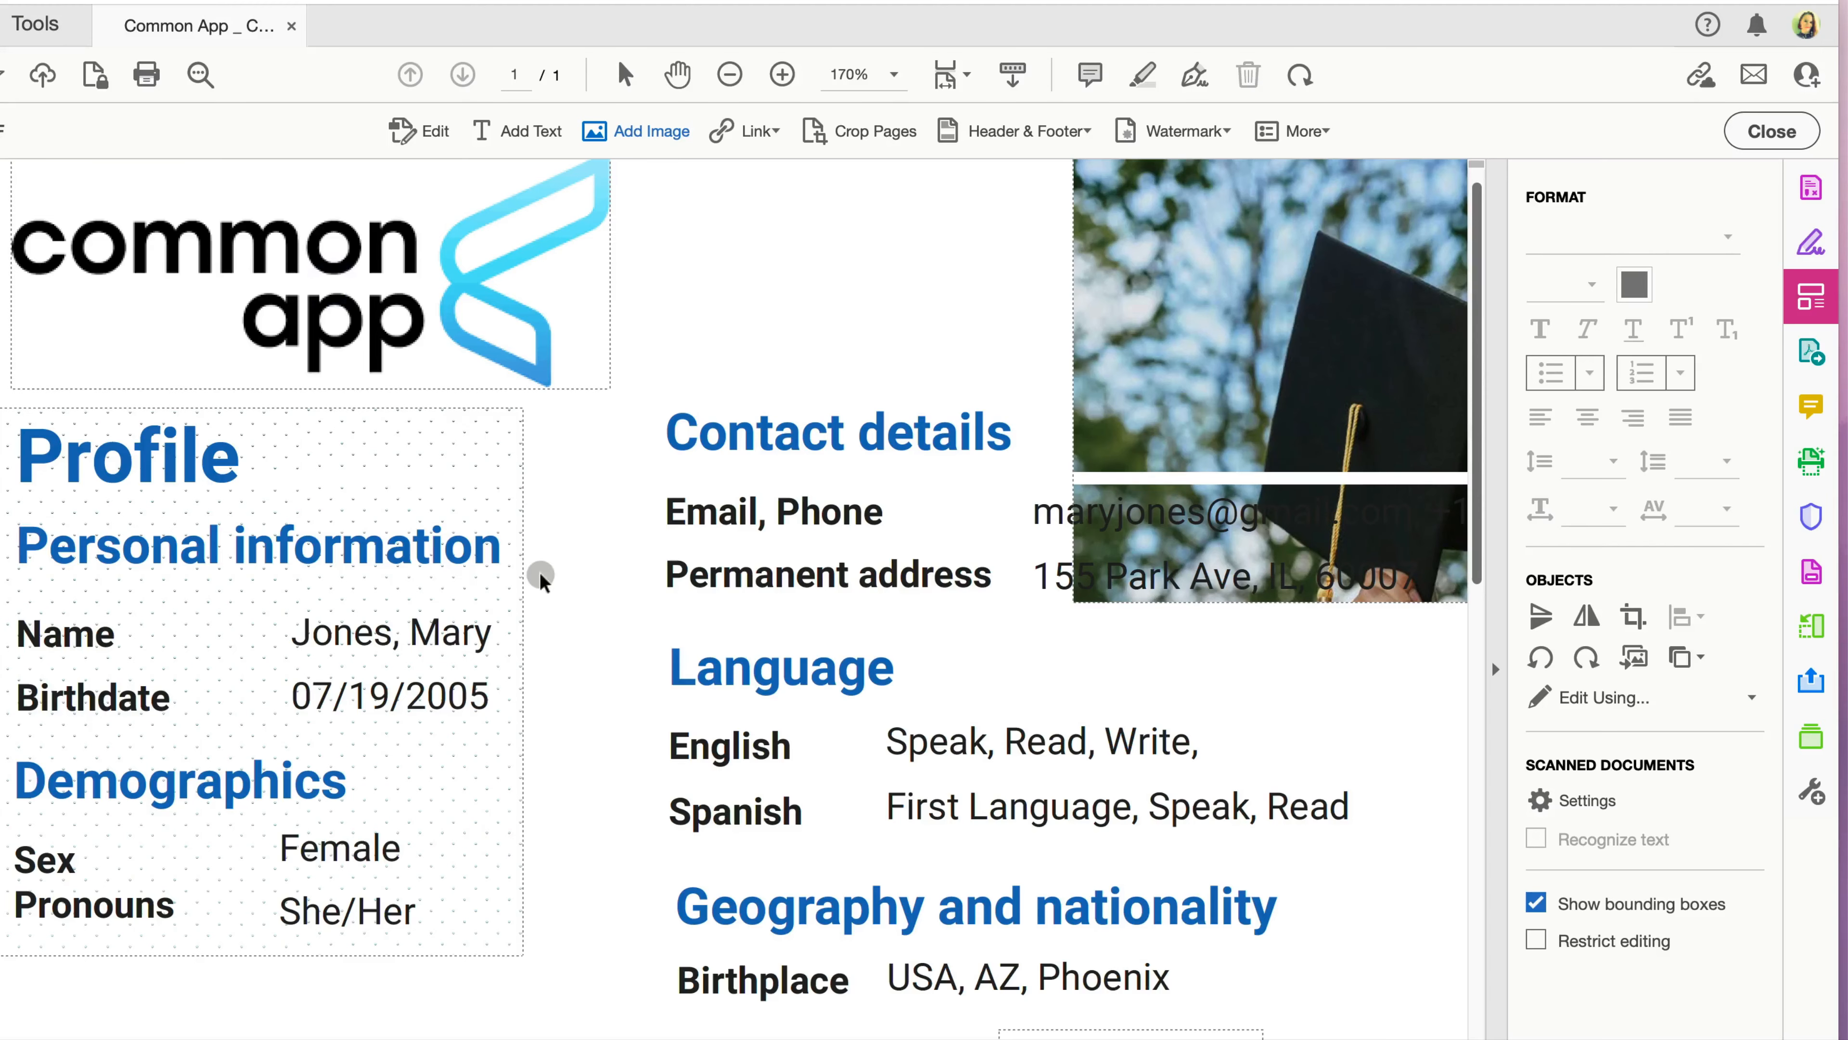
{"action": "scroll", "scroll_direction": "down", "scroll_amount": 3}
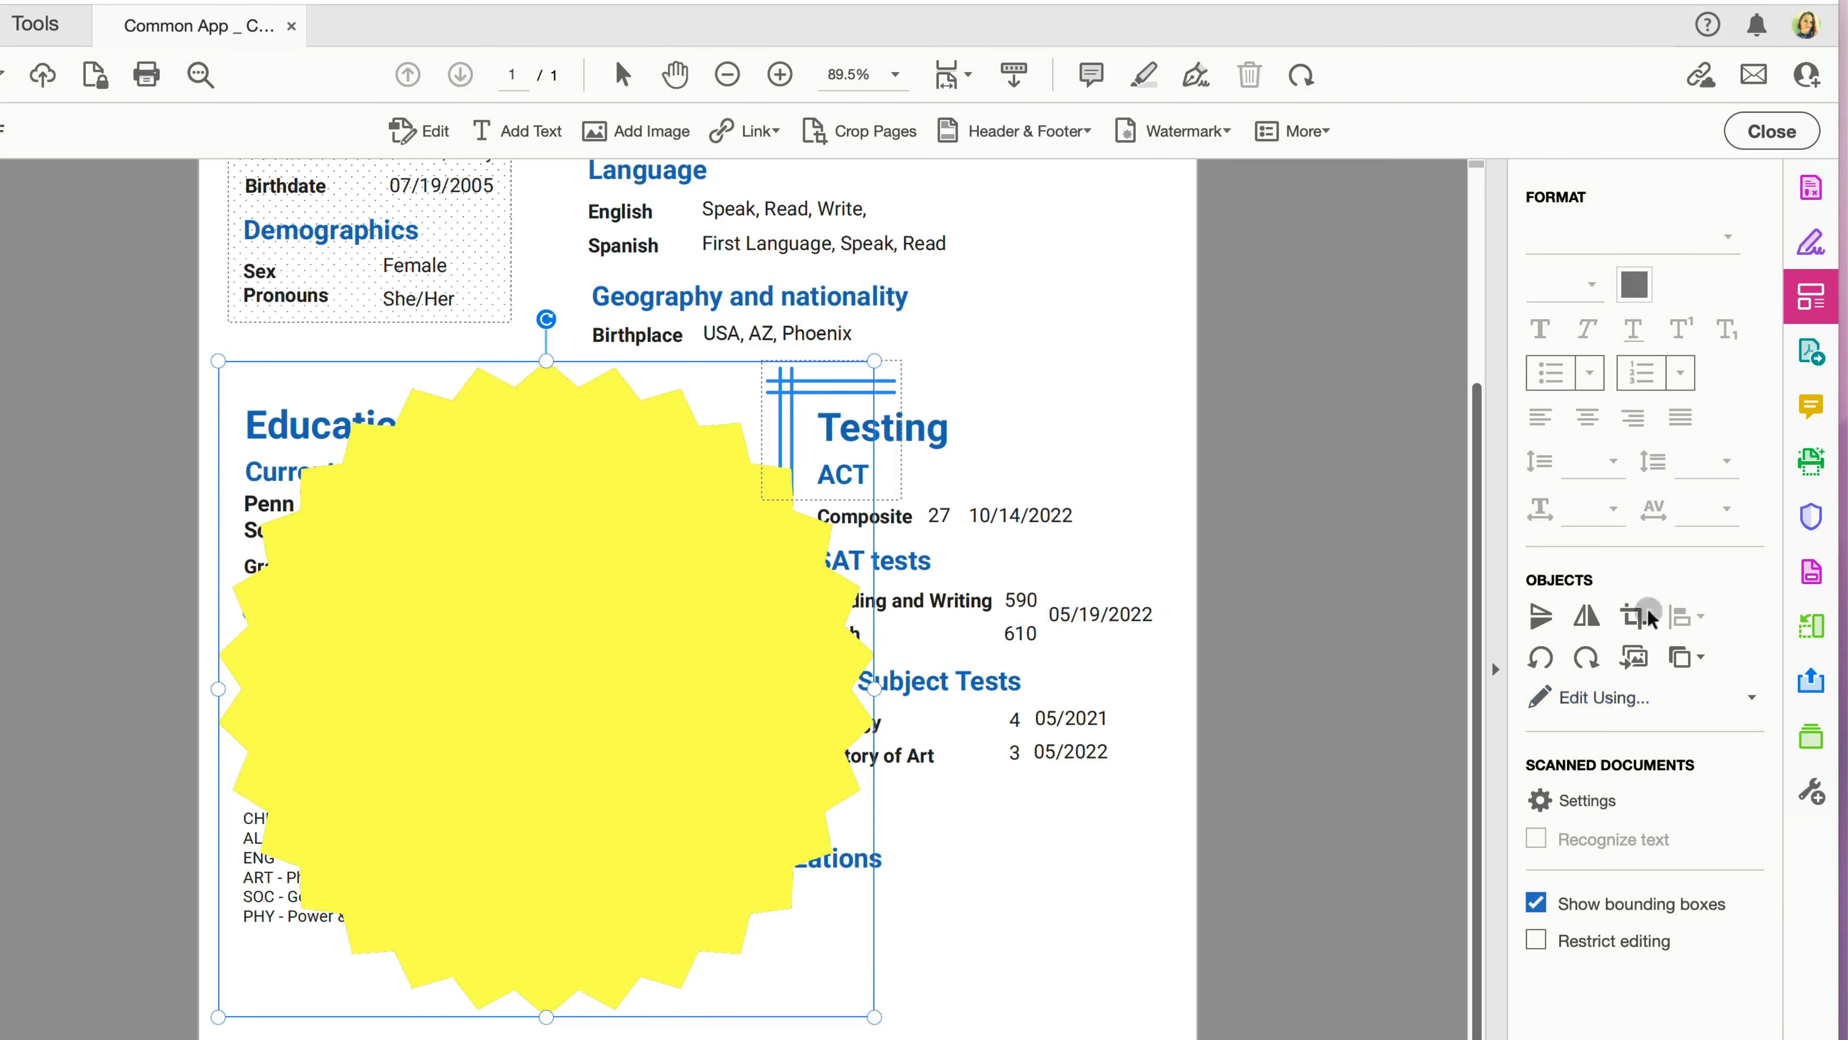
{"action": "left_click", "coordinate": [1637, 644]}
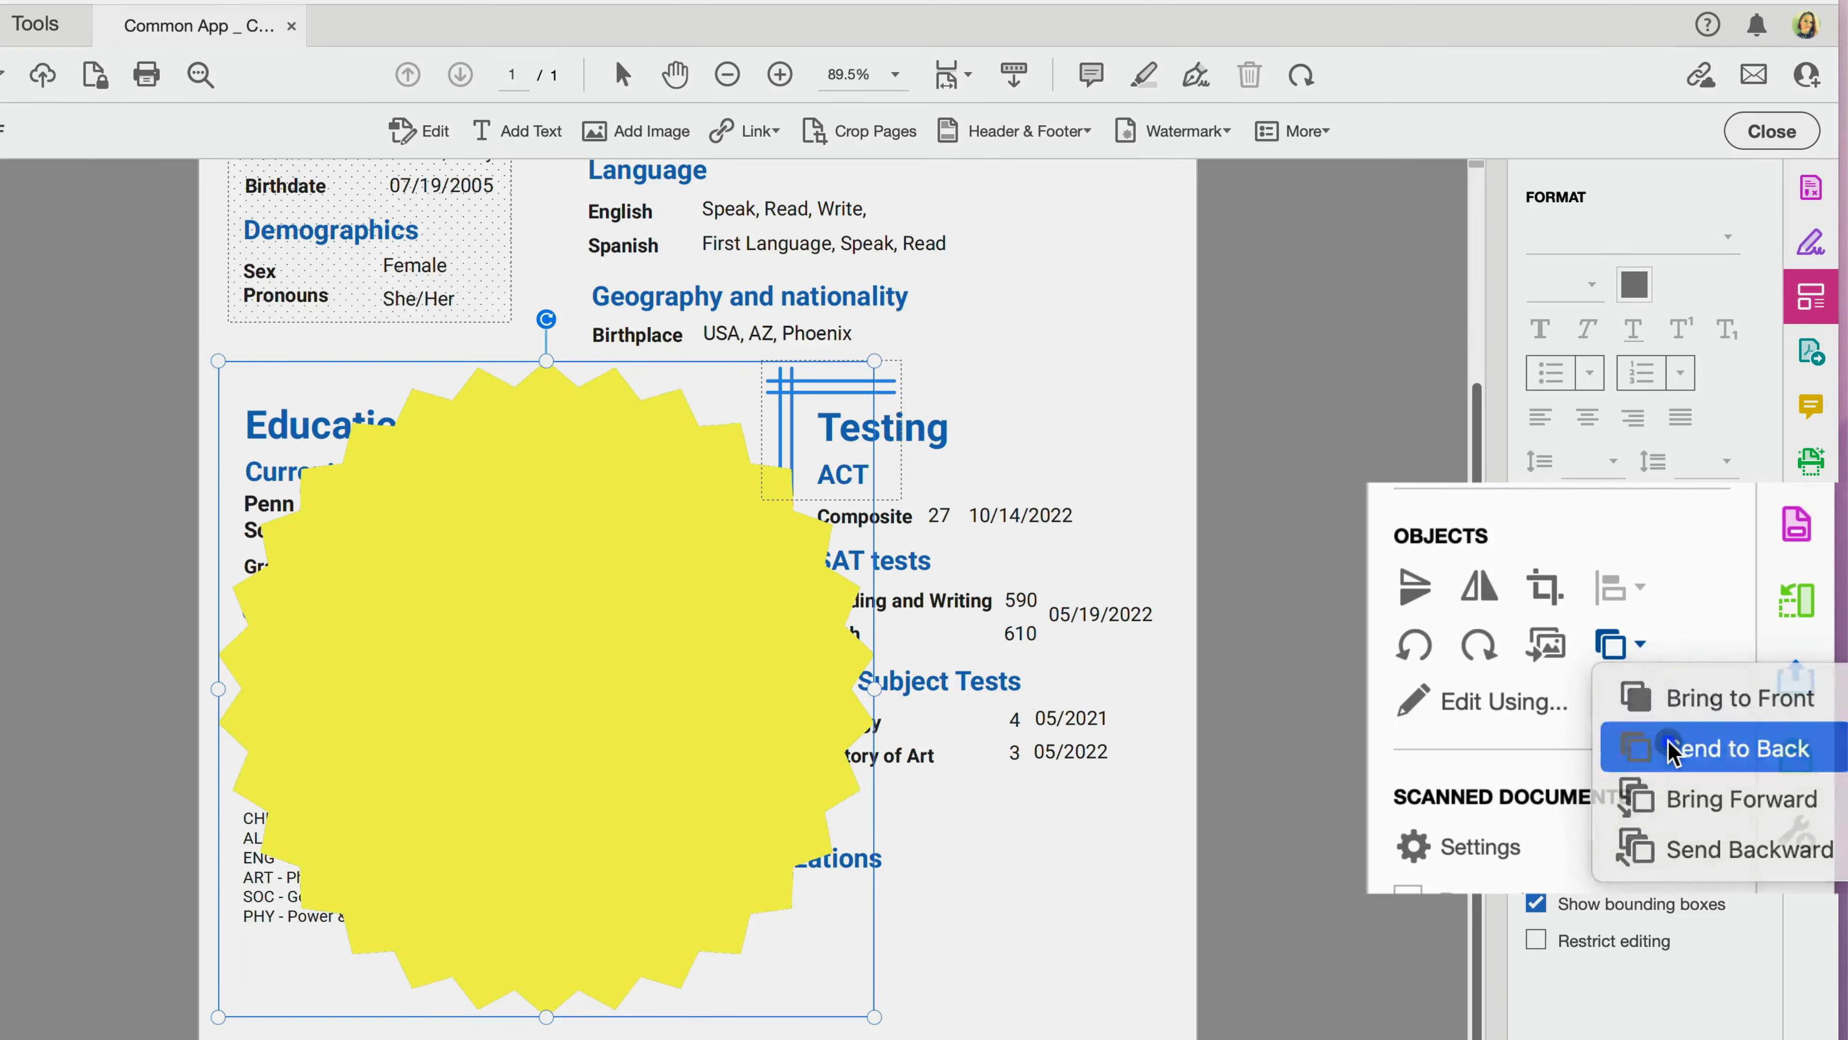
{"action": "left_click", "coordinate": [1728, 747]}
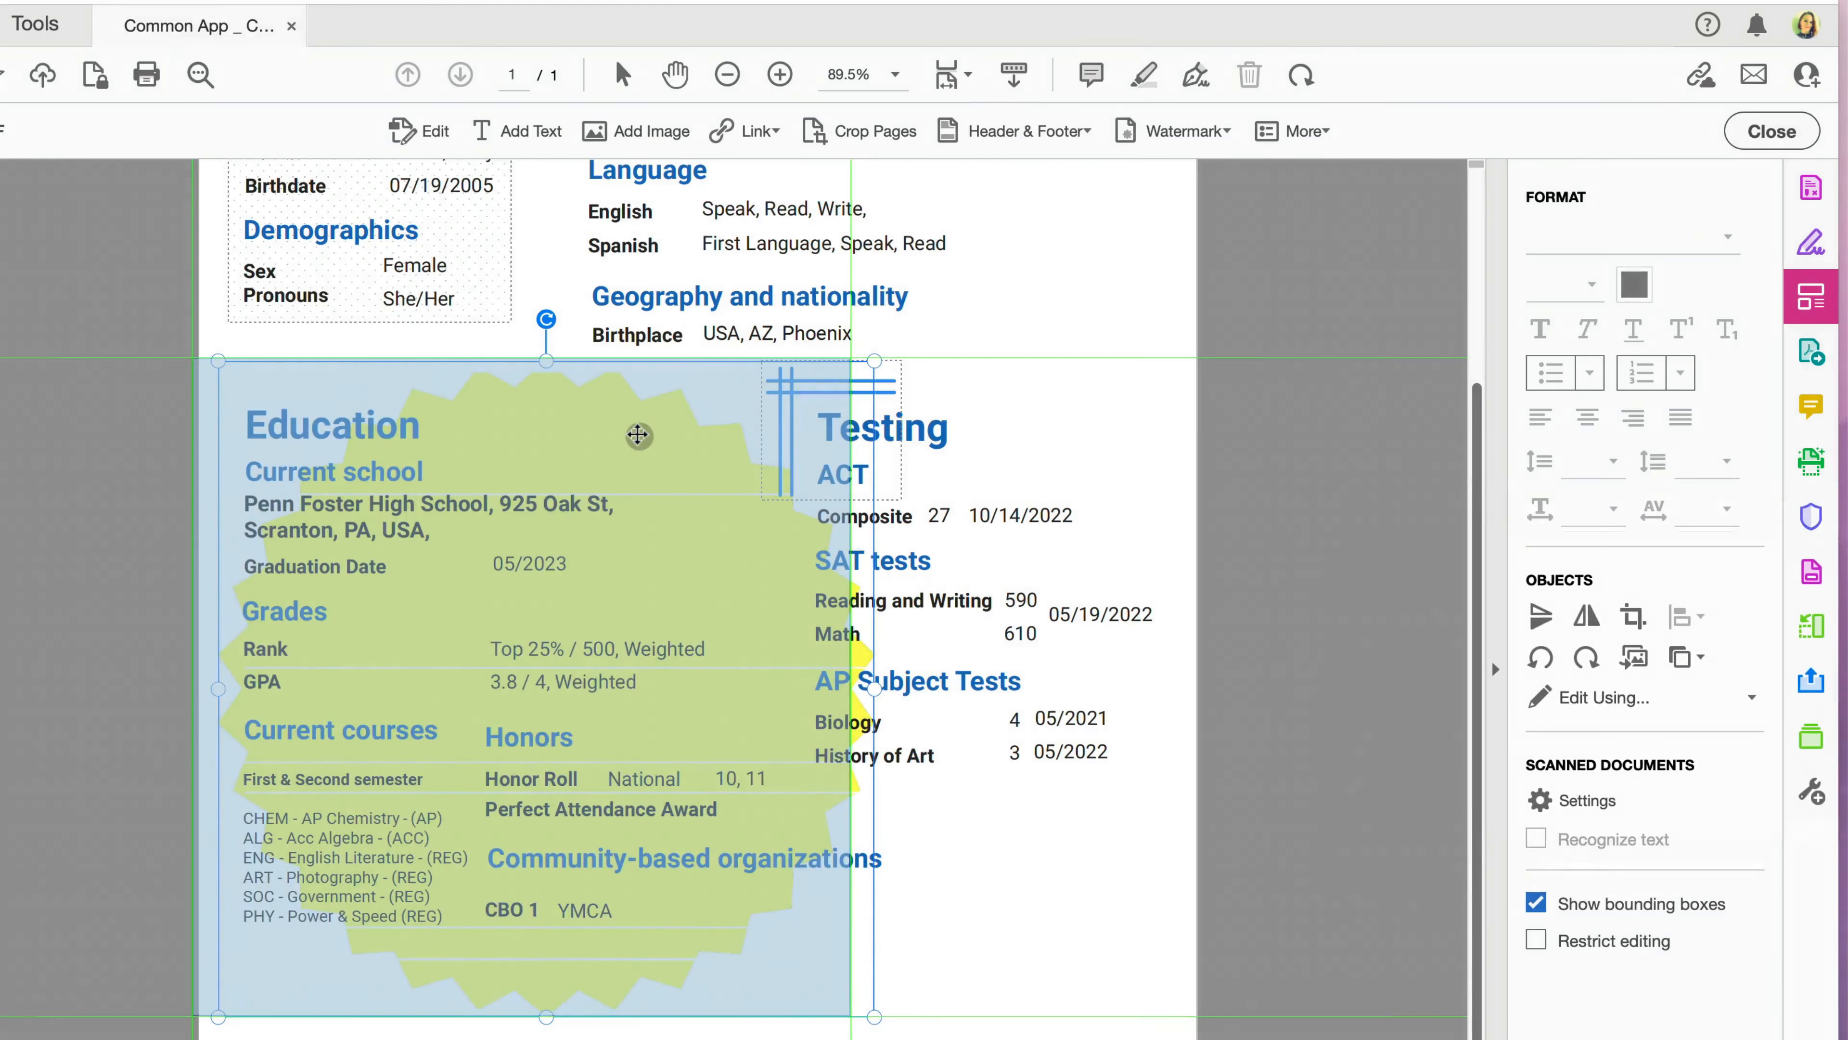
{"action": "scroll", "scroll_direction": "up", "scroll_amount": 3}
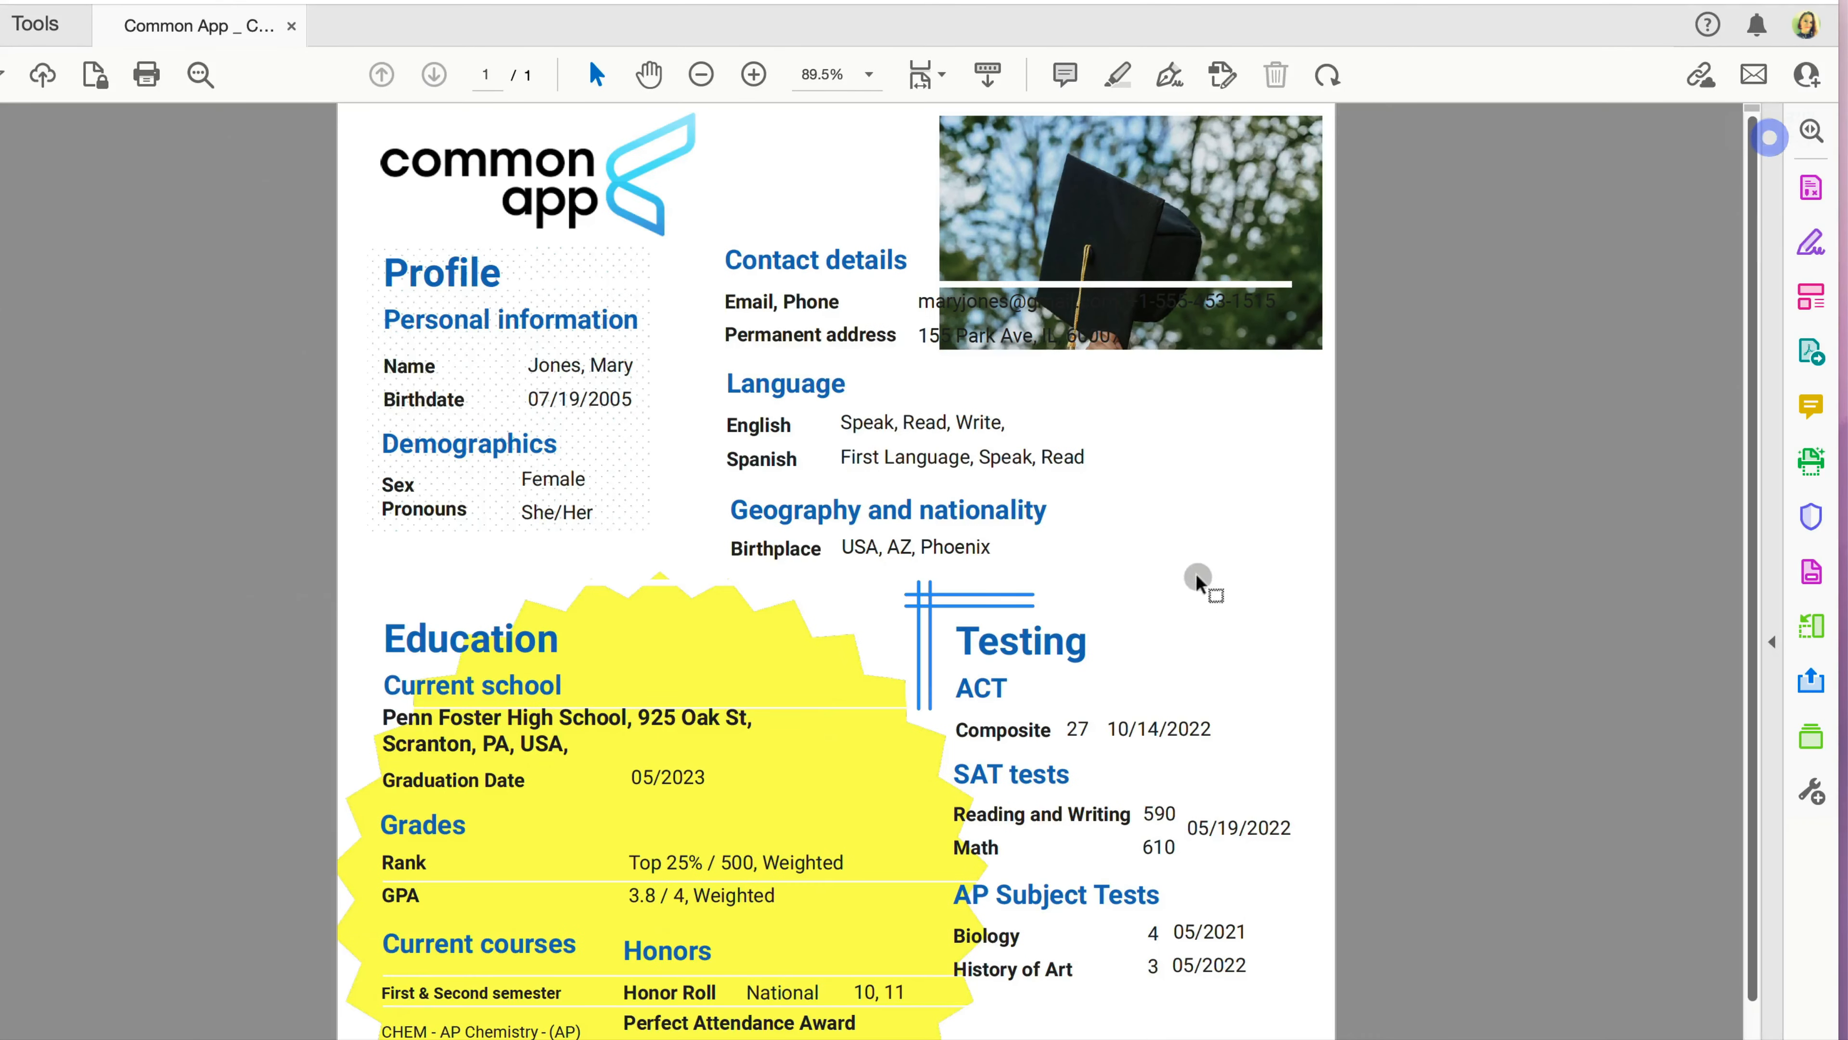
{"action": "mouse_move", "coordinate": [1811, 295]}
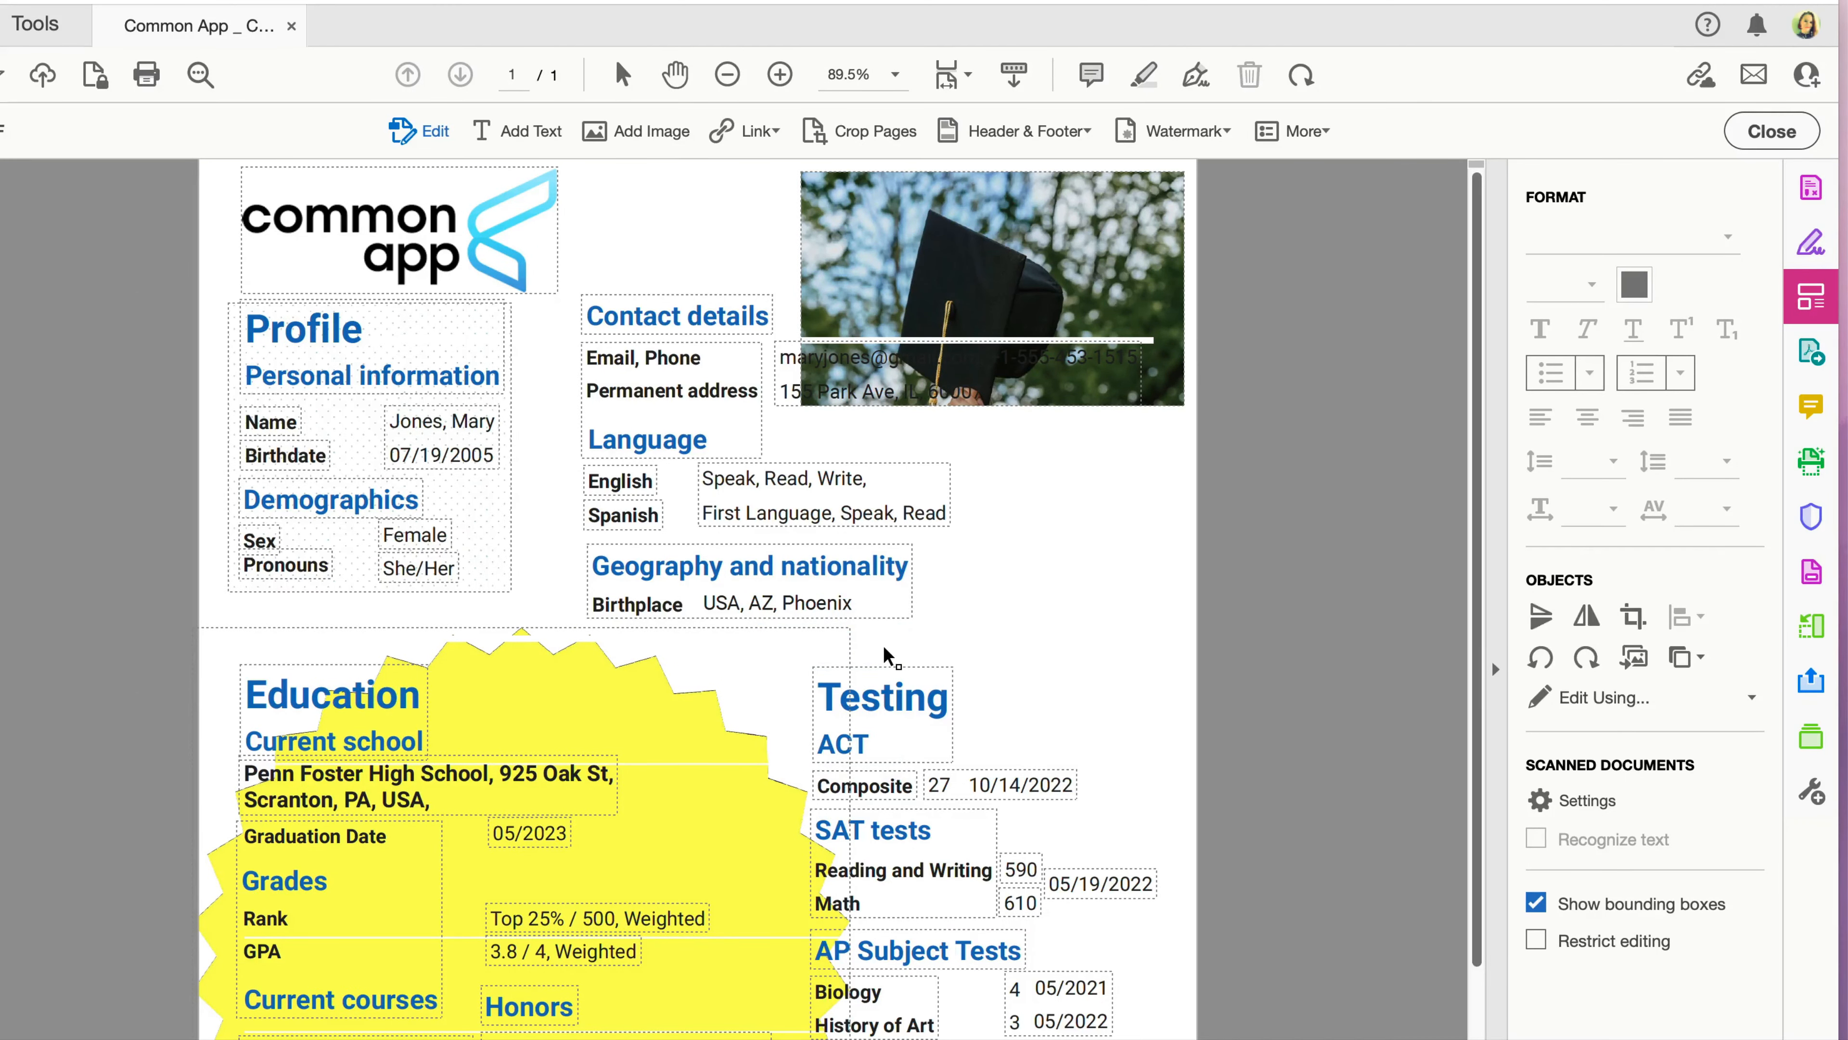
{"action": "mouse_move", "coordinate": [1012, 605]}
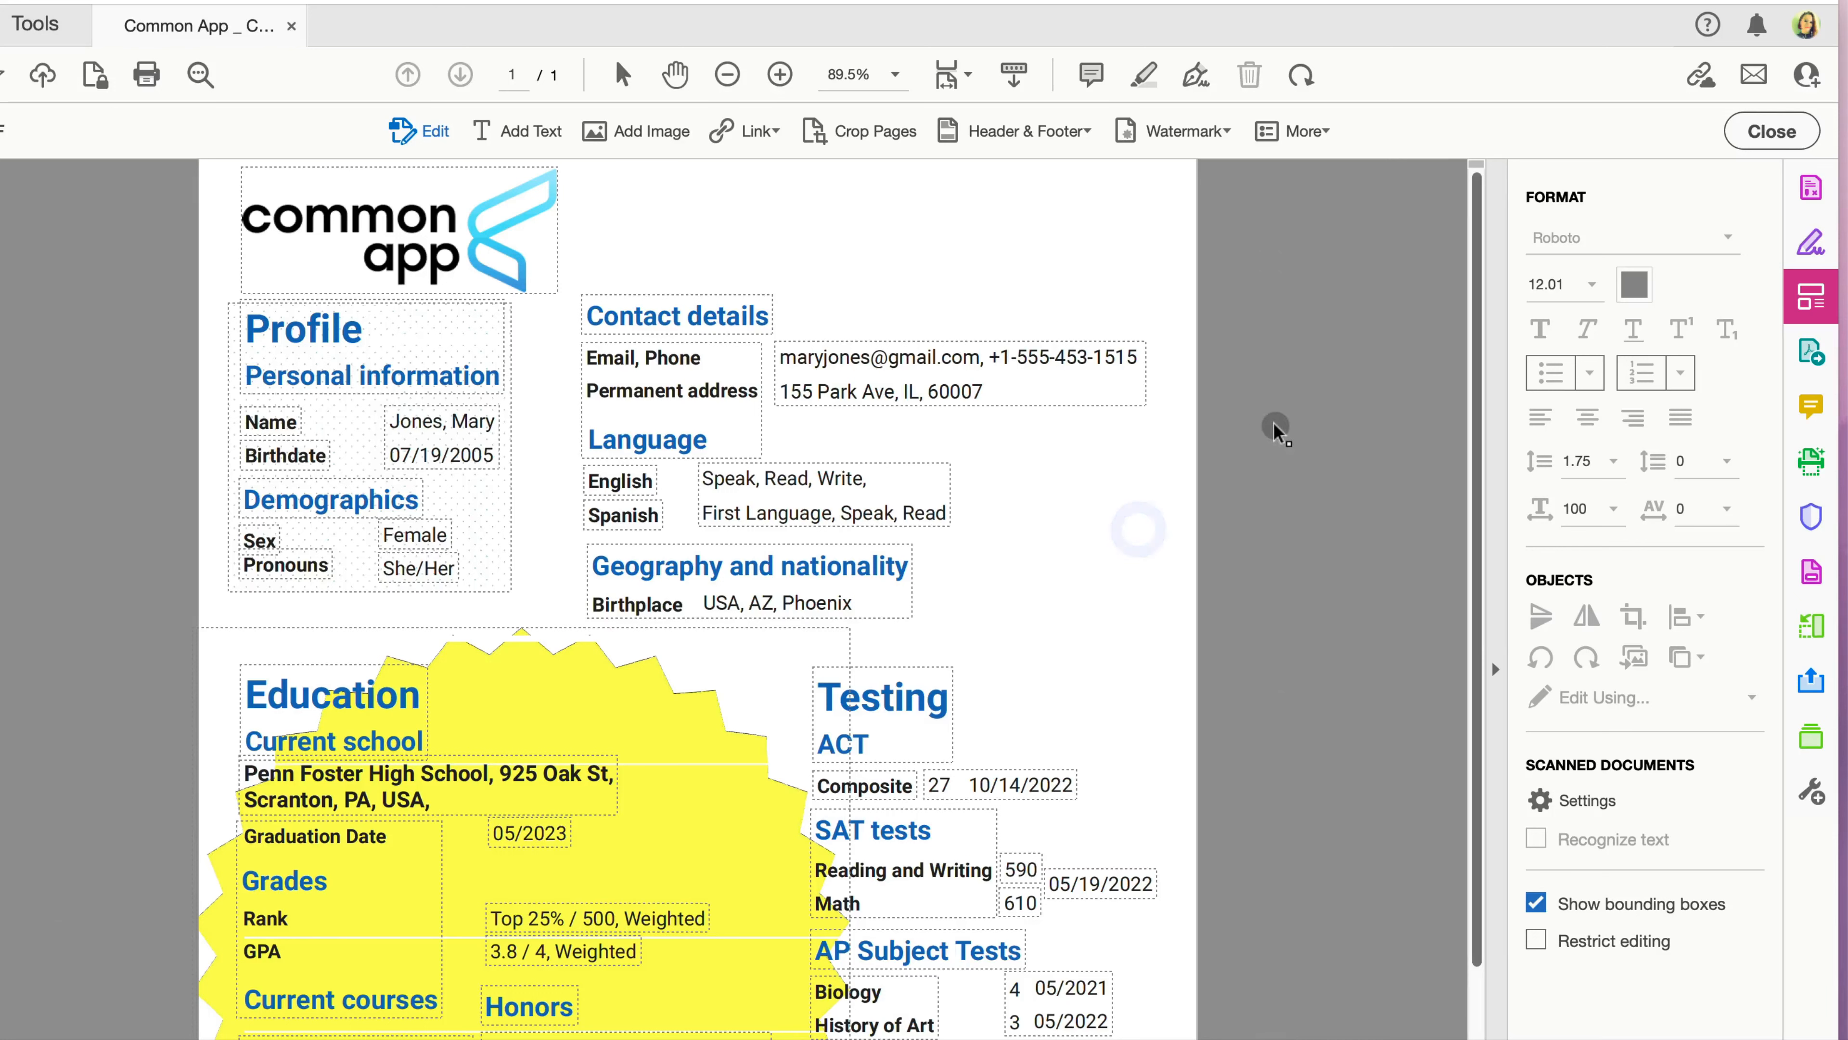
{"action": "mouse_move", "coordinate": [1251, 429]}
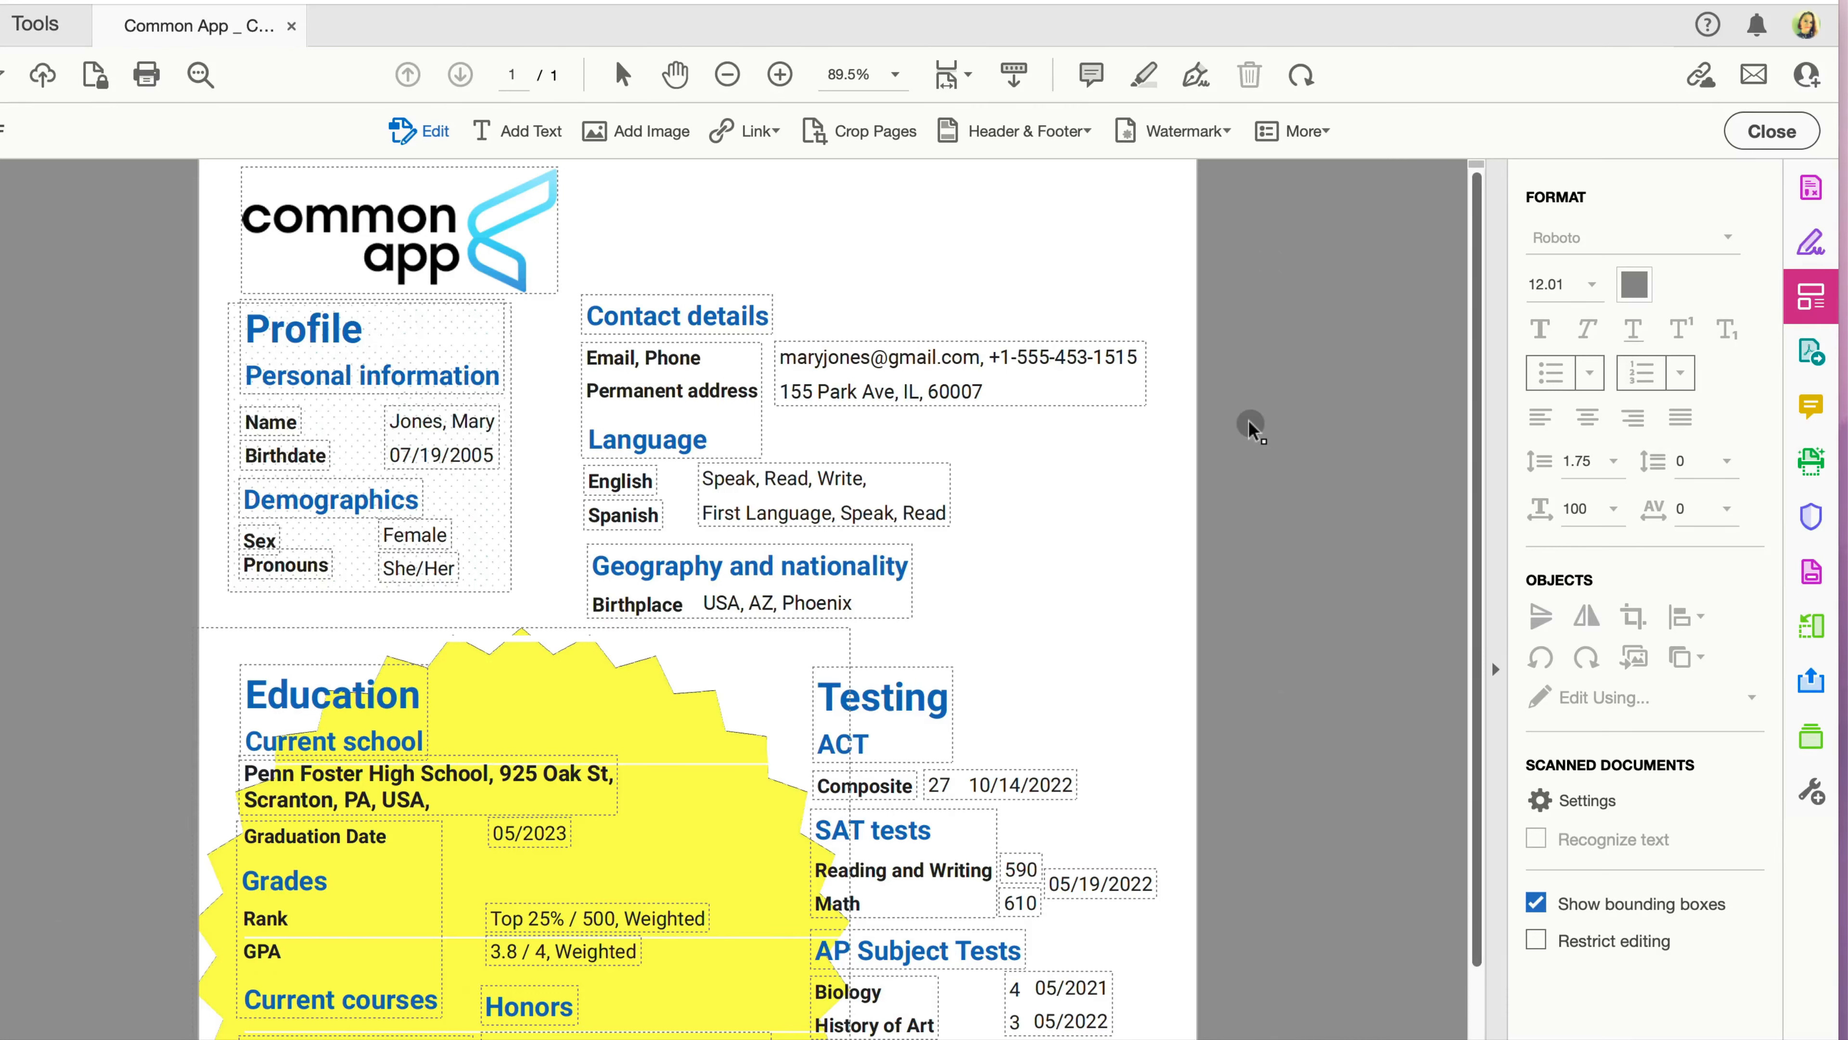
{"action": "mouse_move", "coordinate": [1330, 251]}
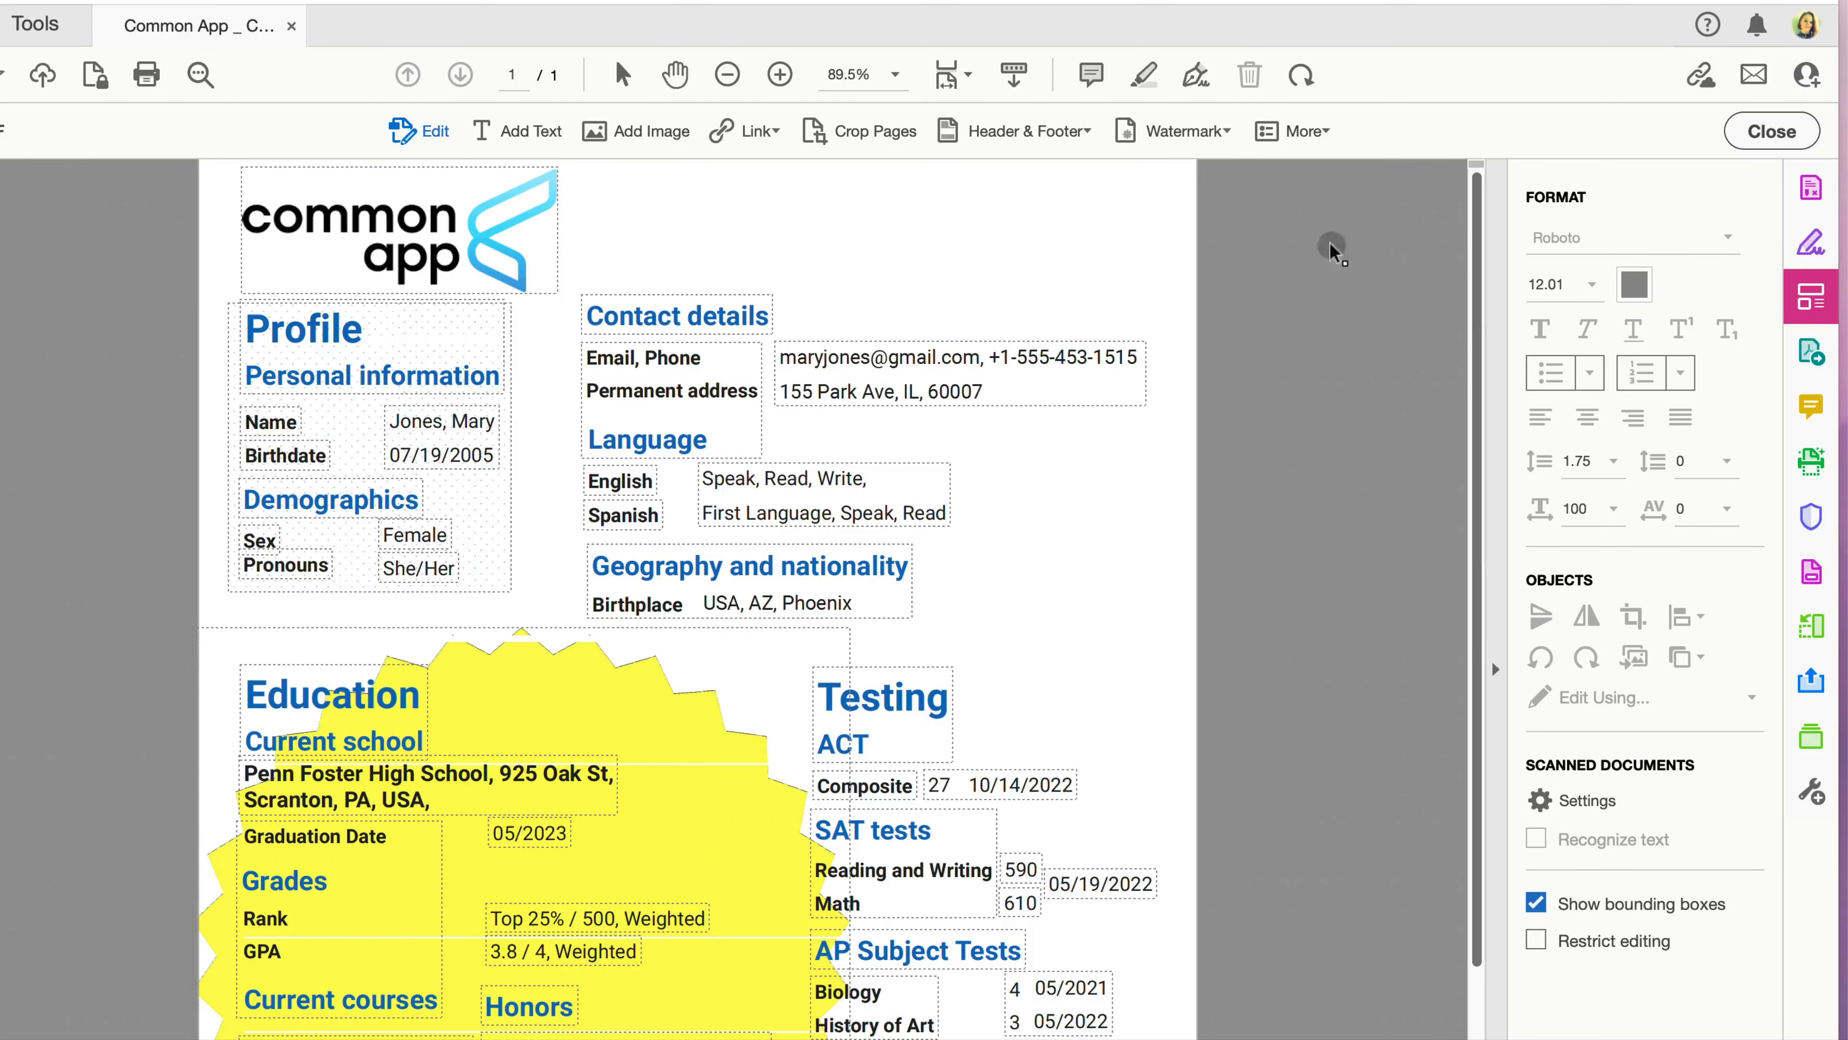
Close editing after deleting the graduation photo so contact details read clearly
{"action": "left_click", "coordinate": [1771, 131]}
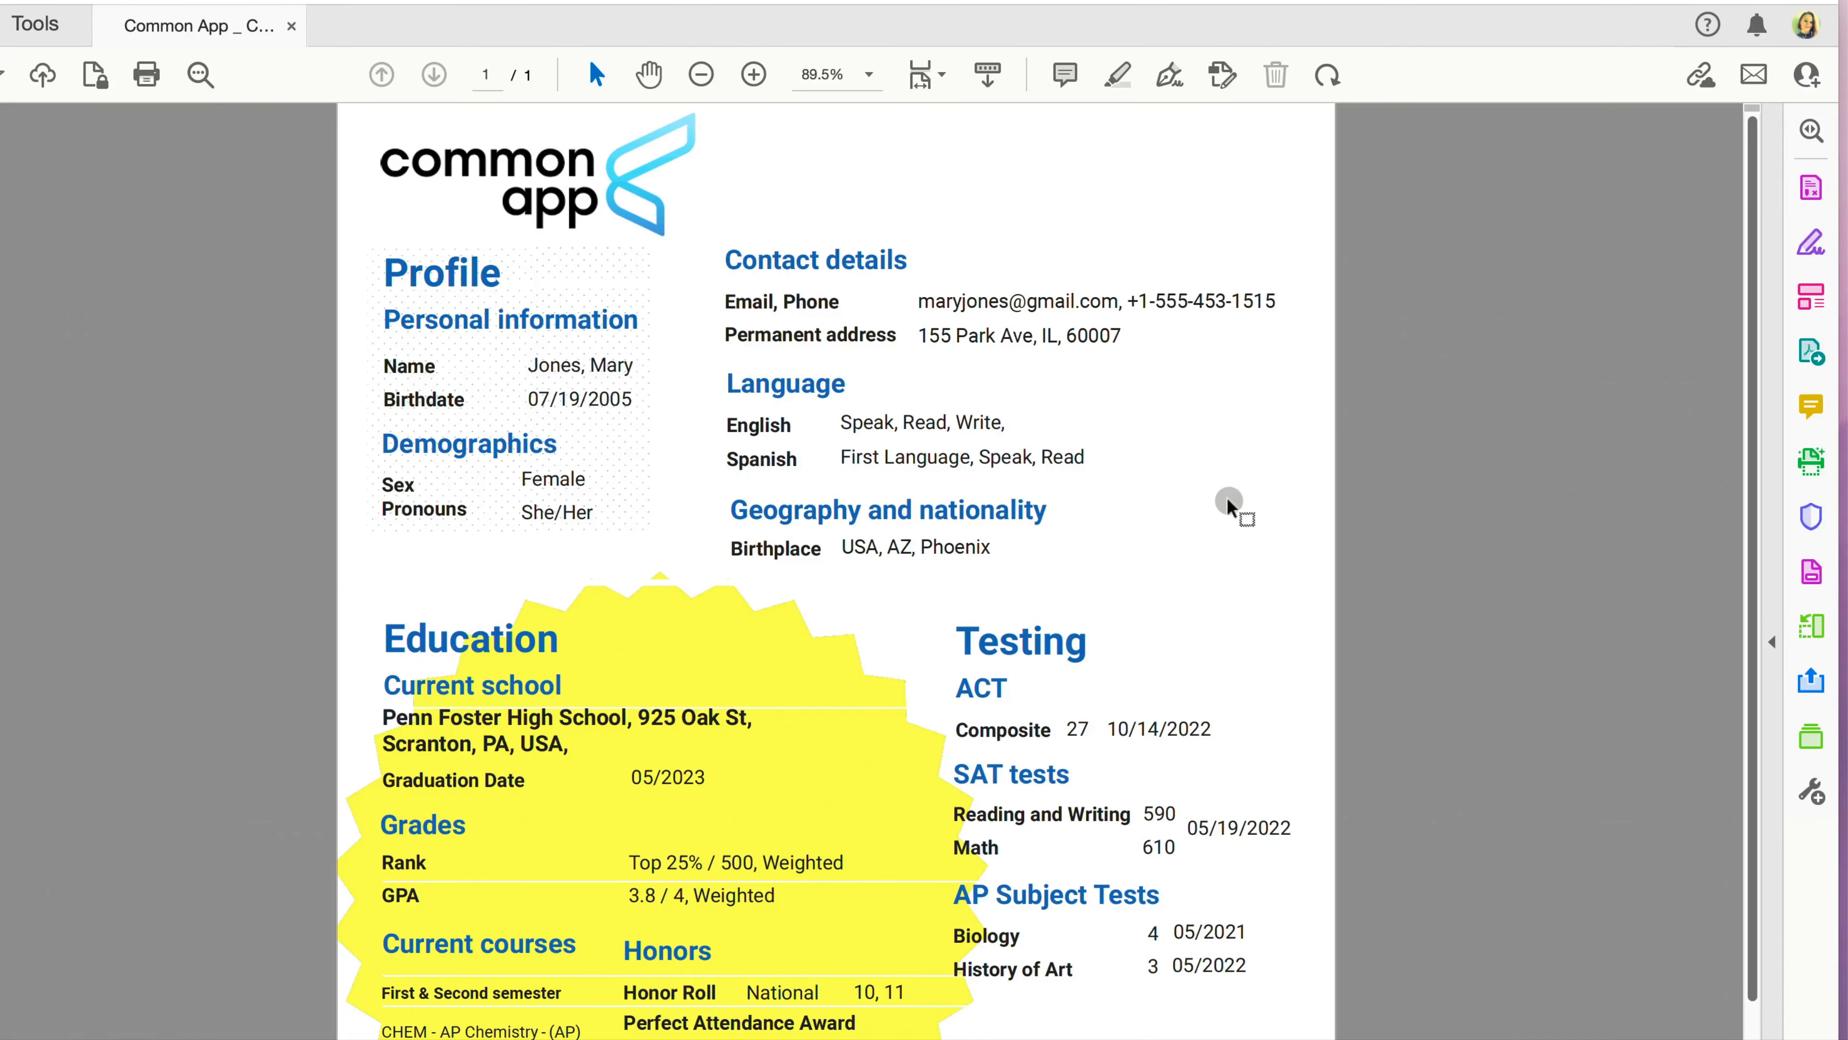